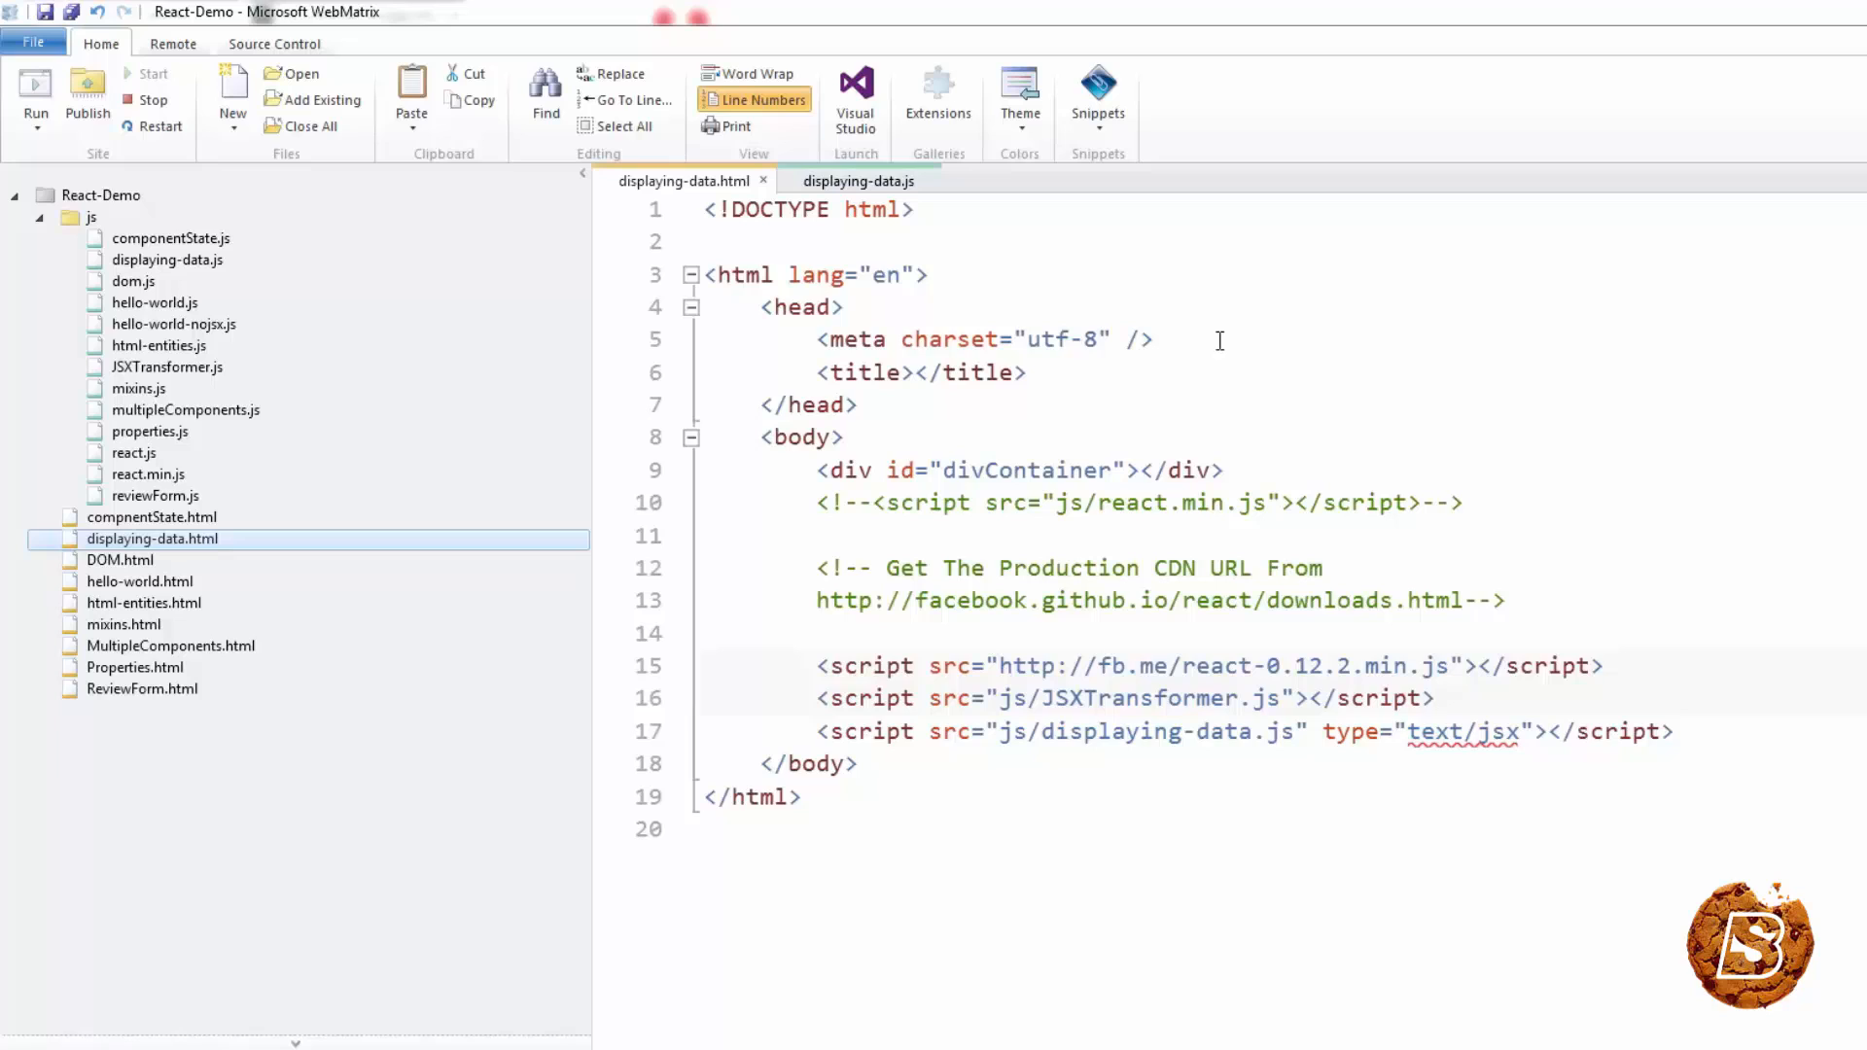
pyautogui.moveTo(810, 699)
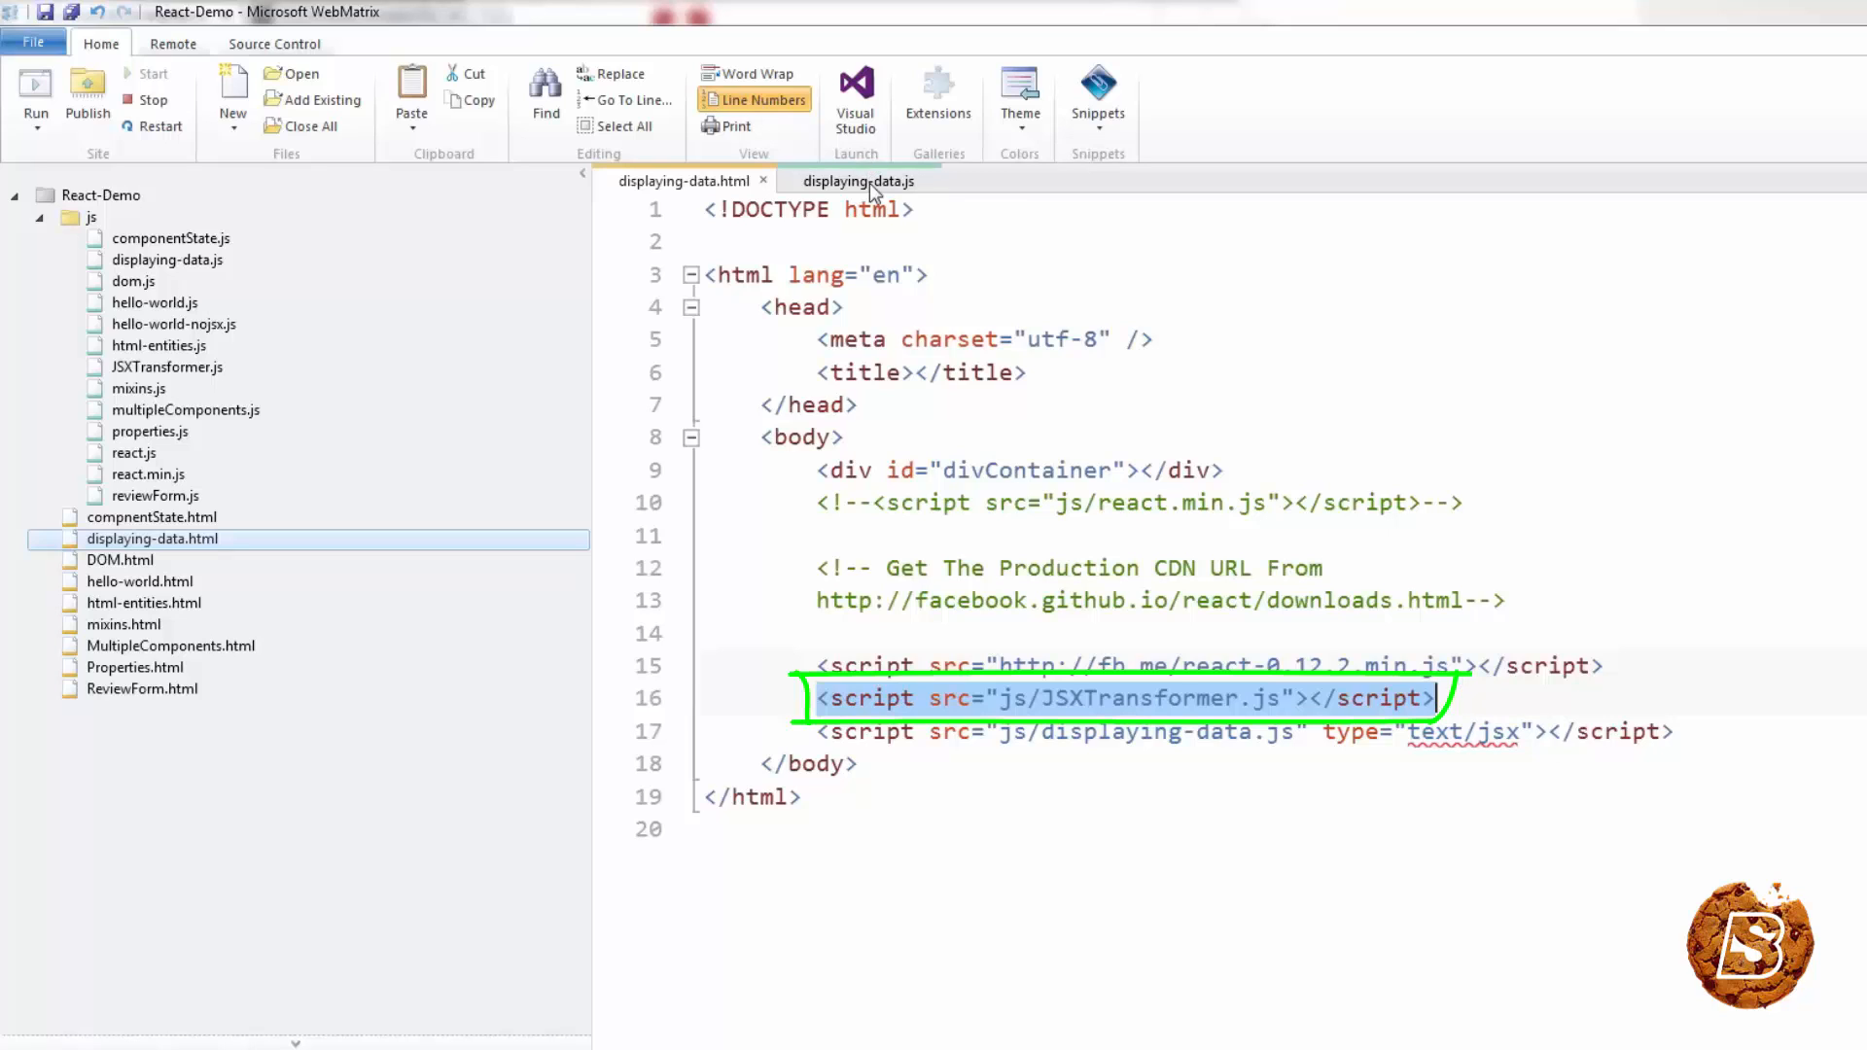
# Select and copy the entire JSX code of displaying-data.js
pyautogui.click(856, 181)
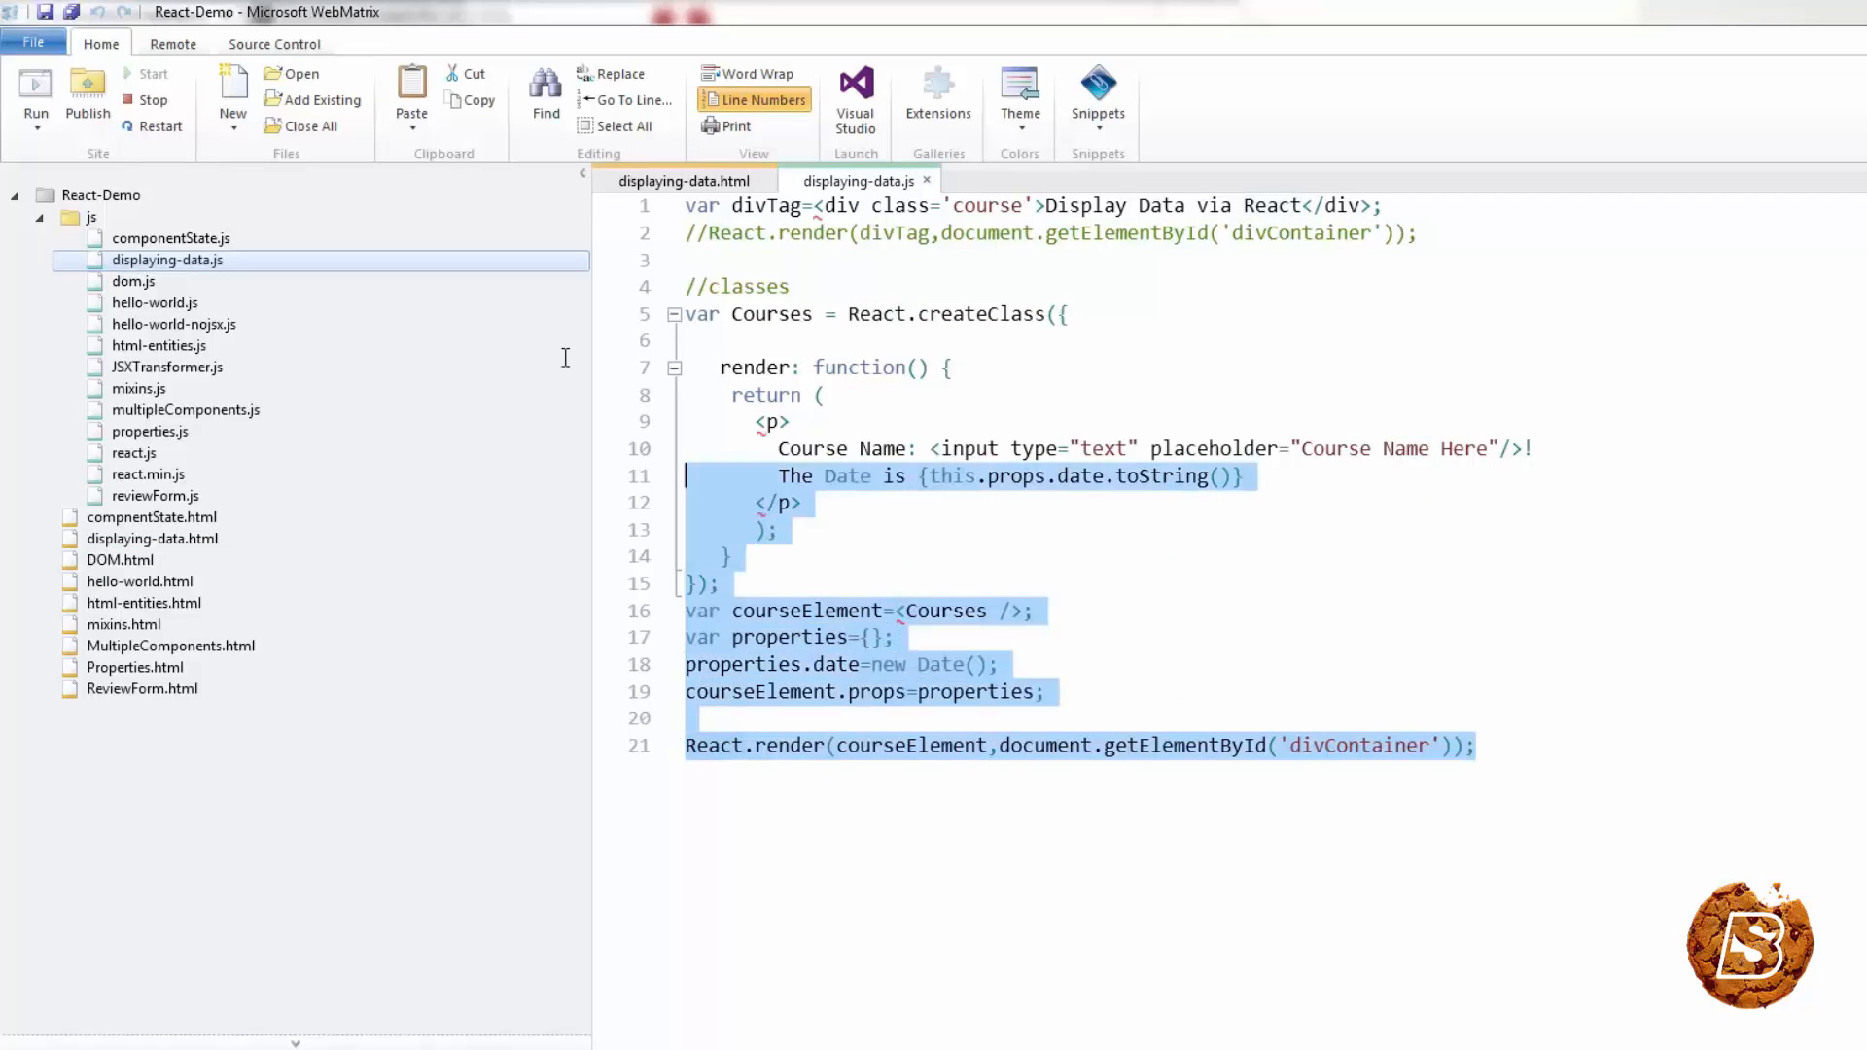
pyautogui.press('Ctrl+C')
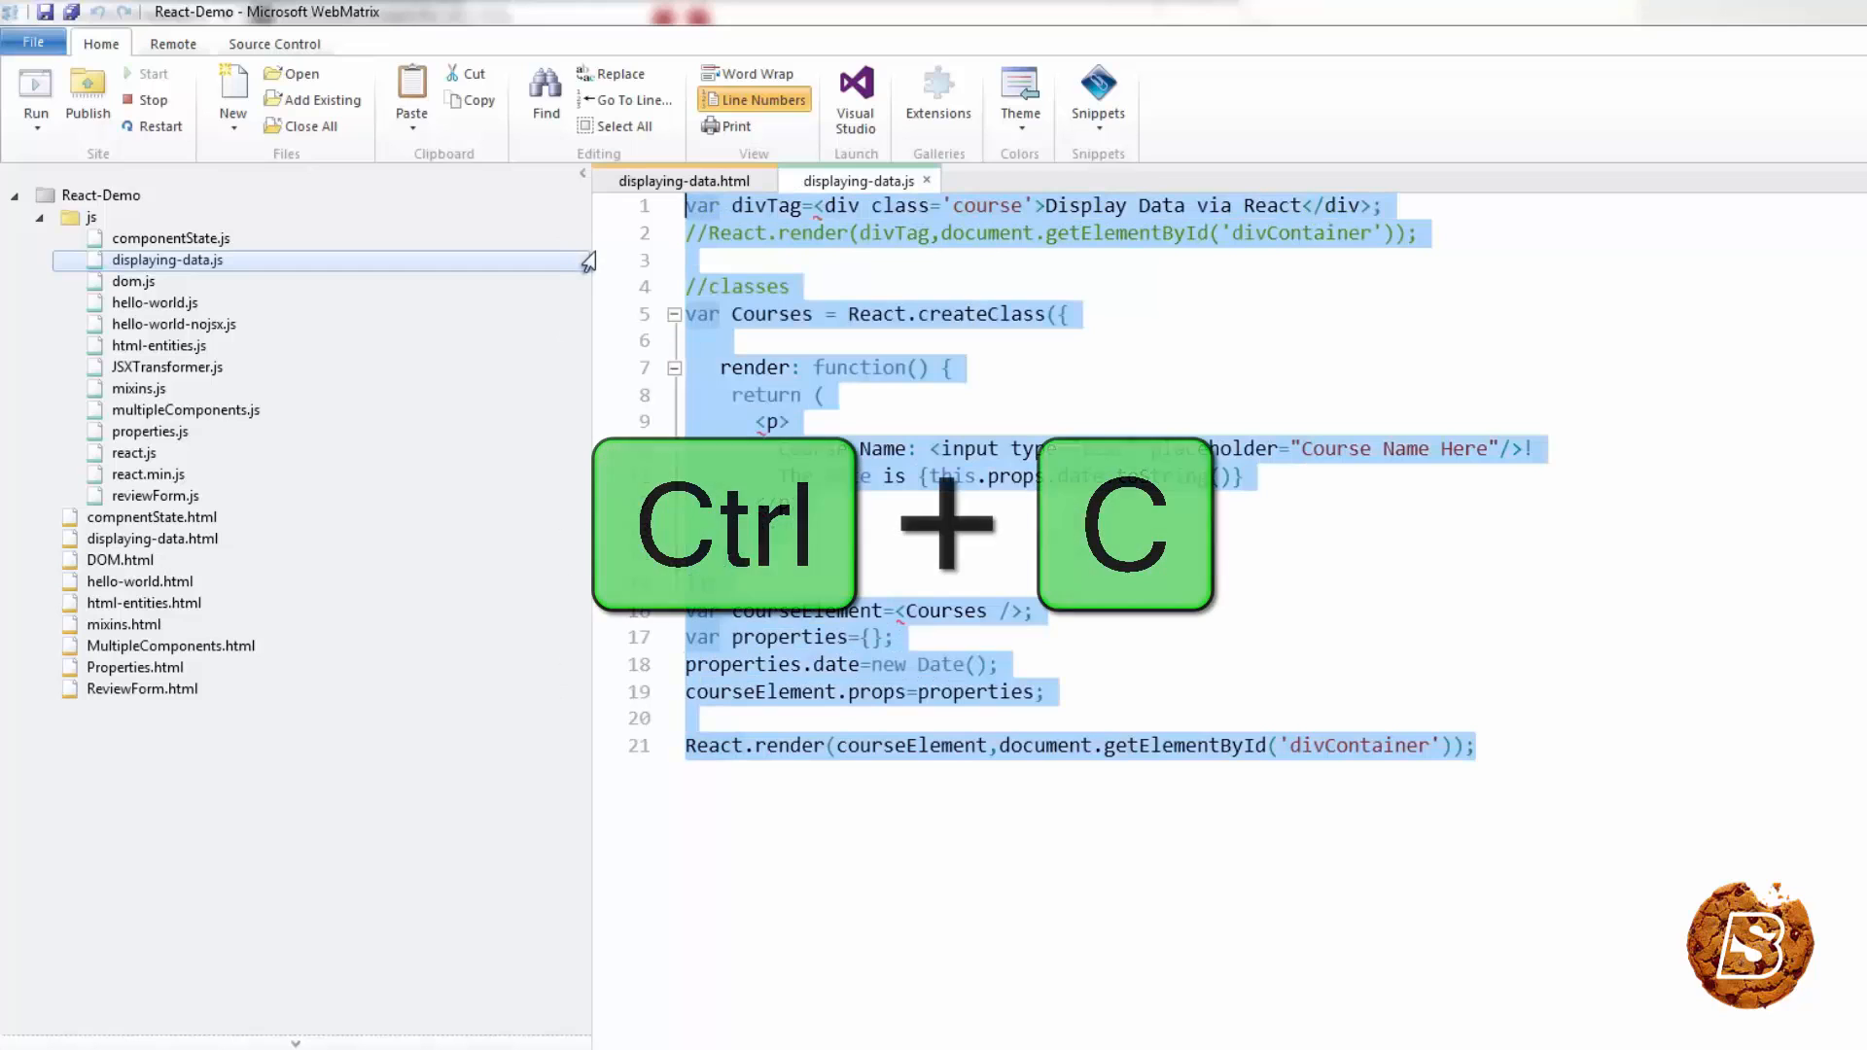
pyautogui.press('Ctrl+c')
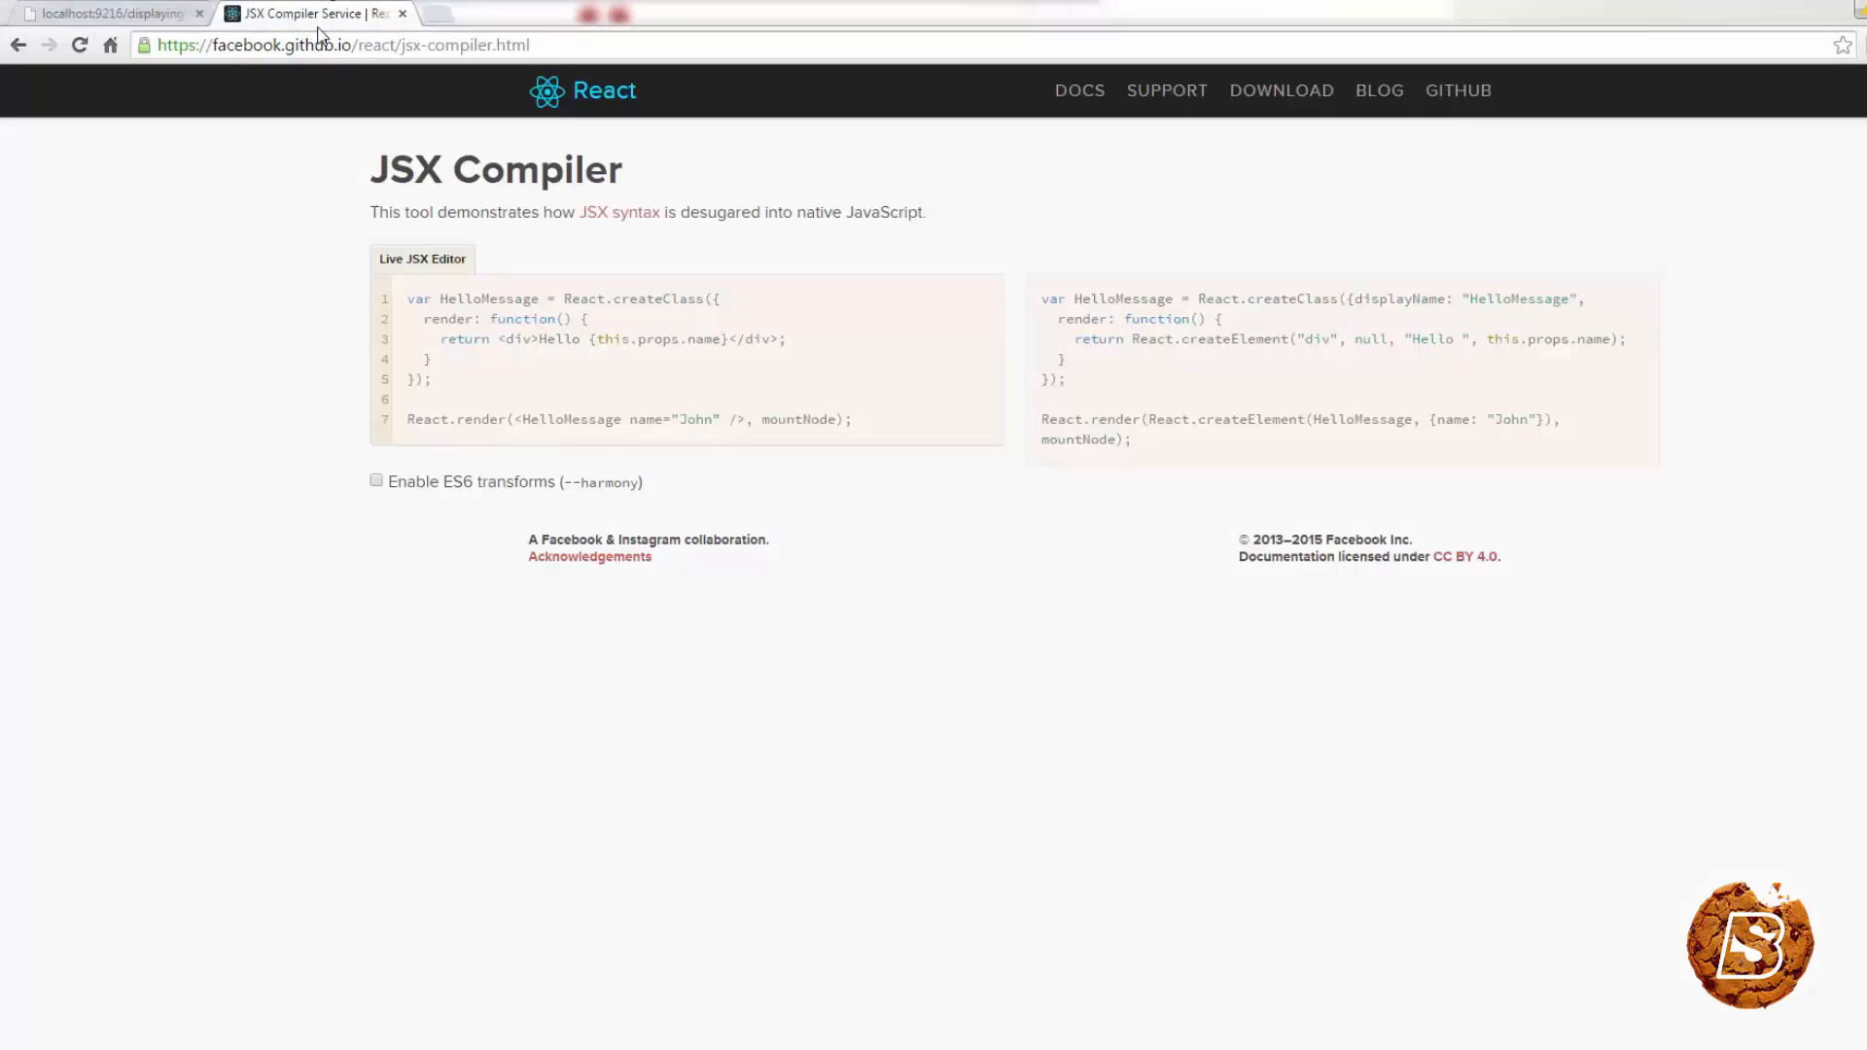
# Paste the displaying-data JSX into the Live JSX Editor, replacing the sample
pyautogui.click(634, 342)
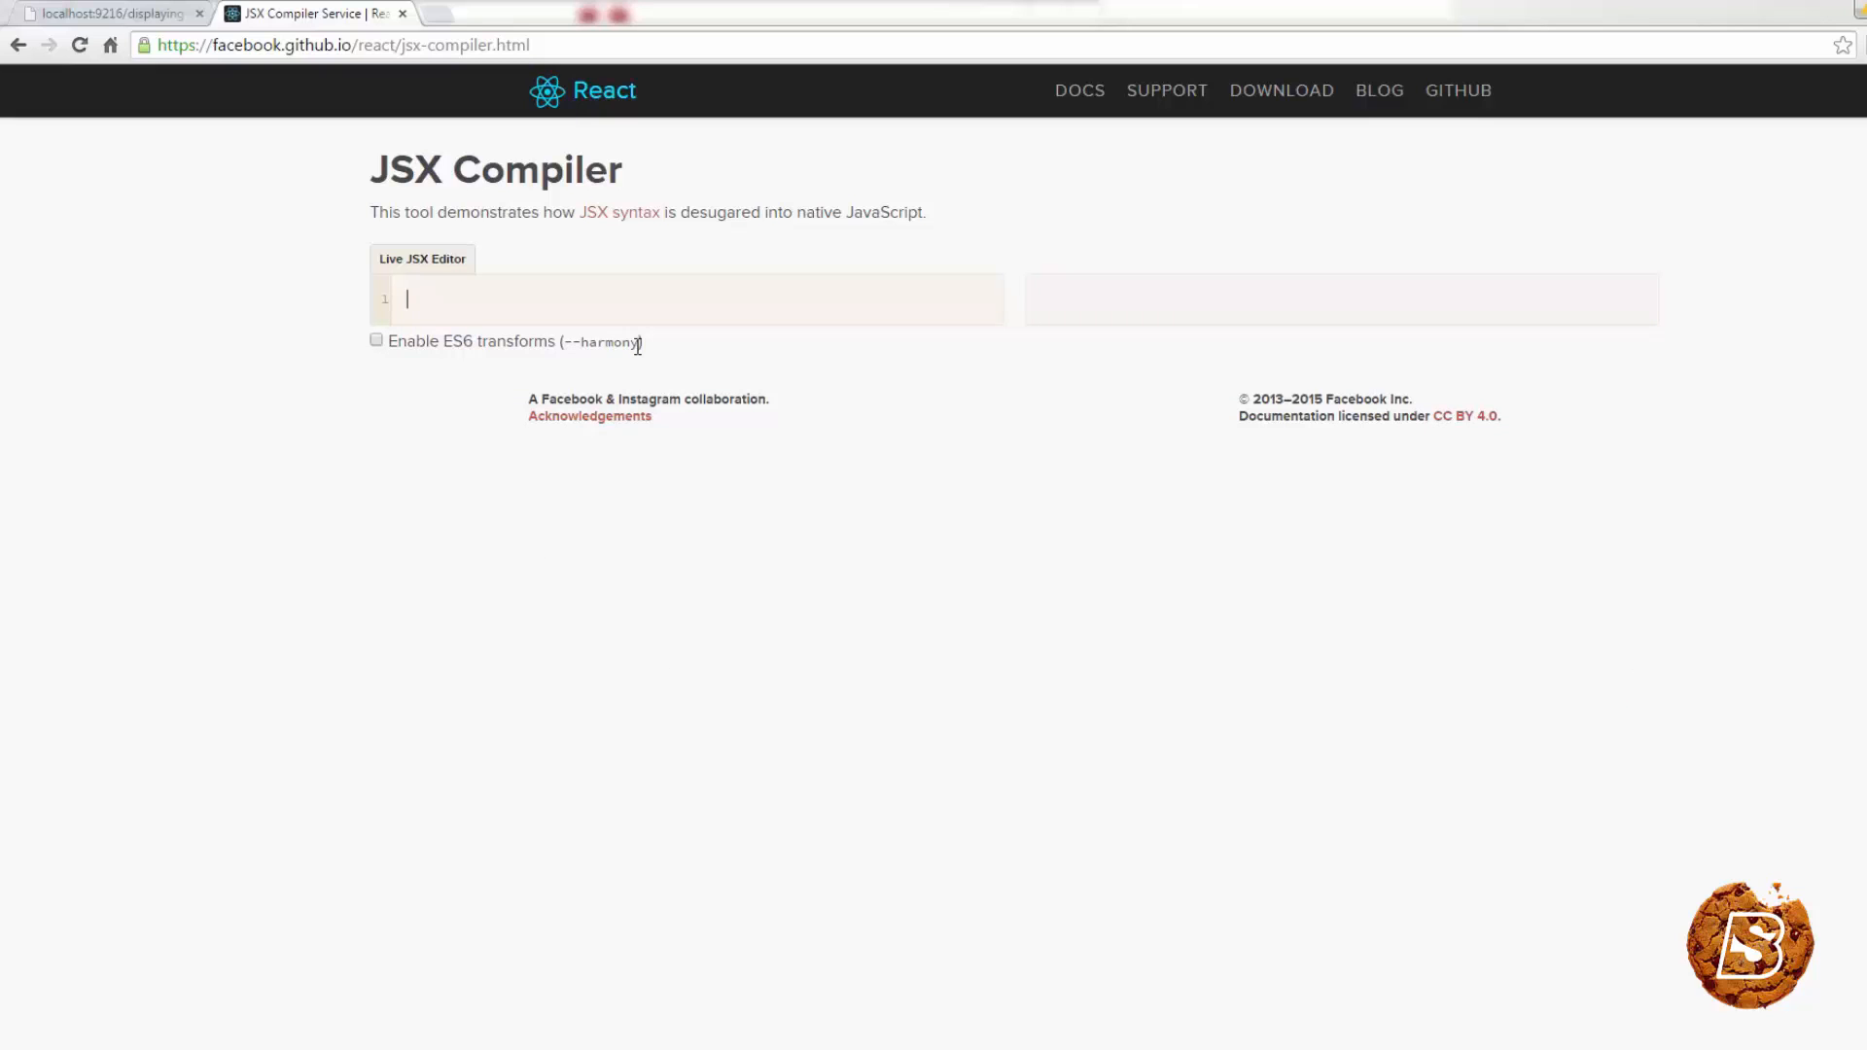
pyautogui.press('Ctrl+v')
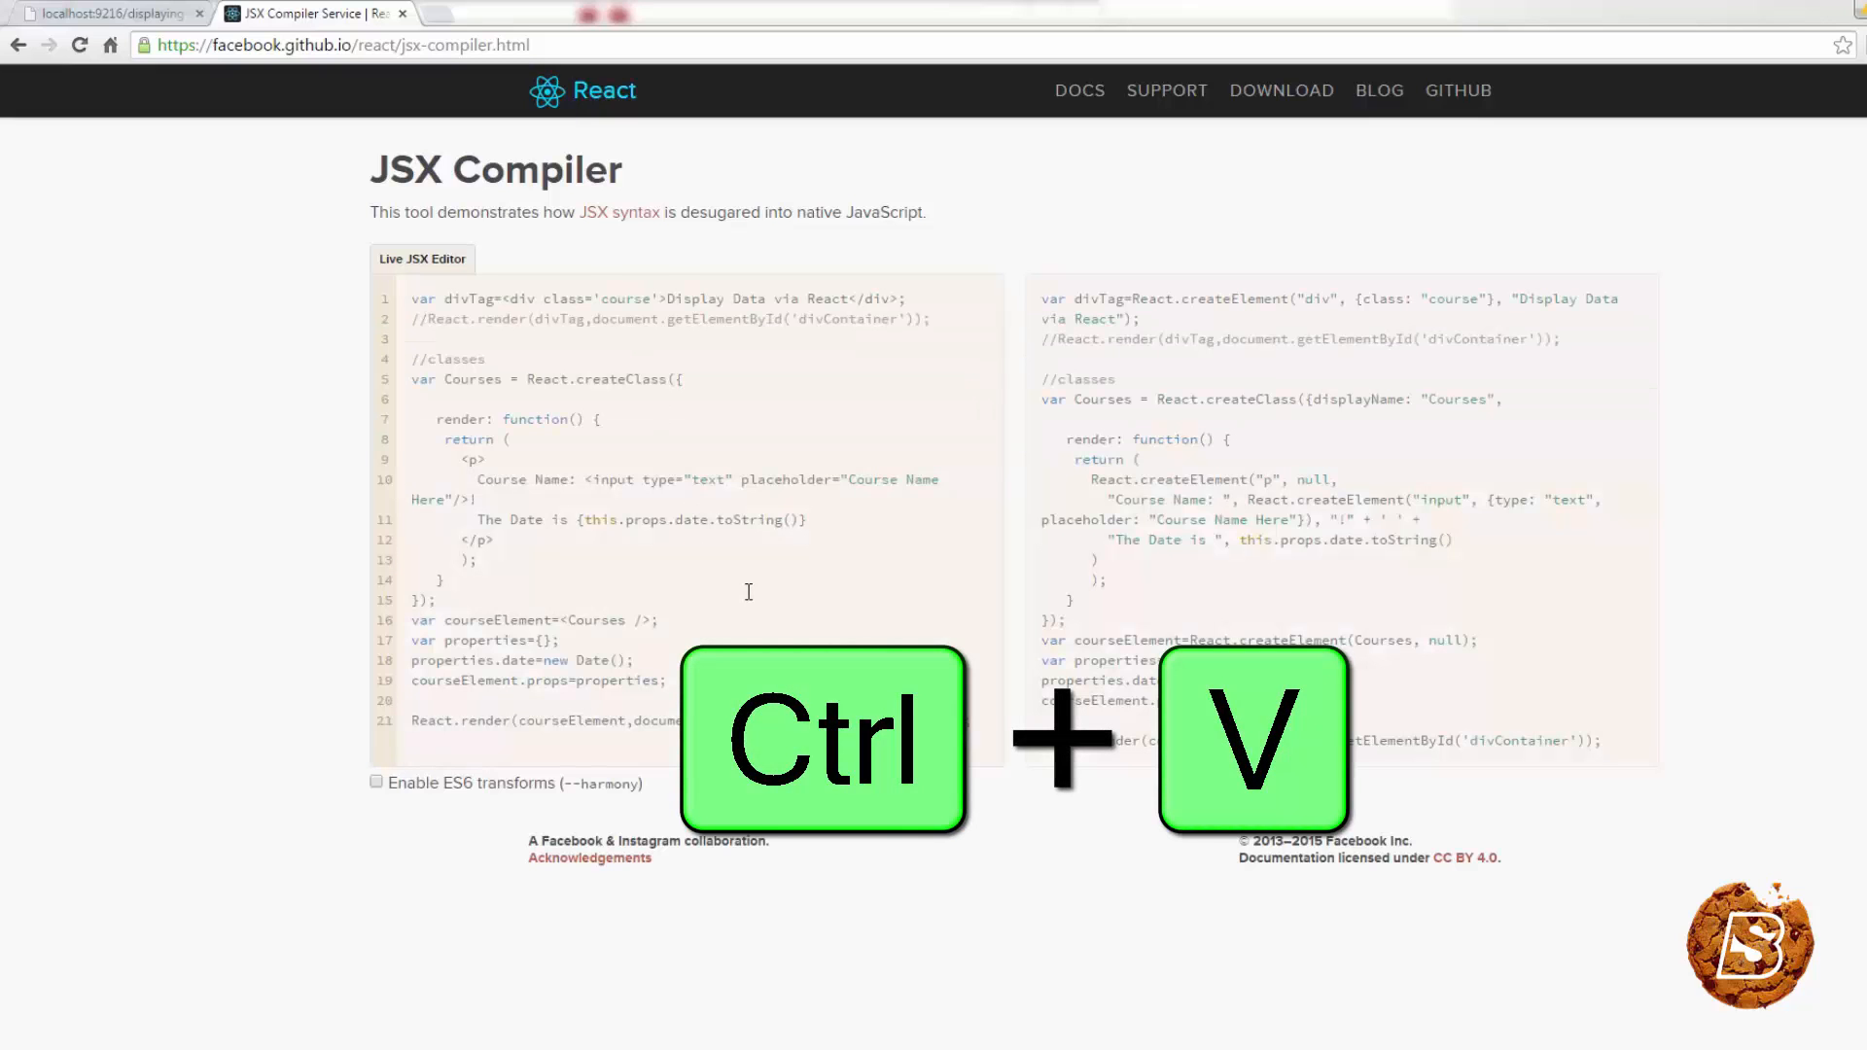
pyautogui.press('ctrl+v')
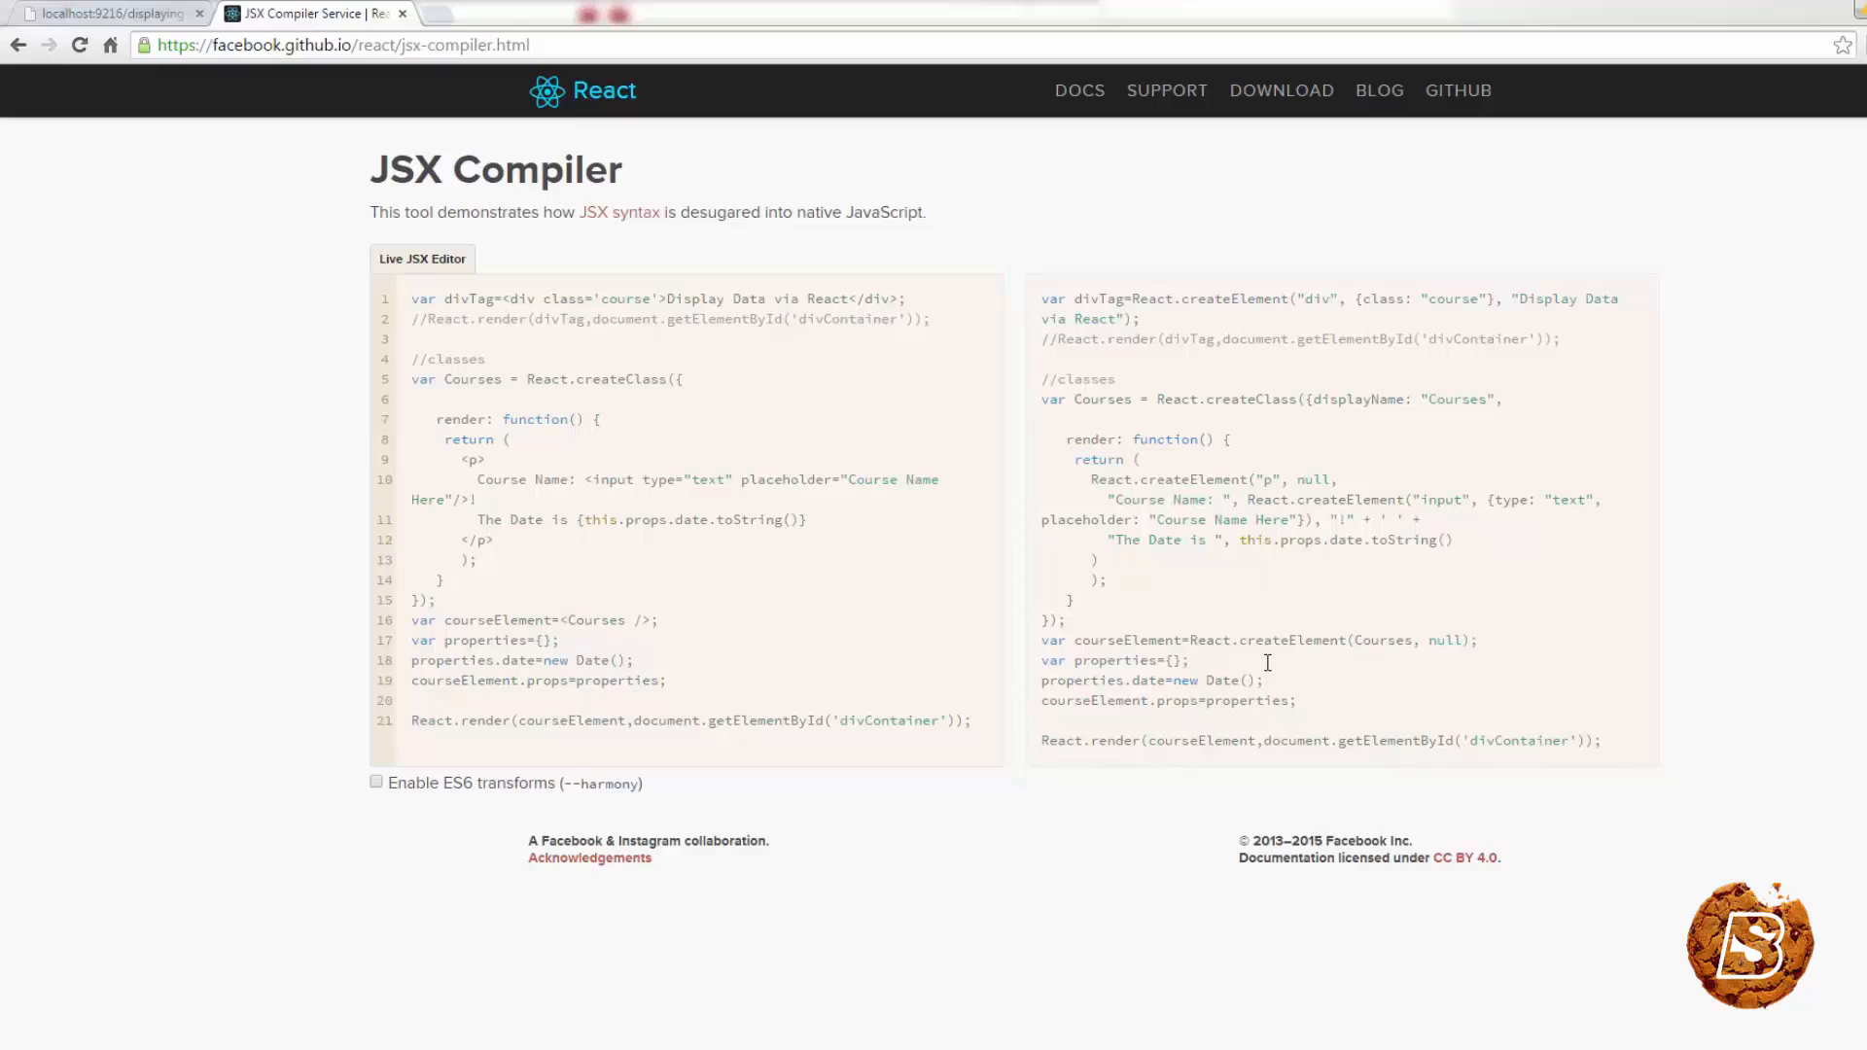
# Select the compiled plain JavaScript output in the right pane
pyautogui.doubleClick(1208, 478)
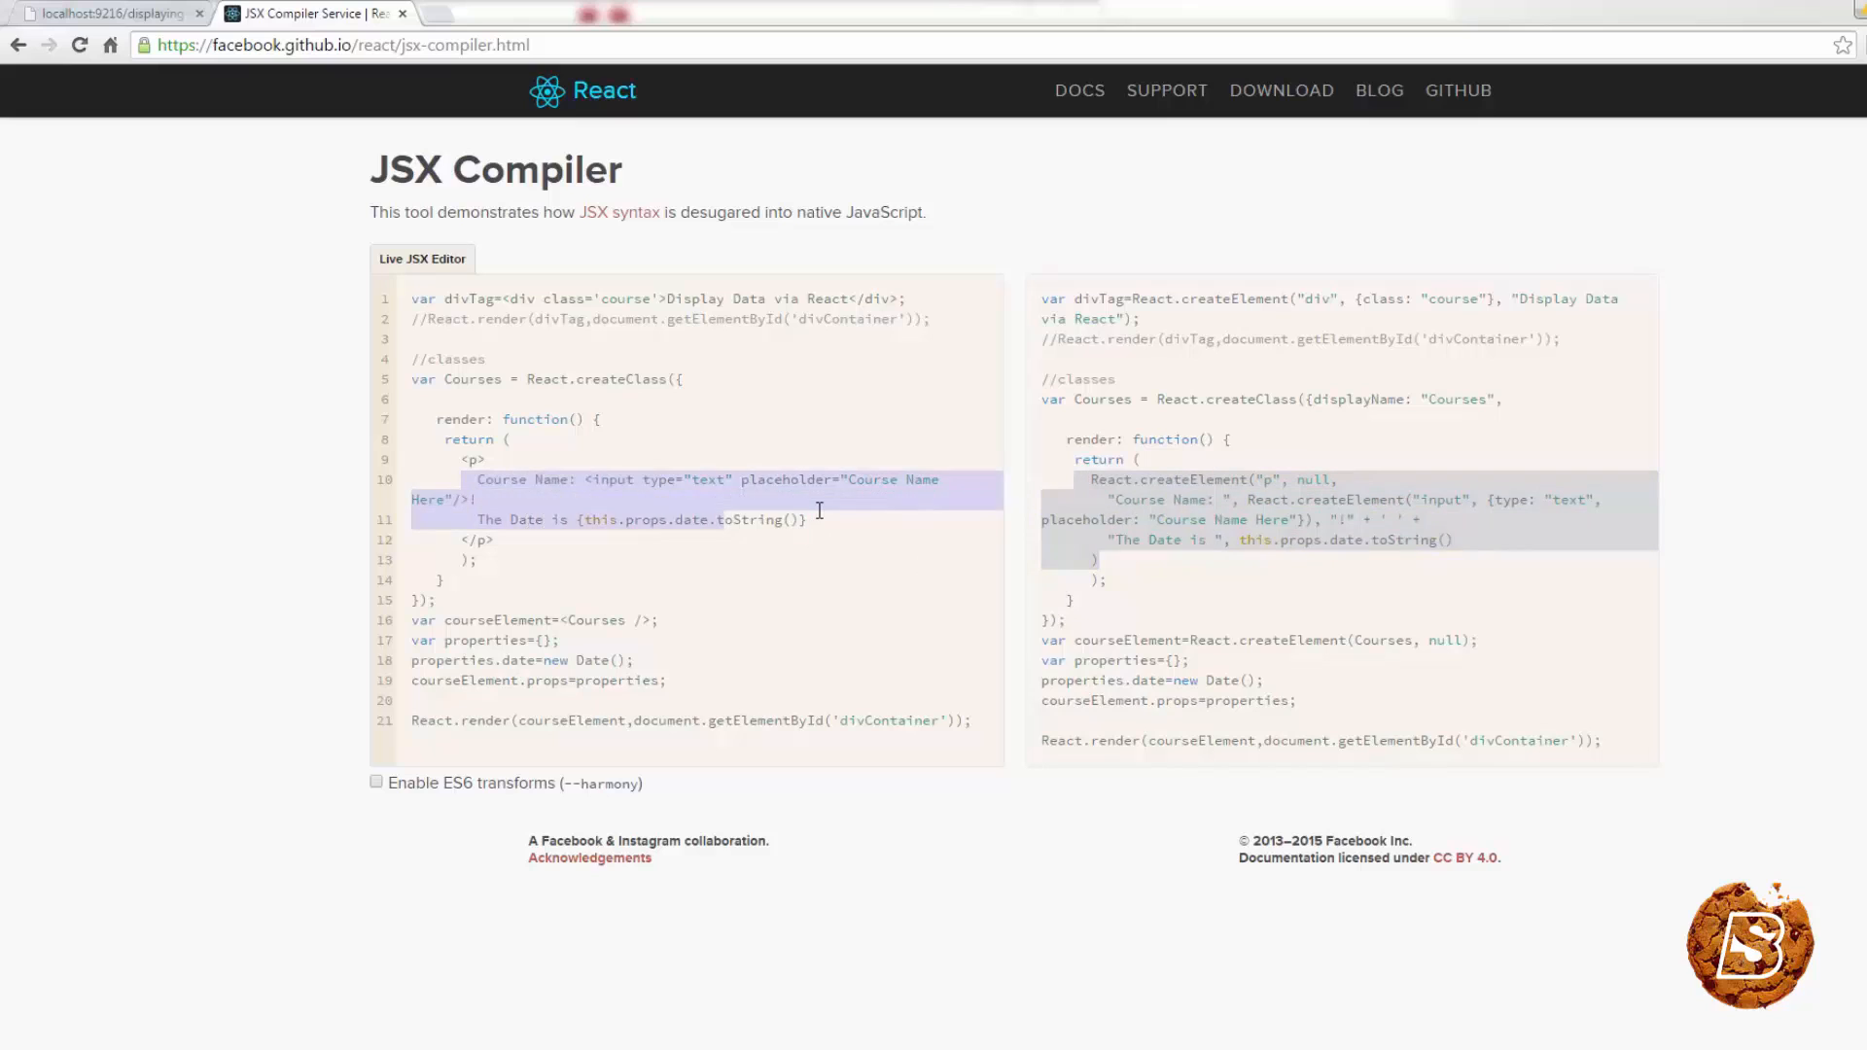
pyautogui.moveTo(848, 583)
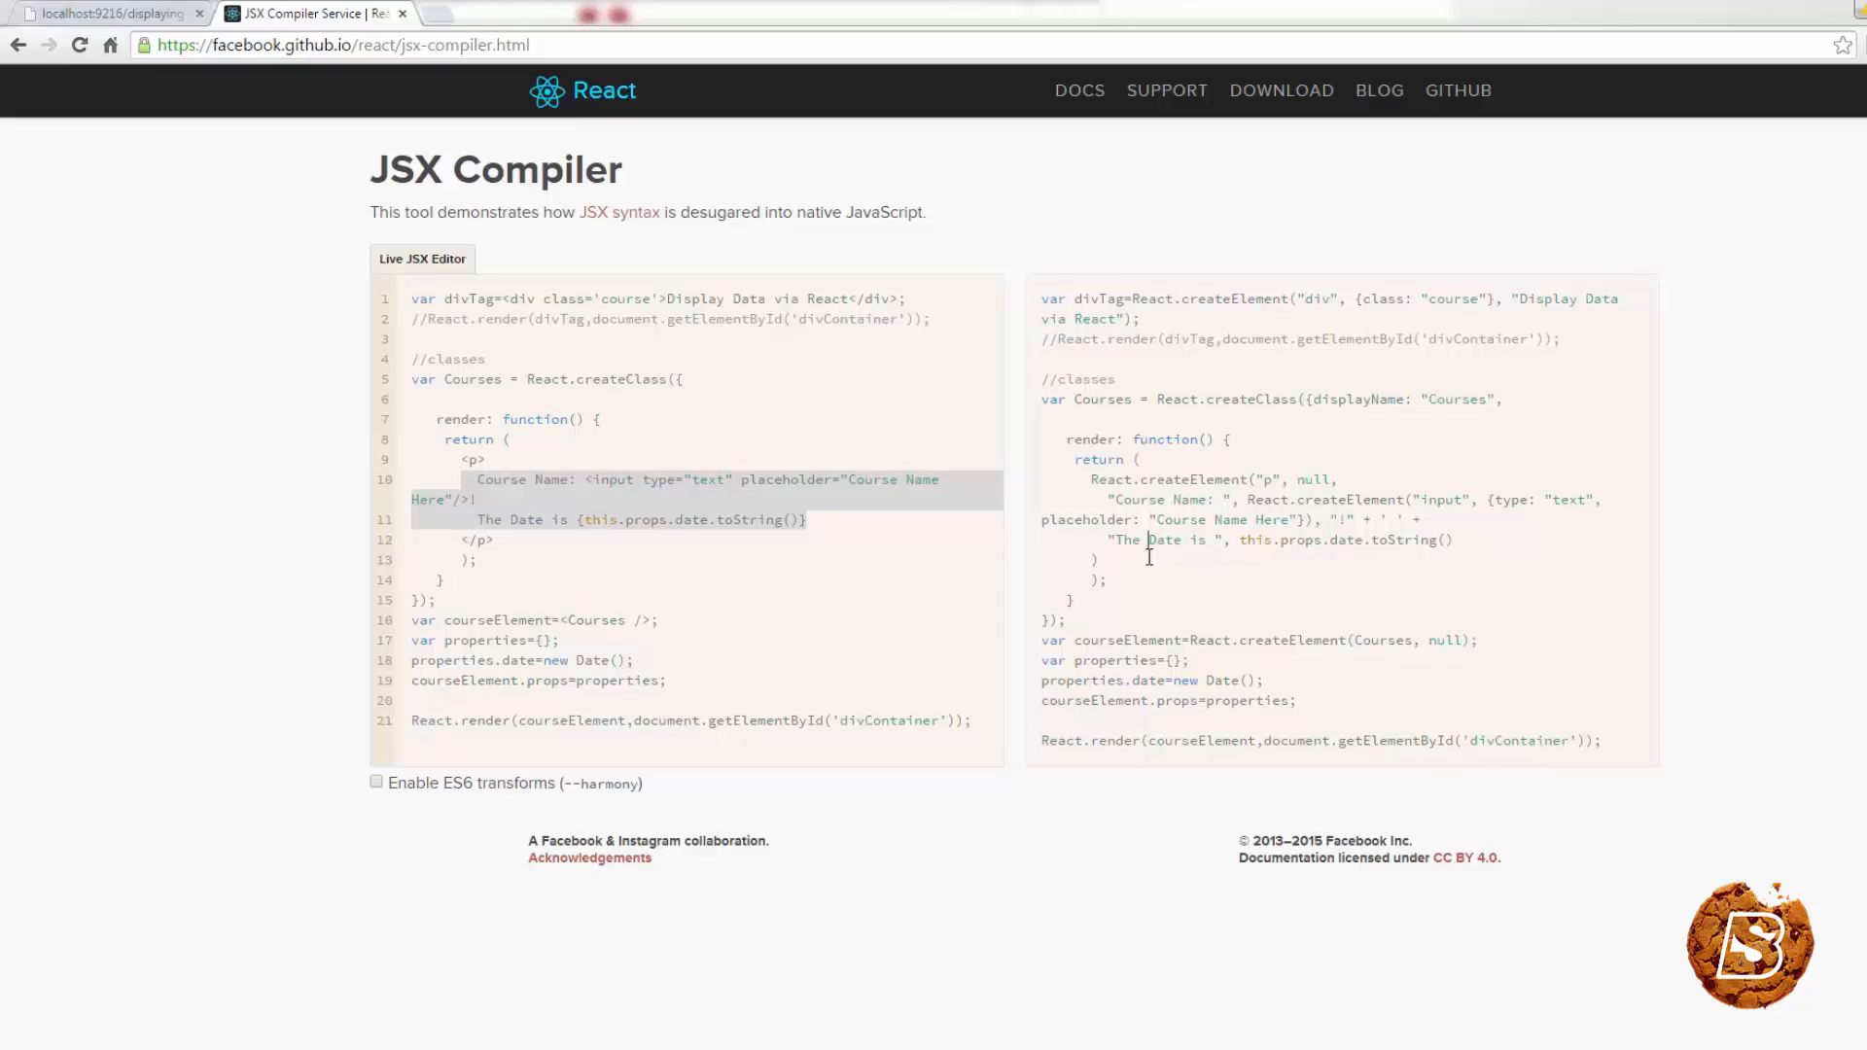
pyautogui.moveTo(848, 553)
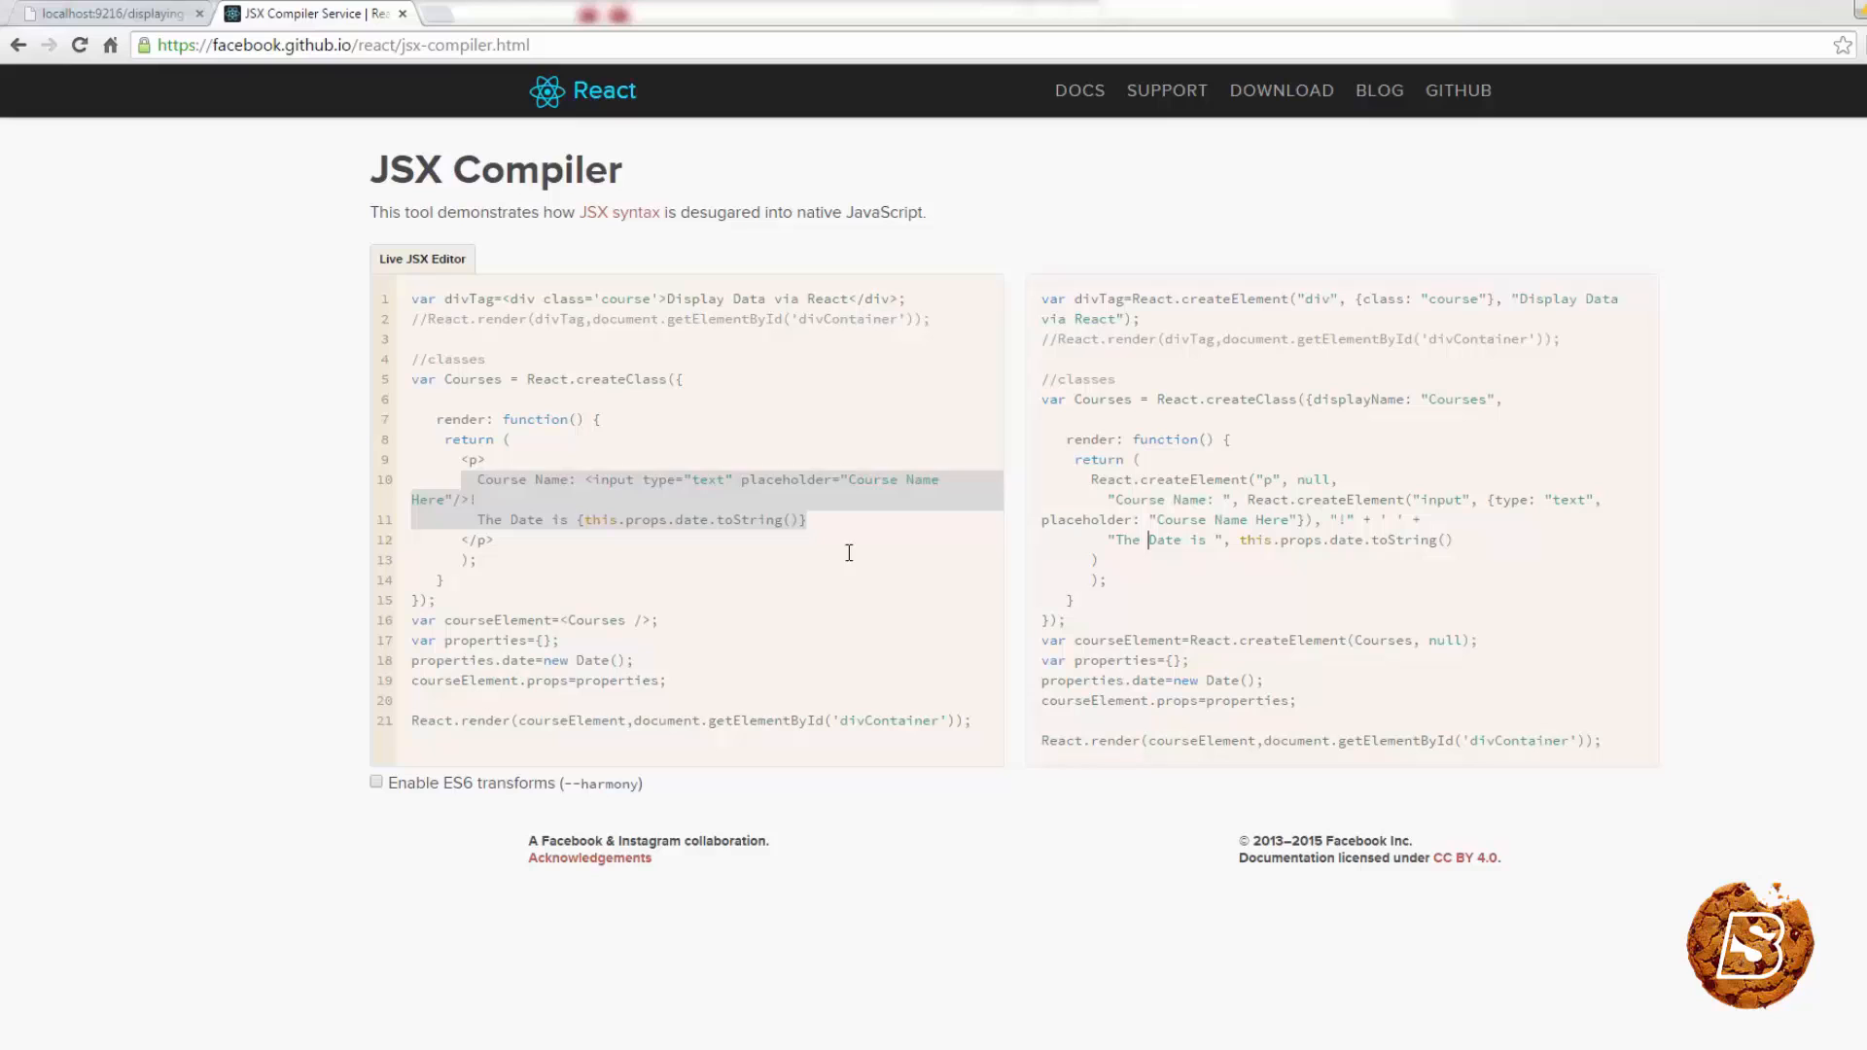
pyautogui.moveTo(475, 479); pyautogui.dragTo(806, 520)
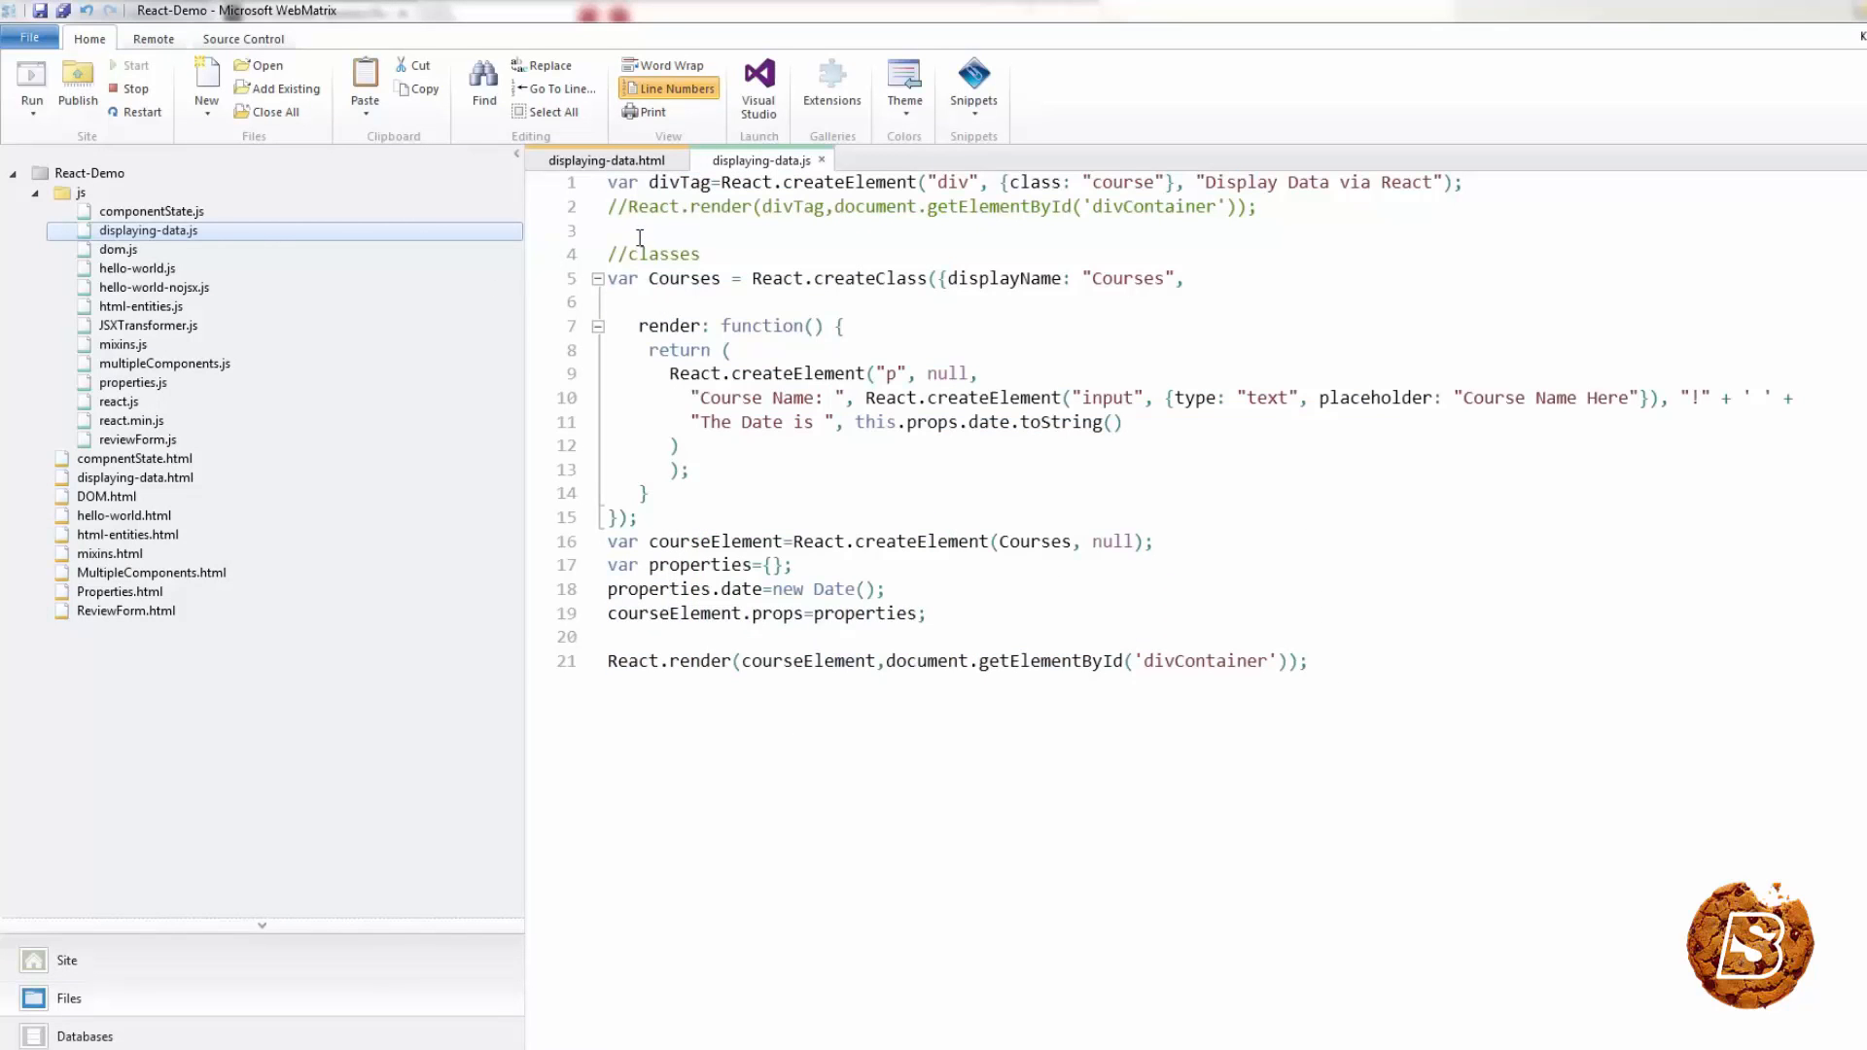
# In displaying-data.html, delete the type="text/jsx" attribute and select the JSXTransformer script tag to comment out
pyautogui.click(605, 160)
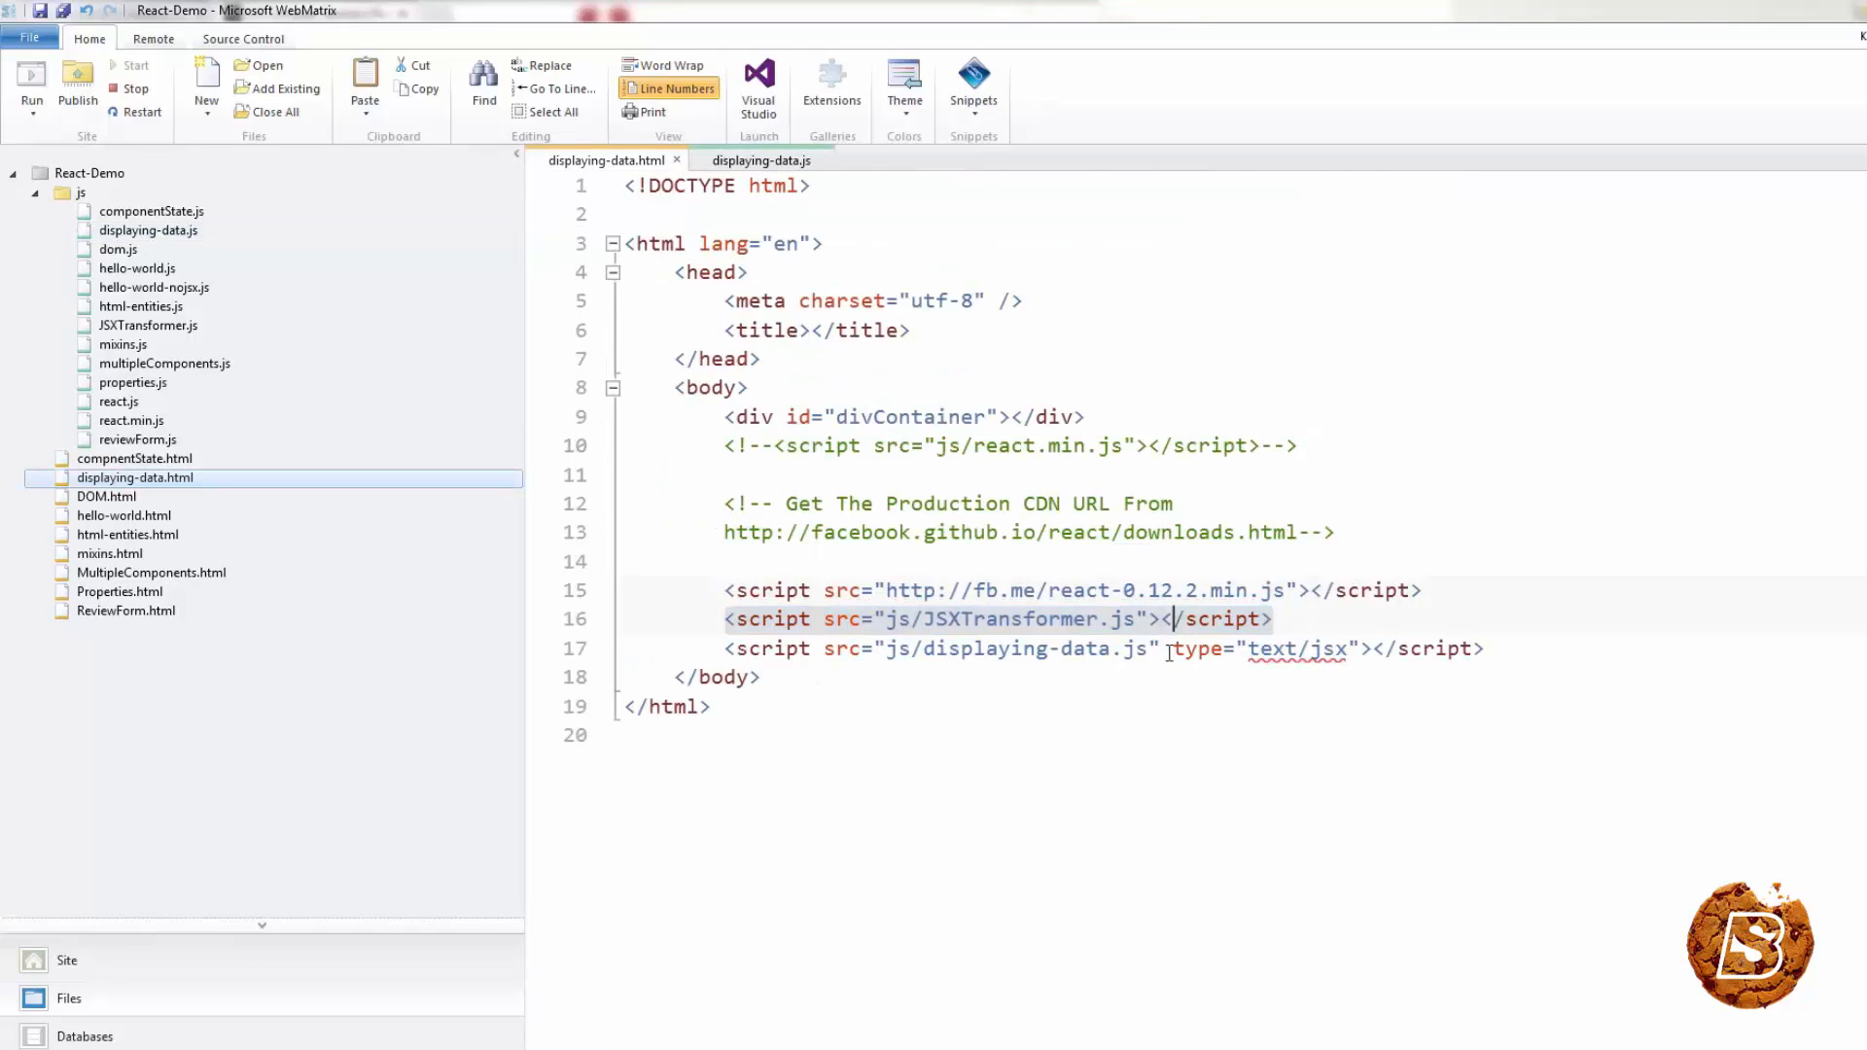
pyautogui.moveTo(1171, 649); pyautogui.dragTo(1352, 650)
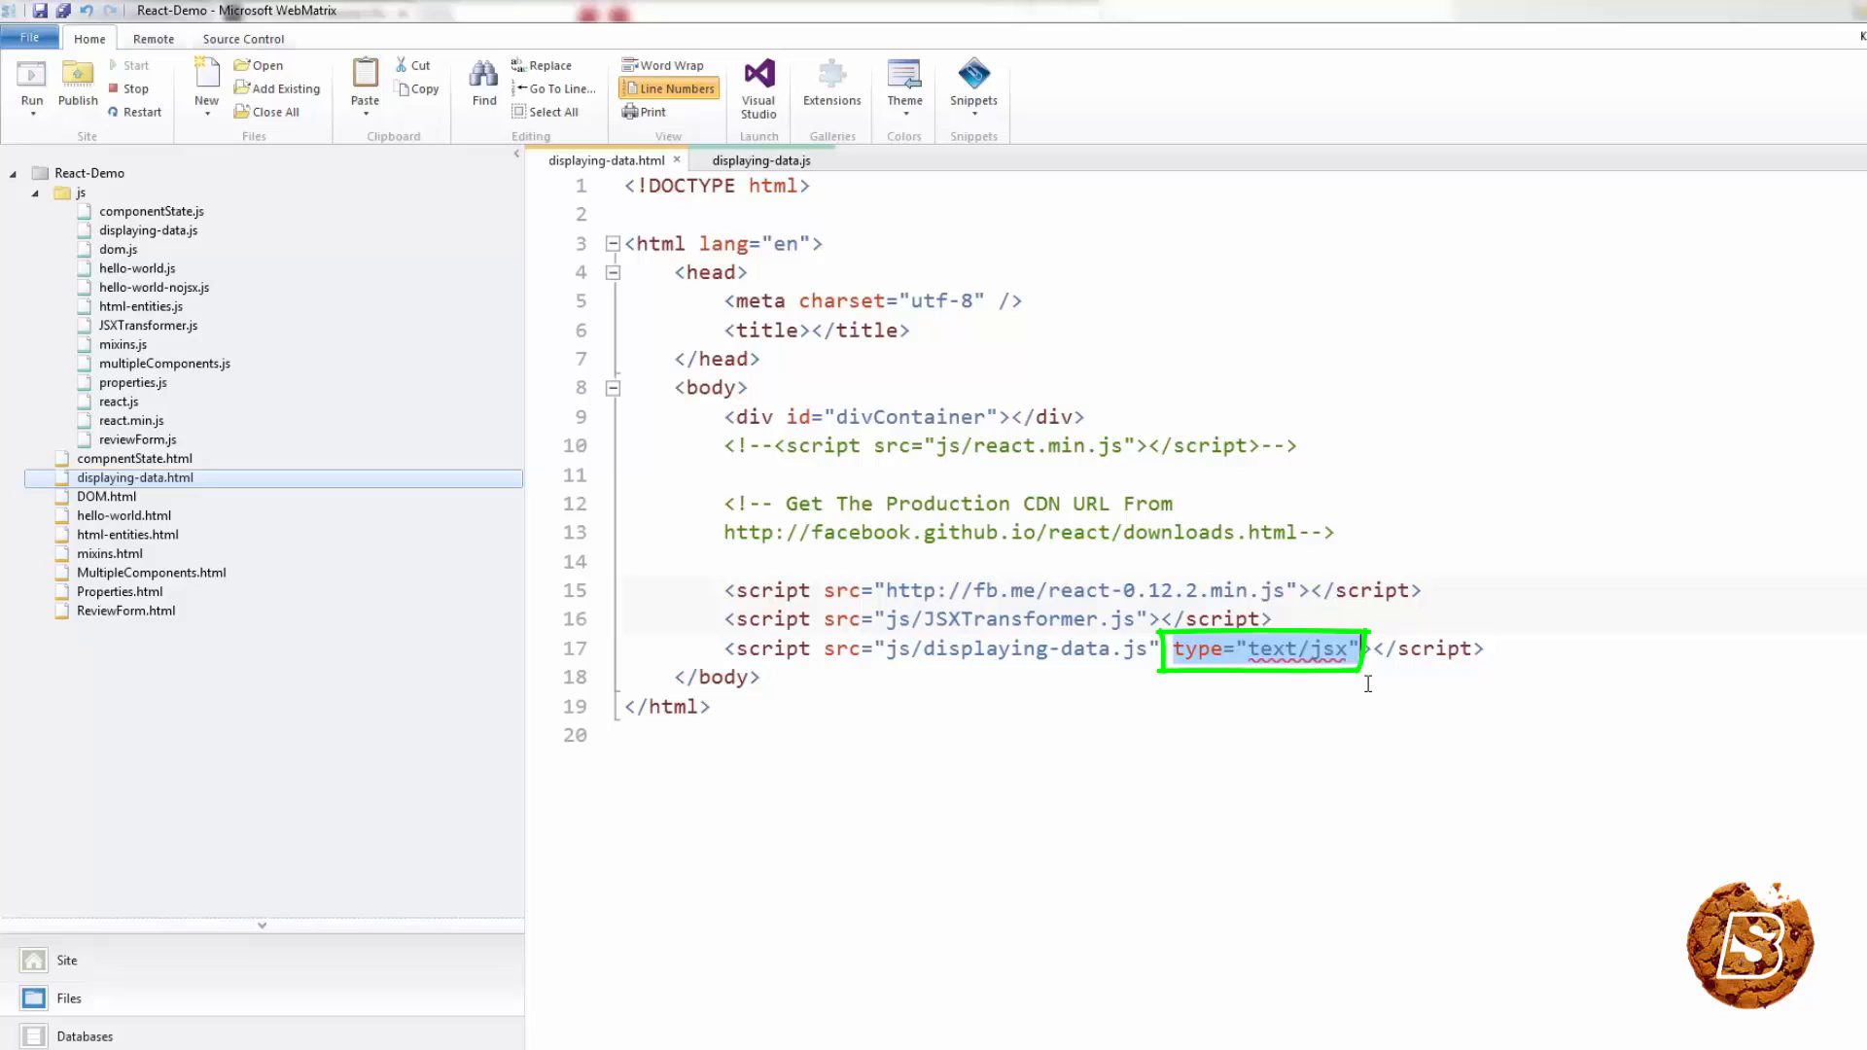
pyautogui.press('Delete')
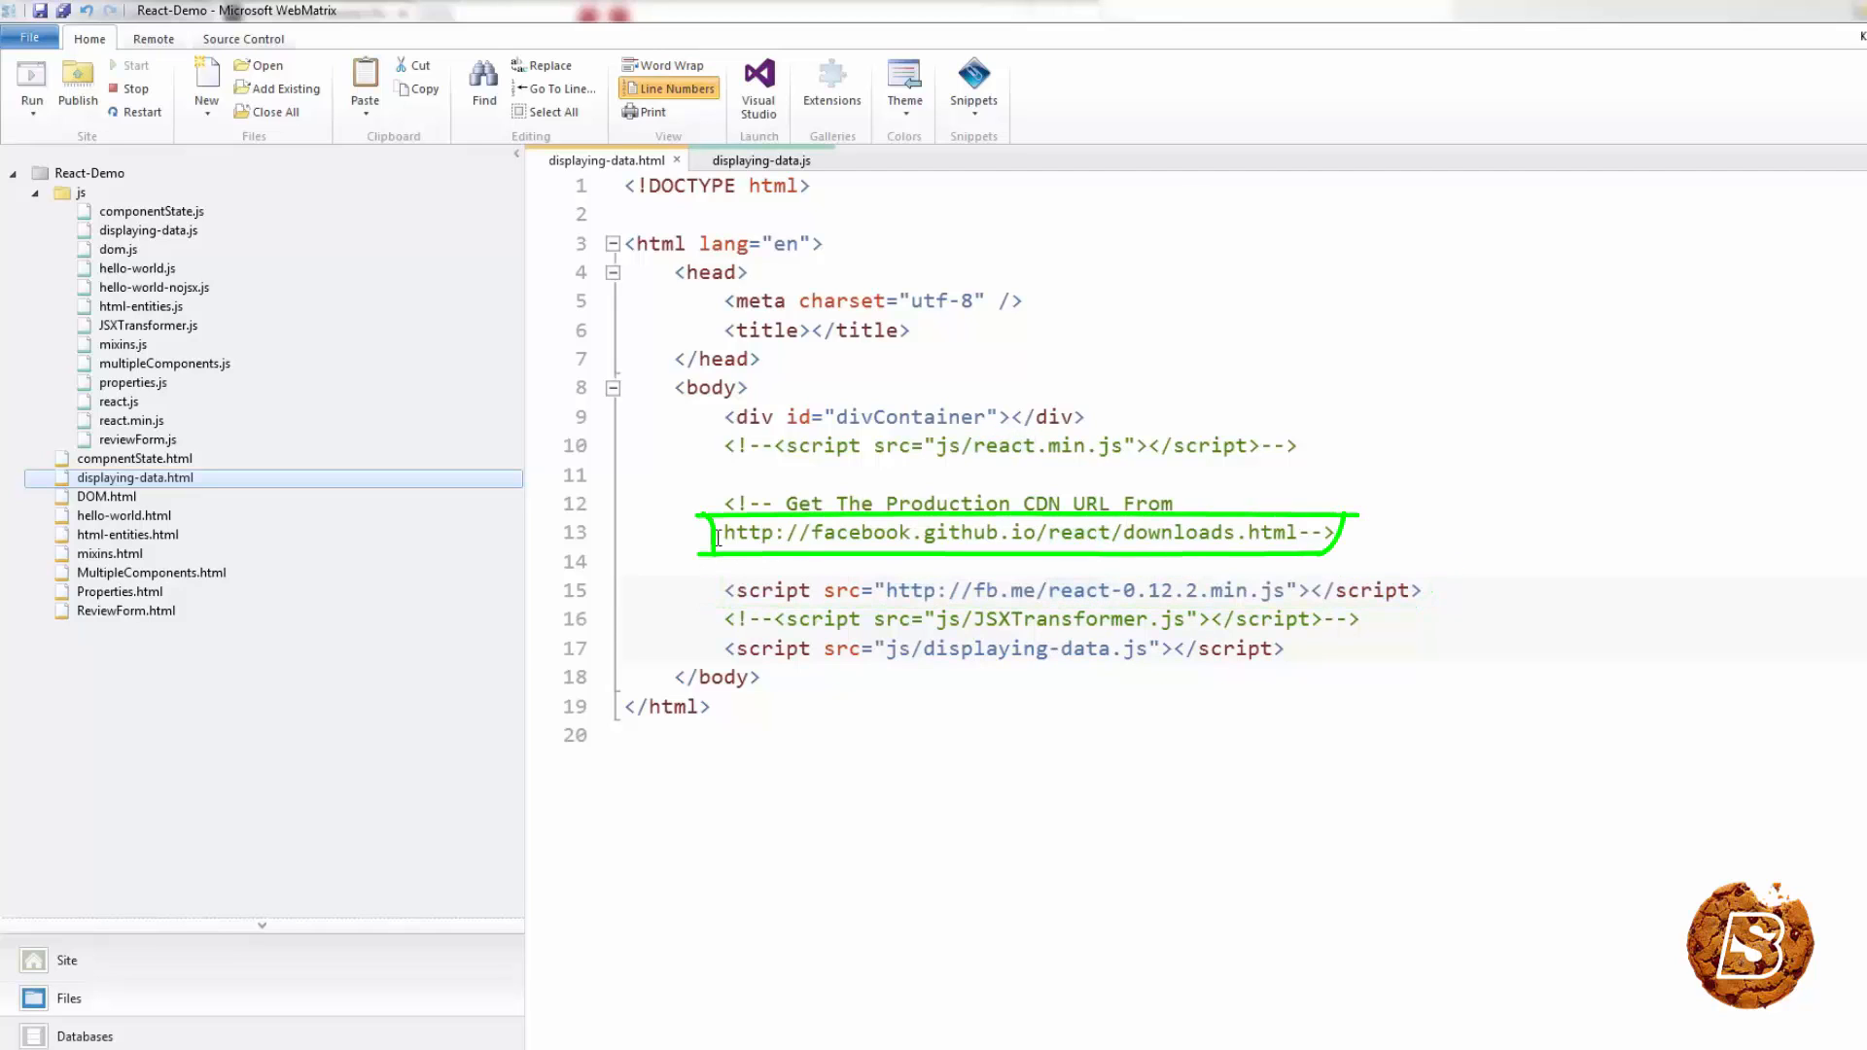
pyautogui.moveTo(722, 533); pyautogui.dragTo(1297, 533)
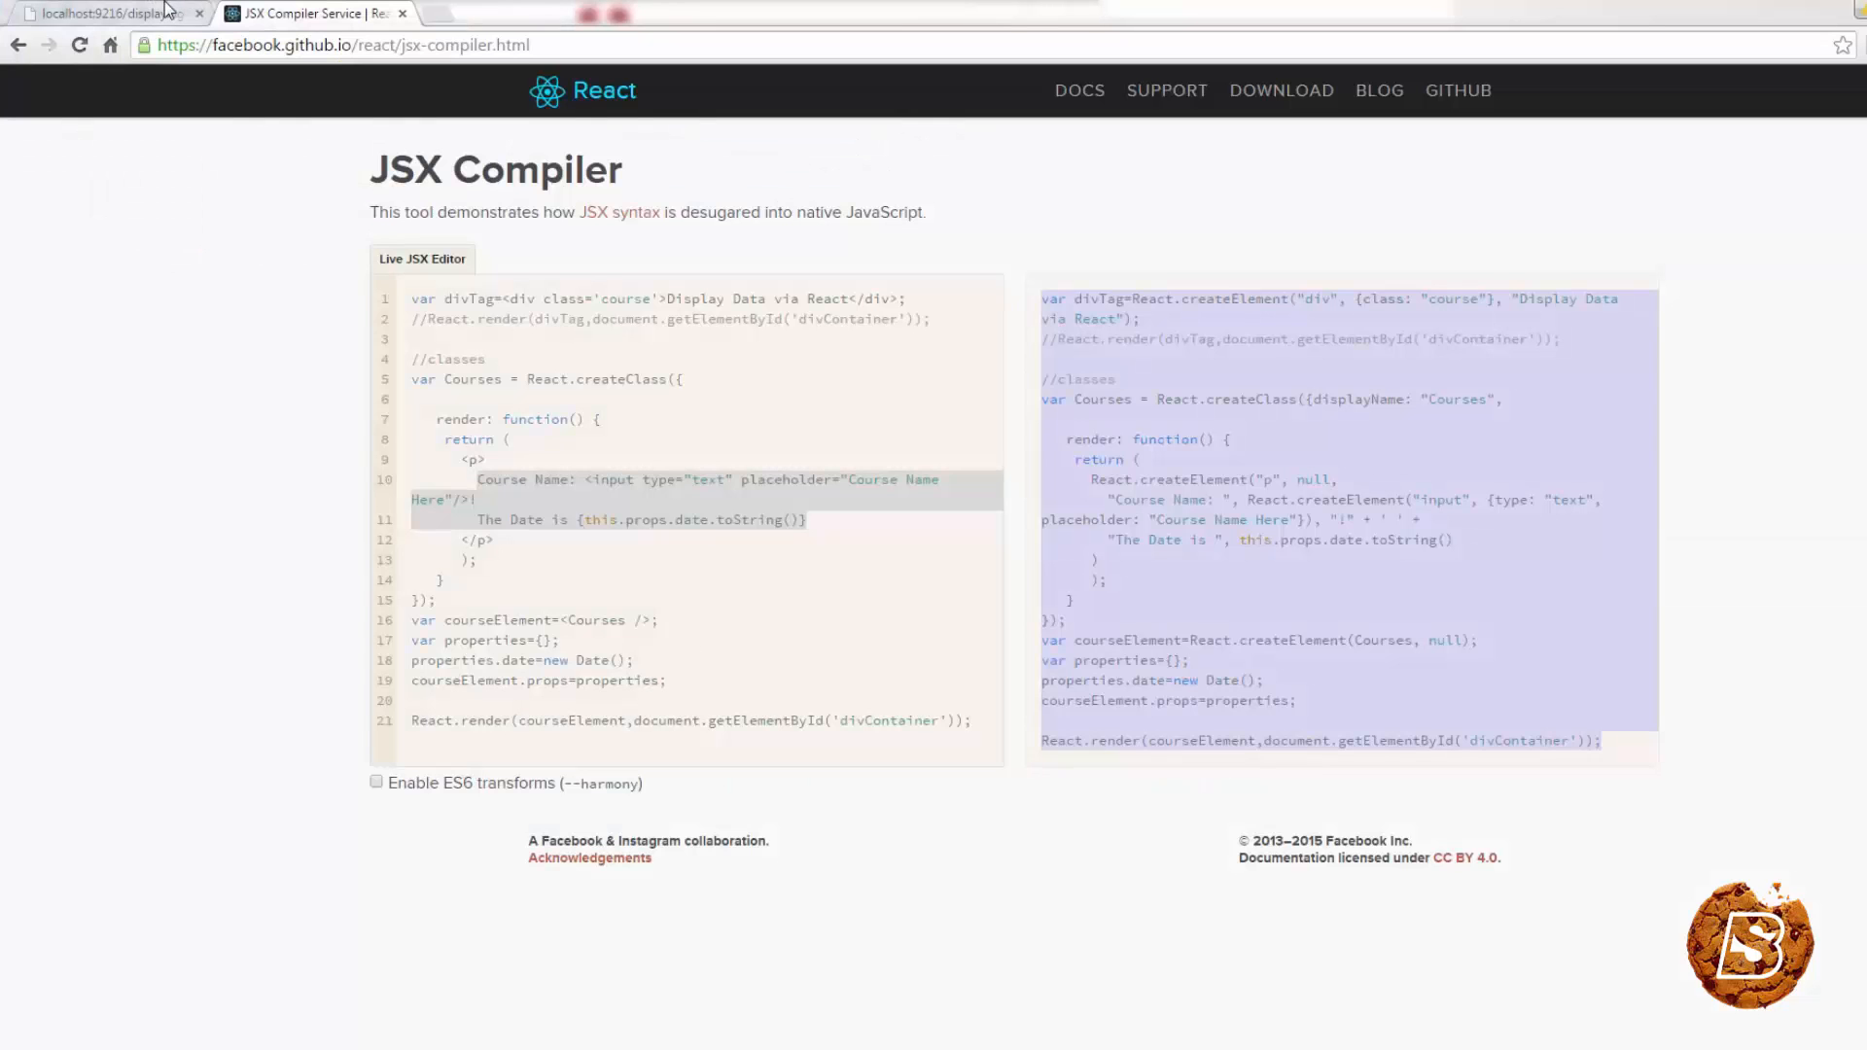
# View the rendered displaying-data page, close its source view, and return to JSX Compiler
pyautogui.click(107, 14)
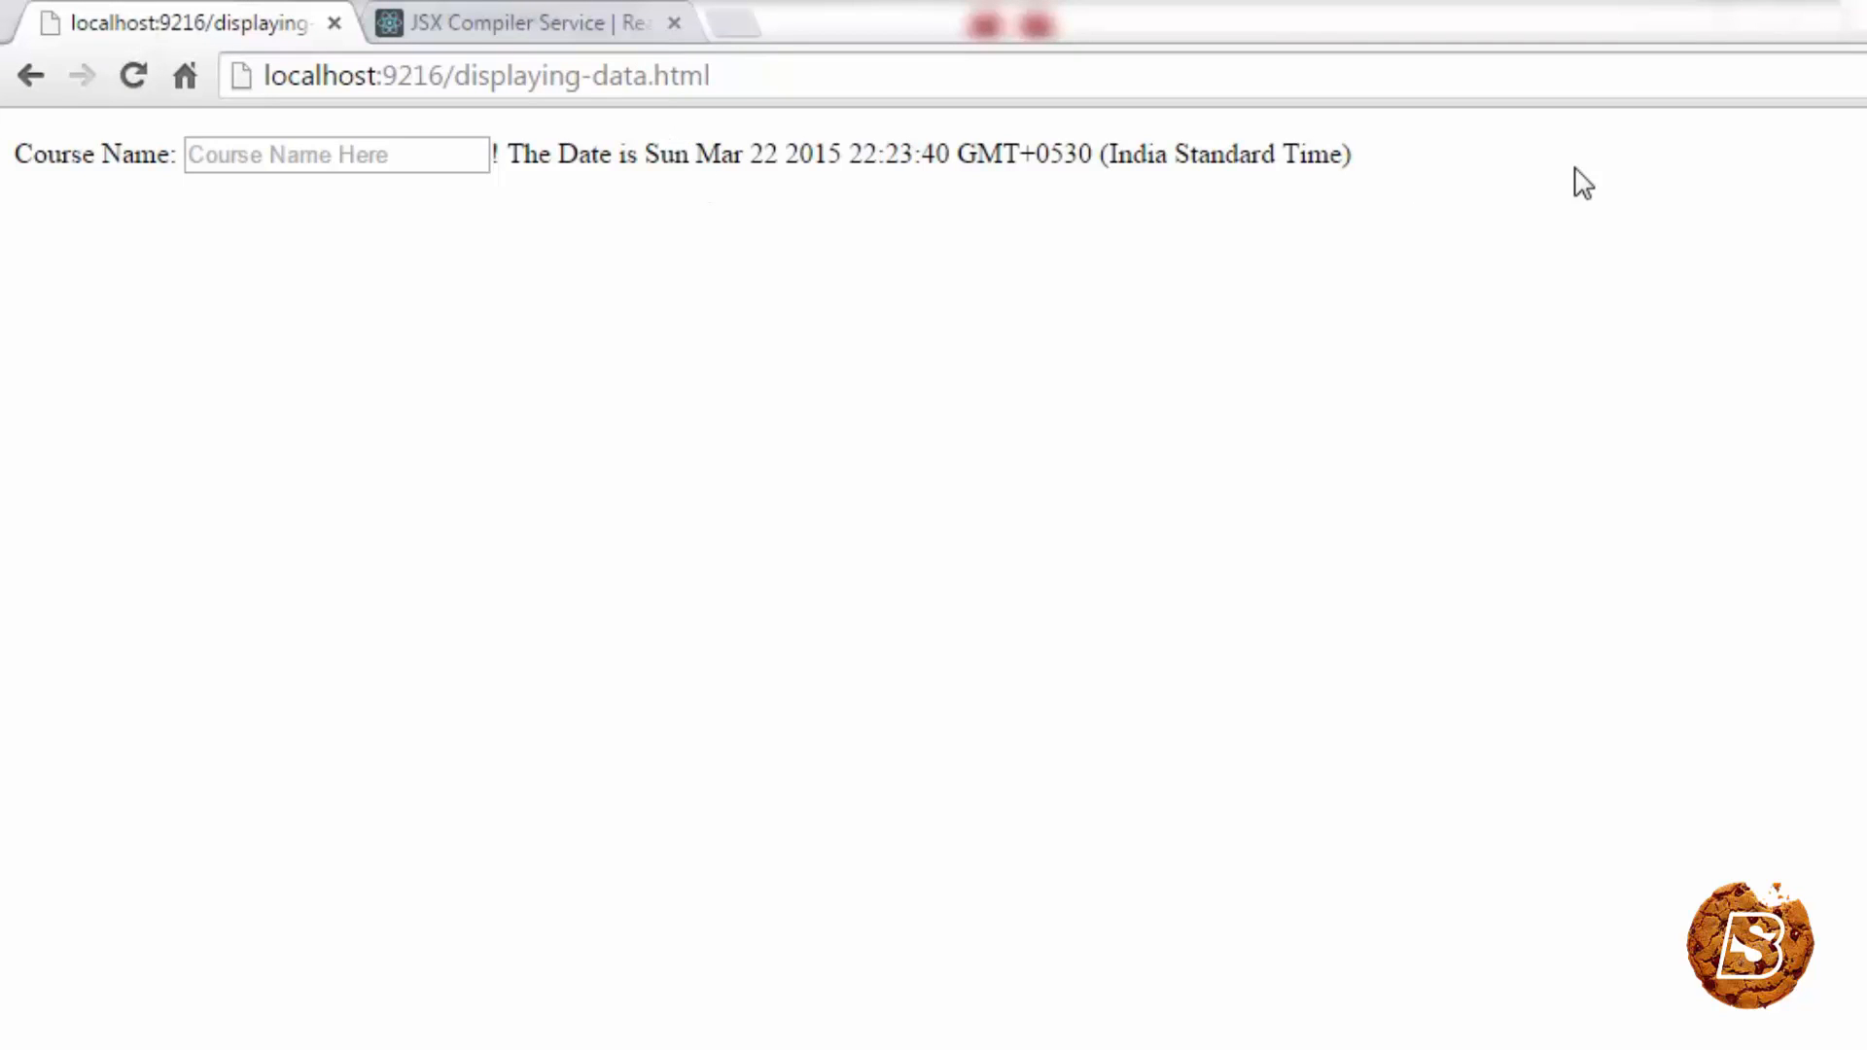
pyautogui.moveTo(1078, 504)
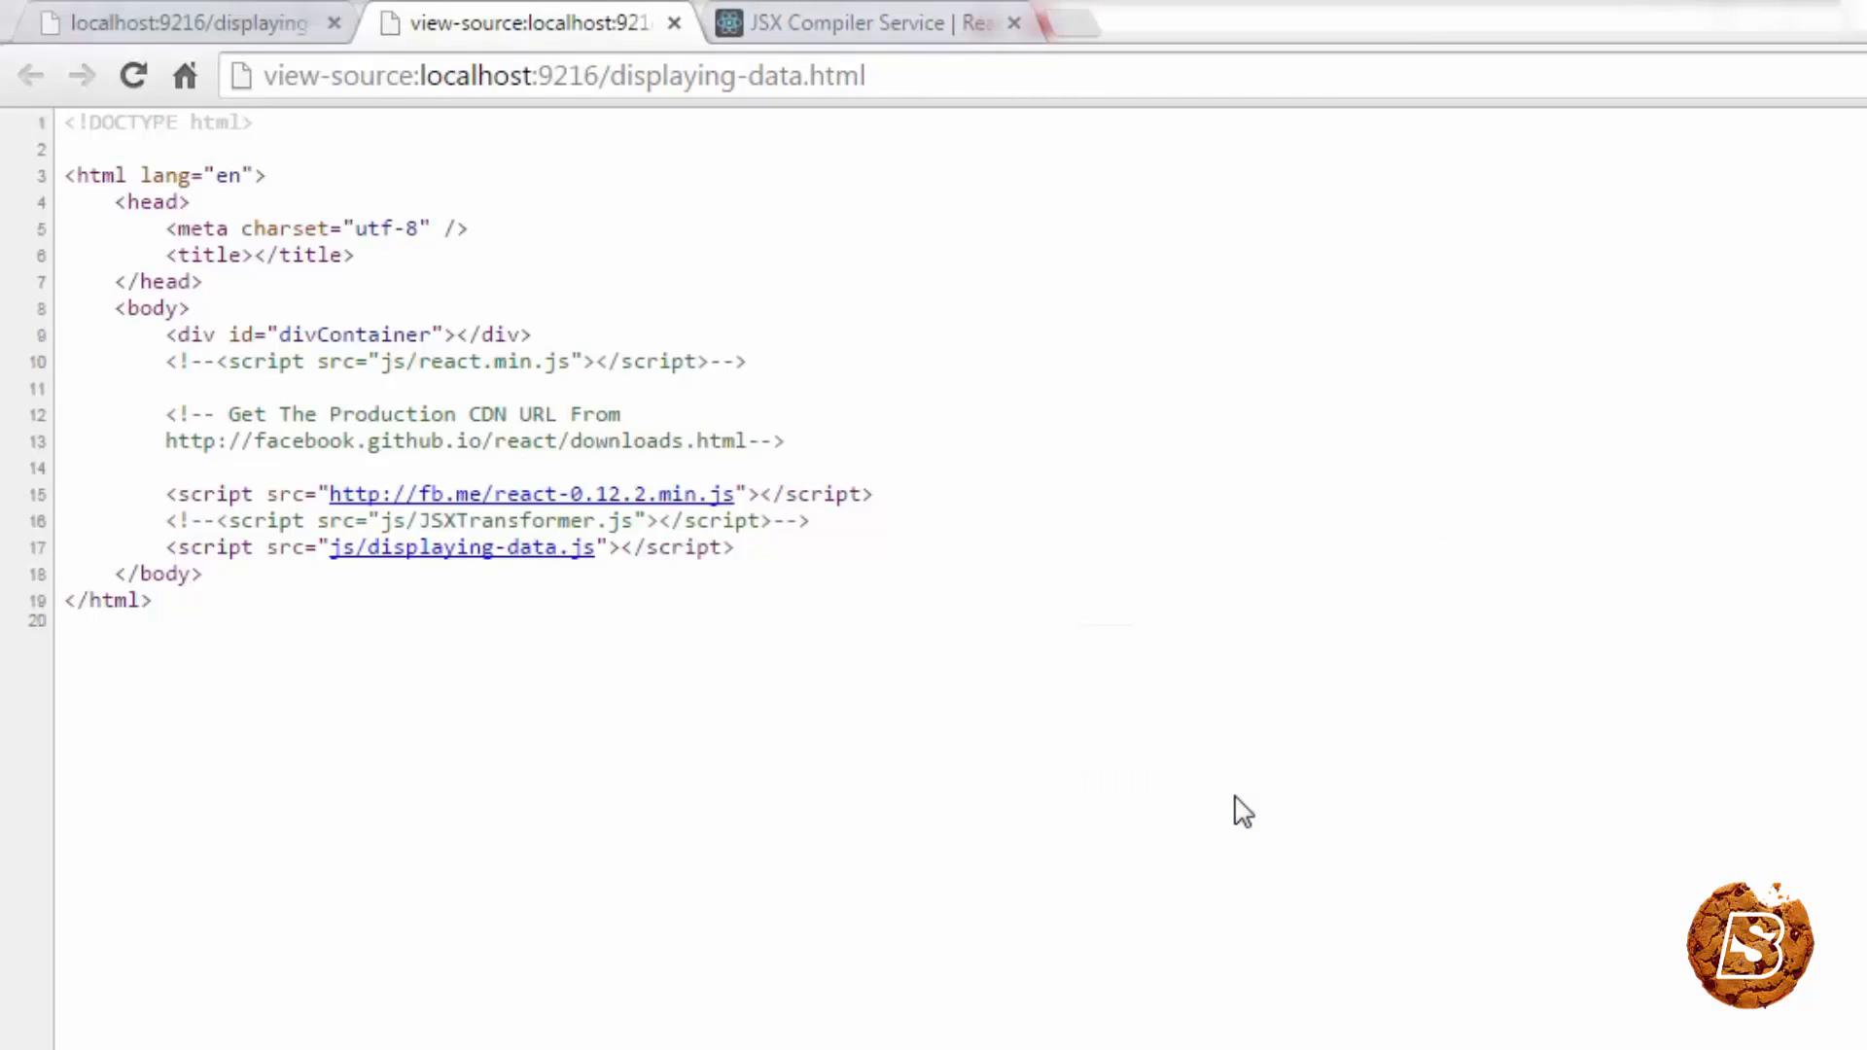
pyautogui.moveTo(562, 560)
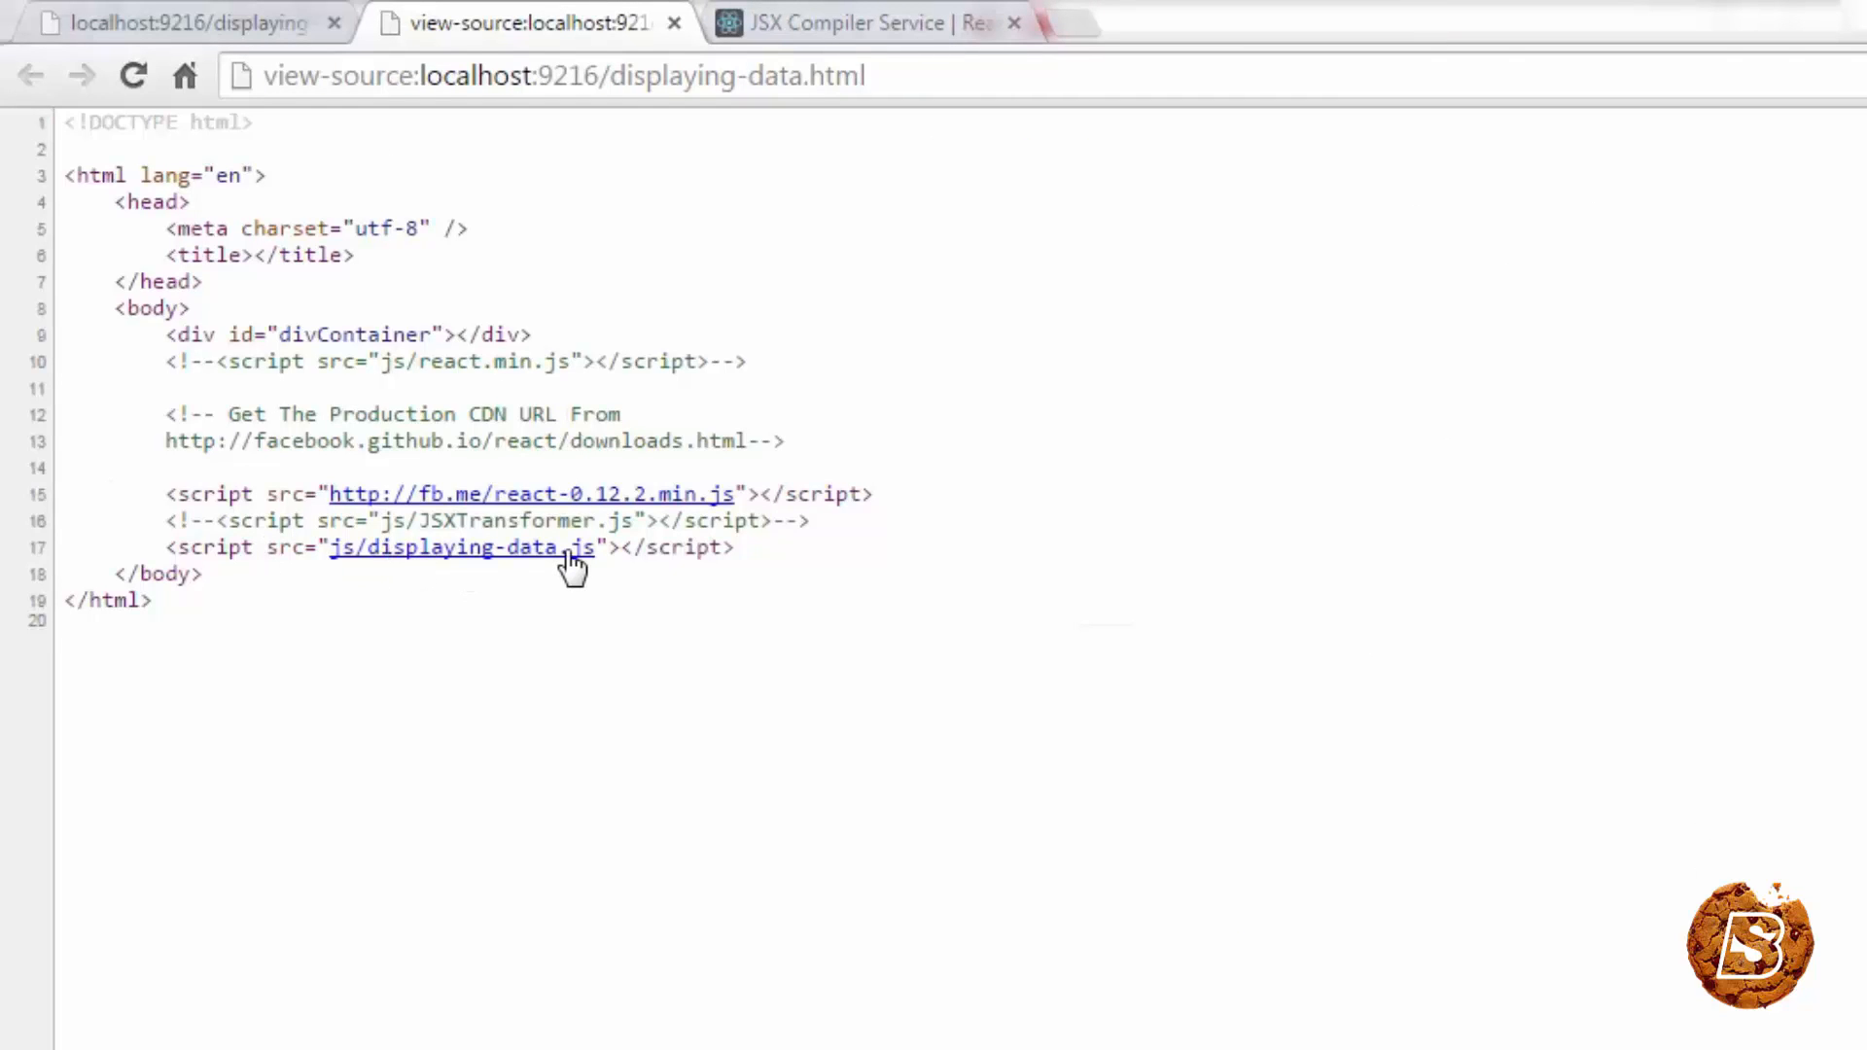
pyautogui.moveTo(727, 280)
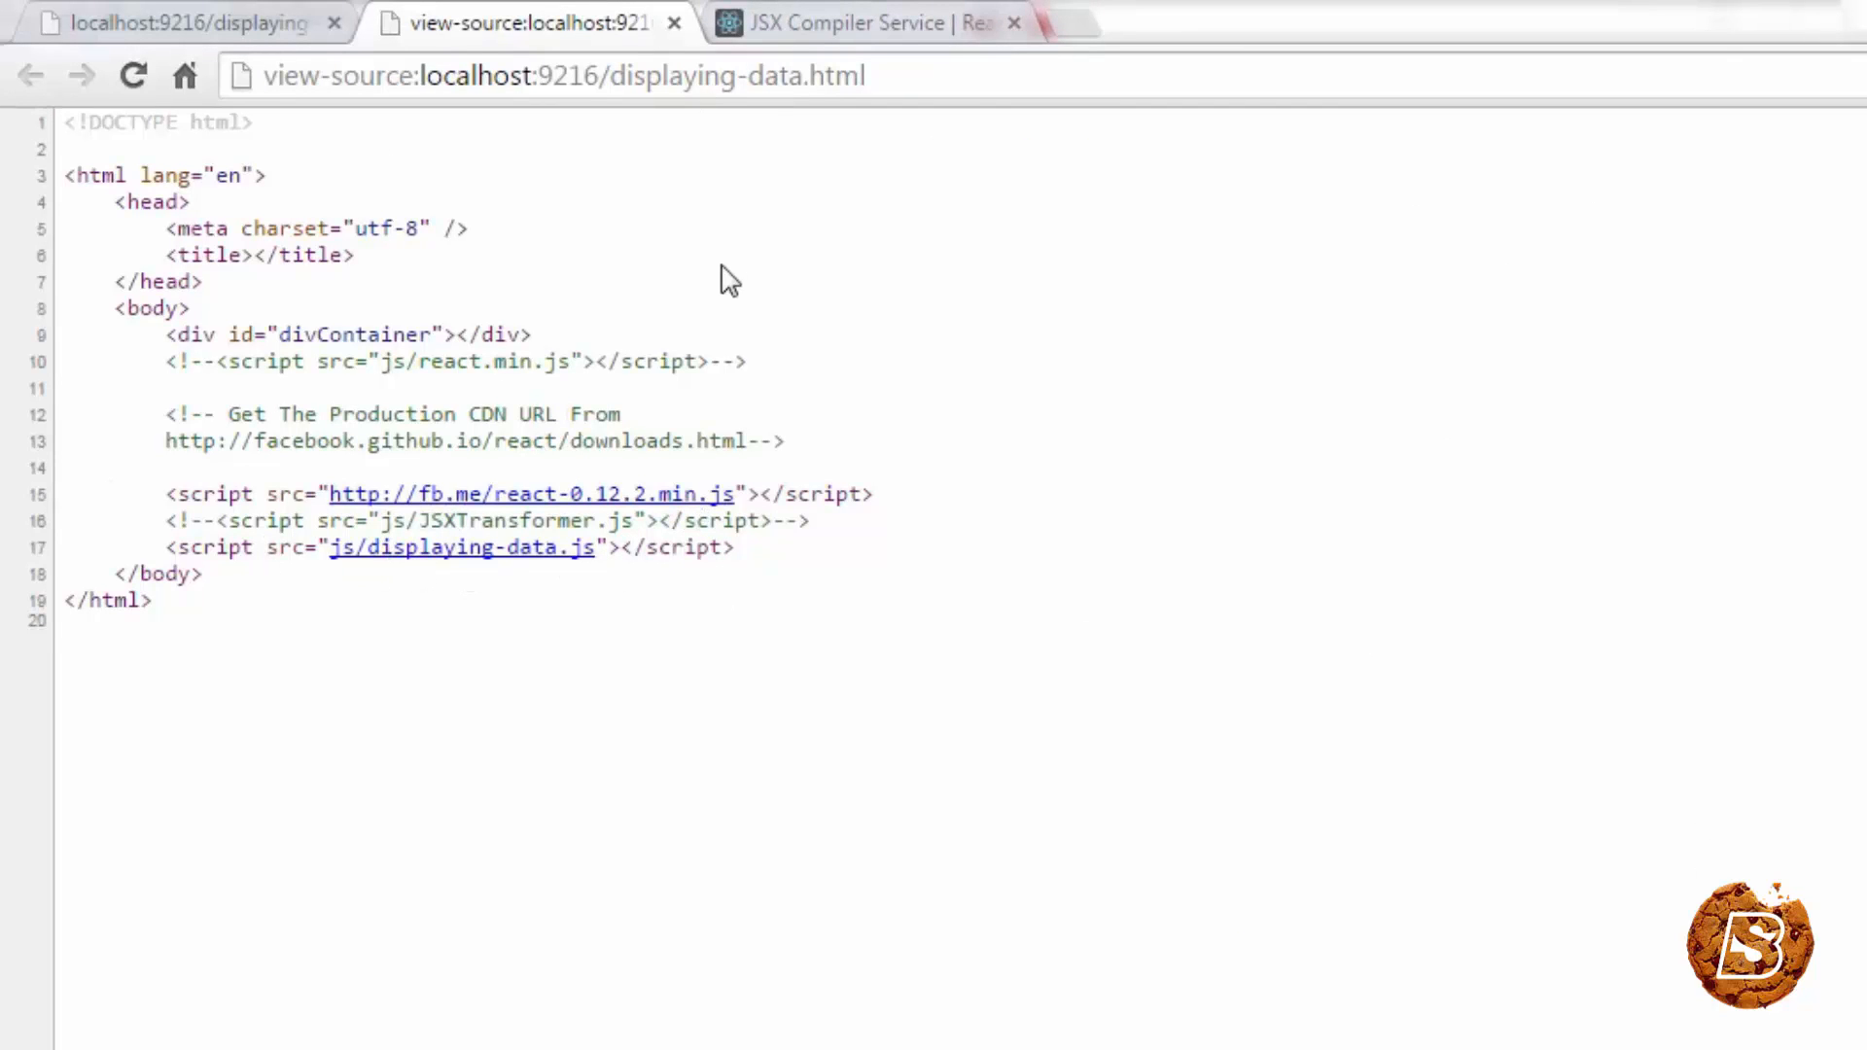
pyautogui.moveTo(667, 25)
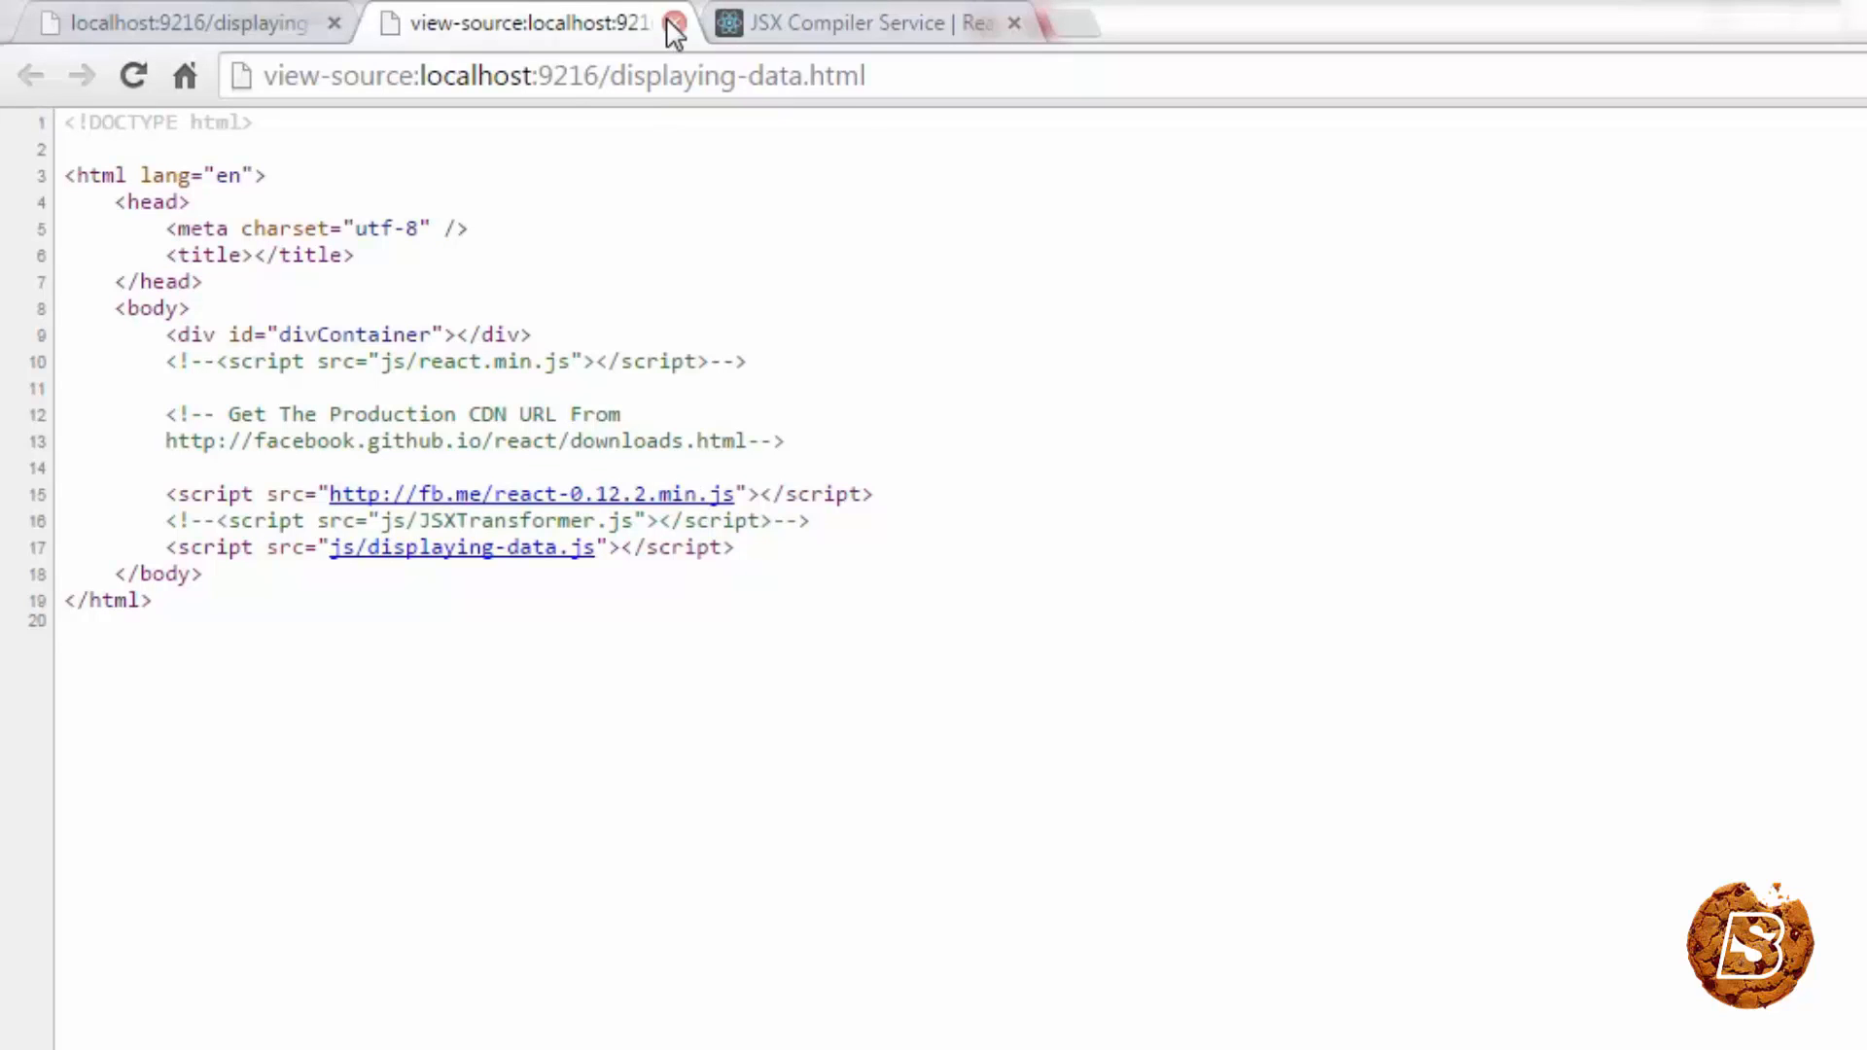
pyautogui.click(673, 26)
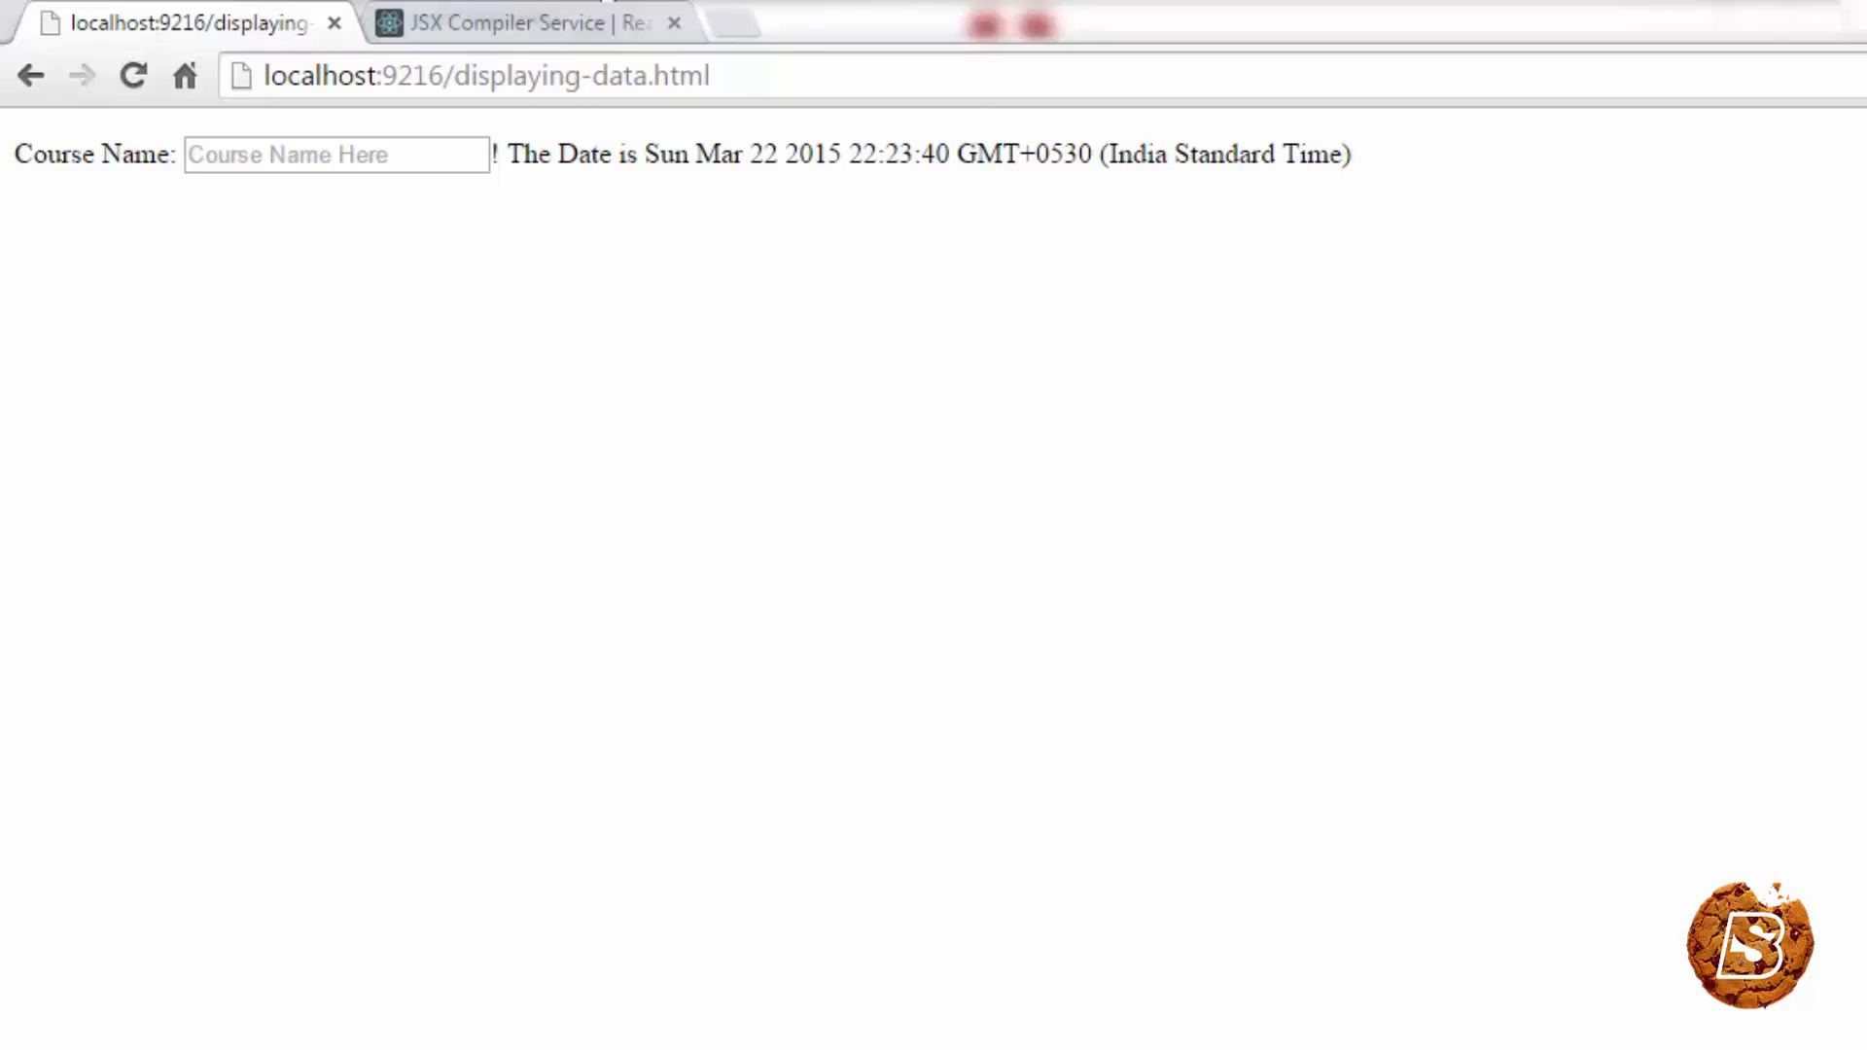
pyautogui.click(517, 23)
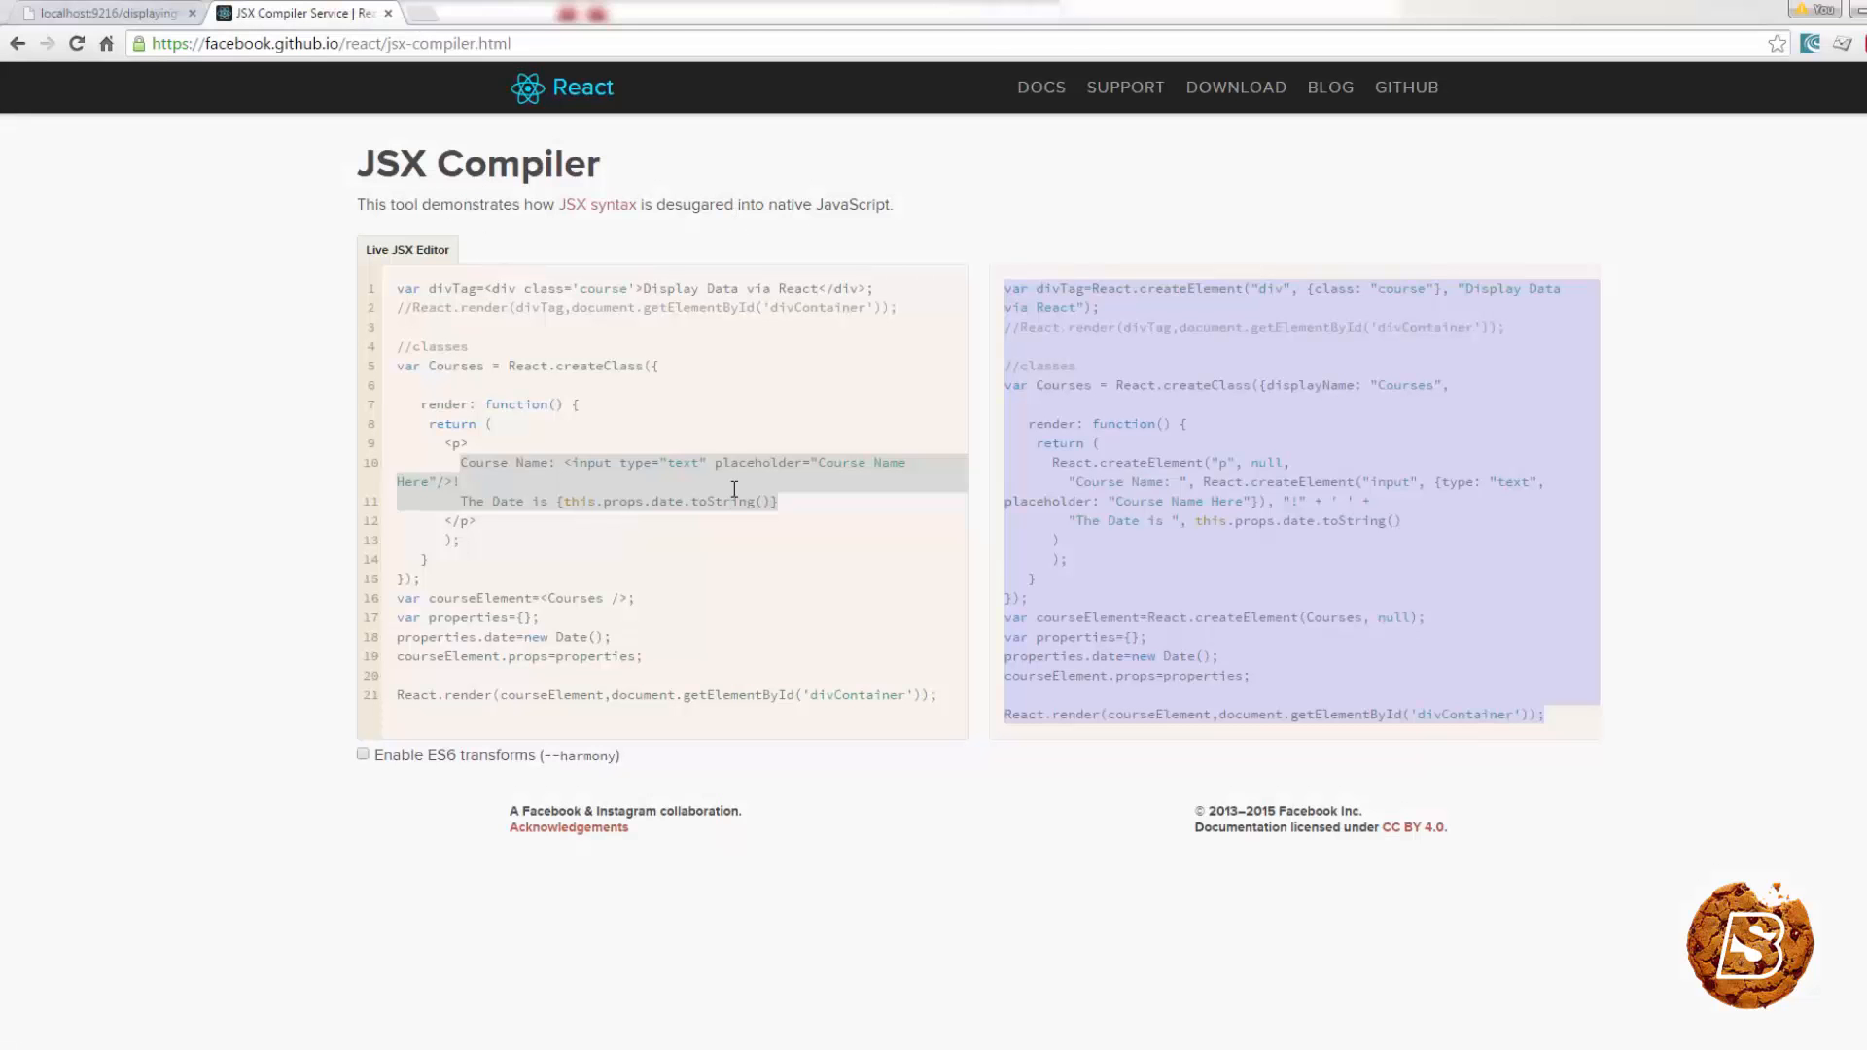
pyautogui.click(107, 12)
pyautogui.write('n')
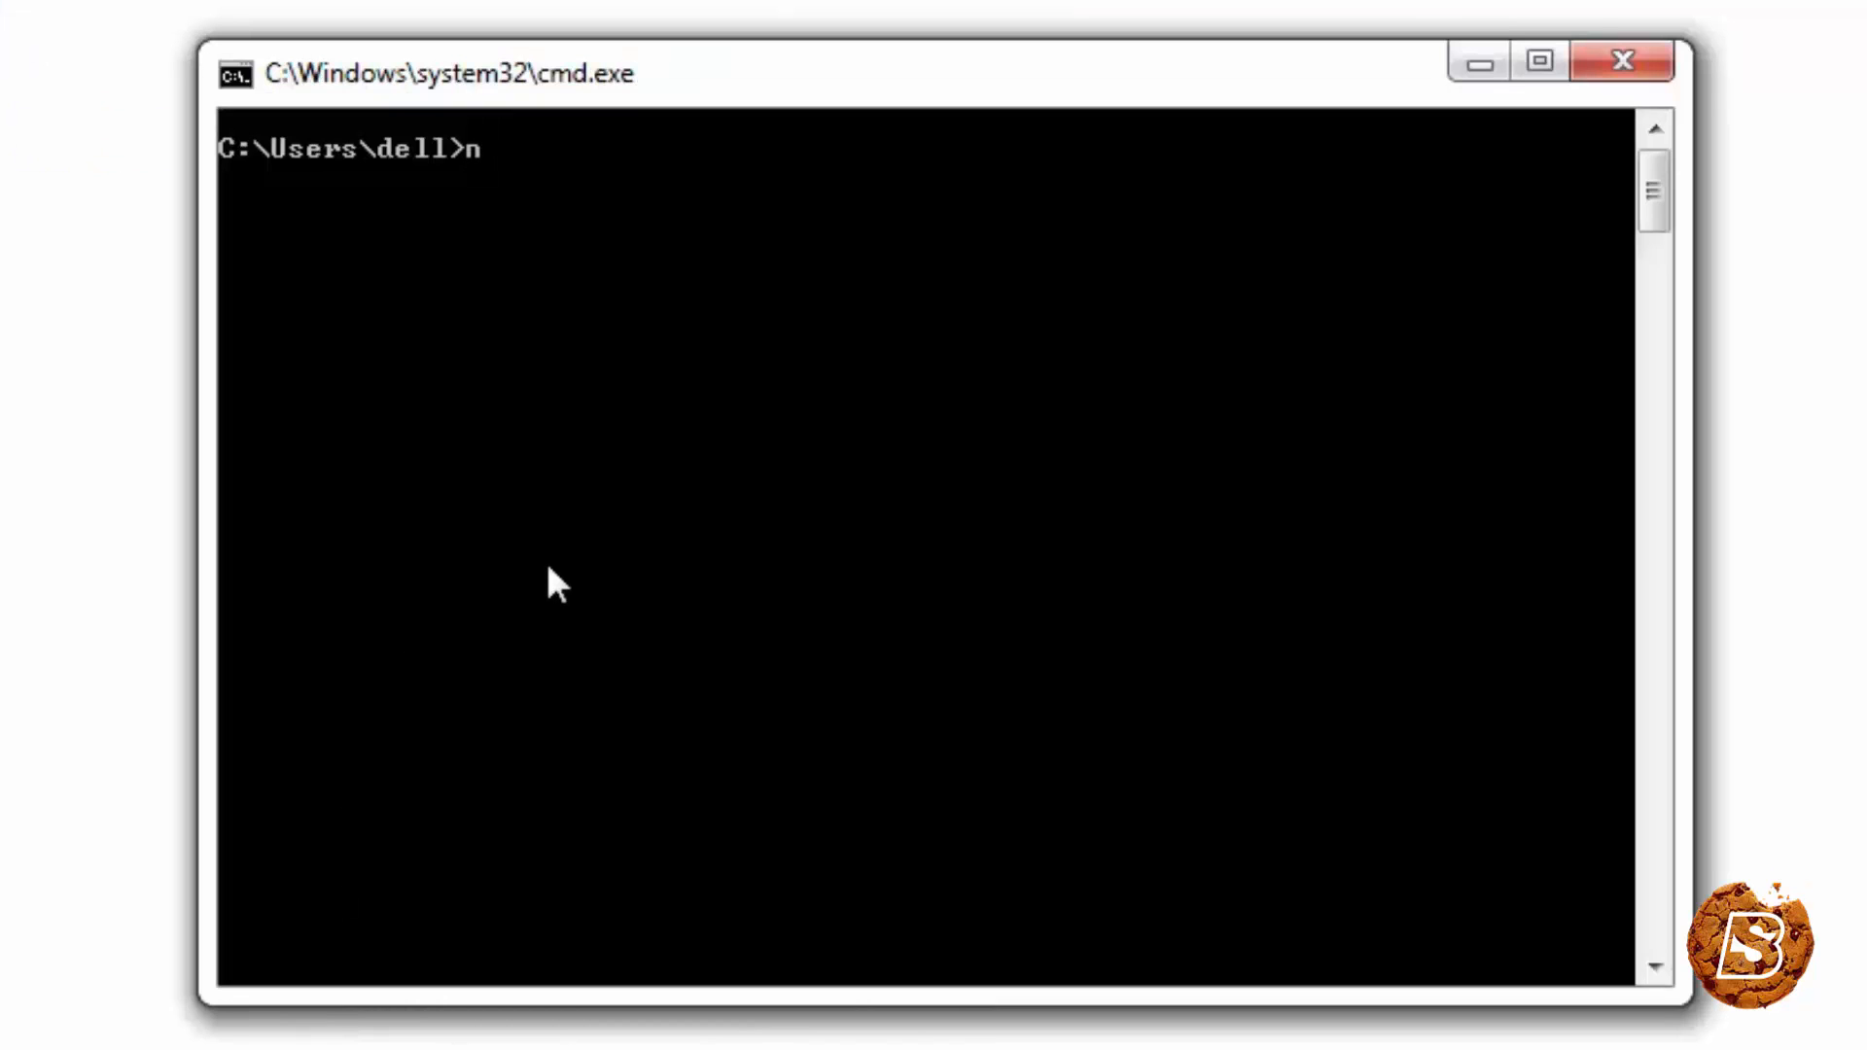
# Run npm to list its available commands
pyautogui.write('pm')
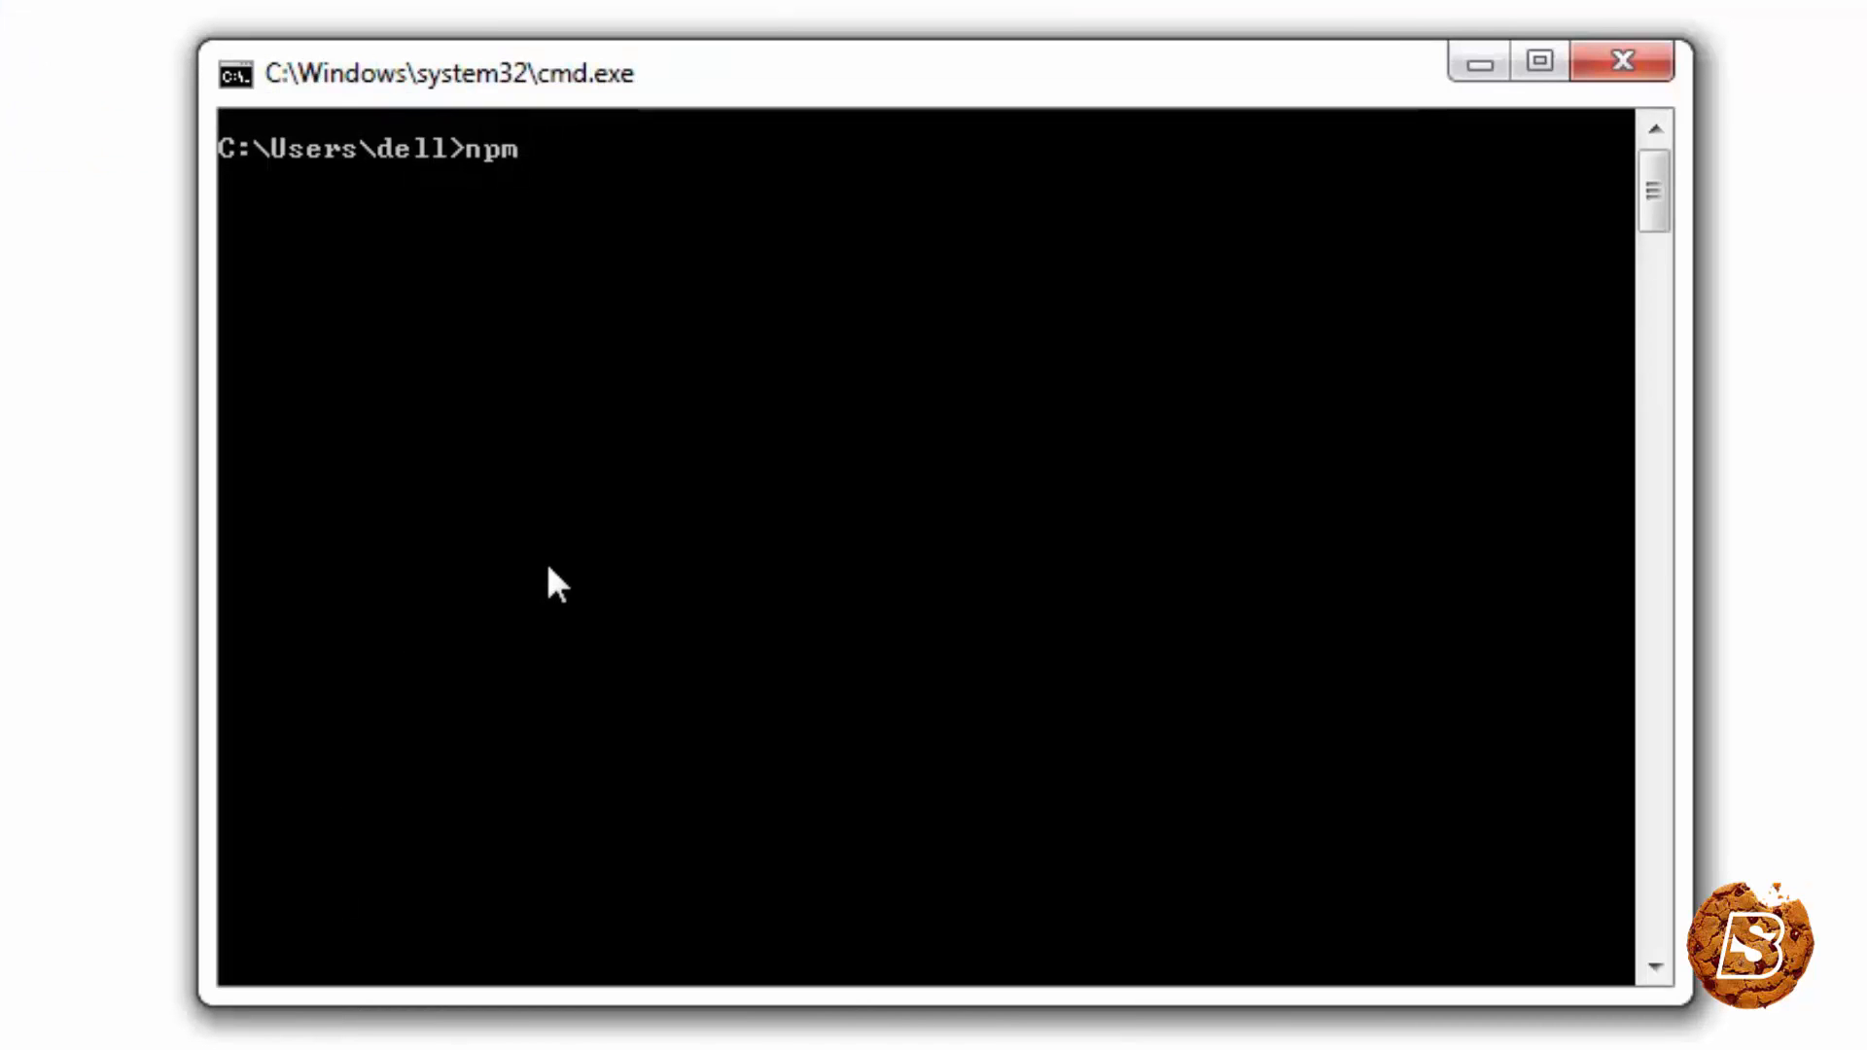
pyautogui.press('Enter')
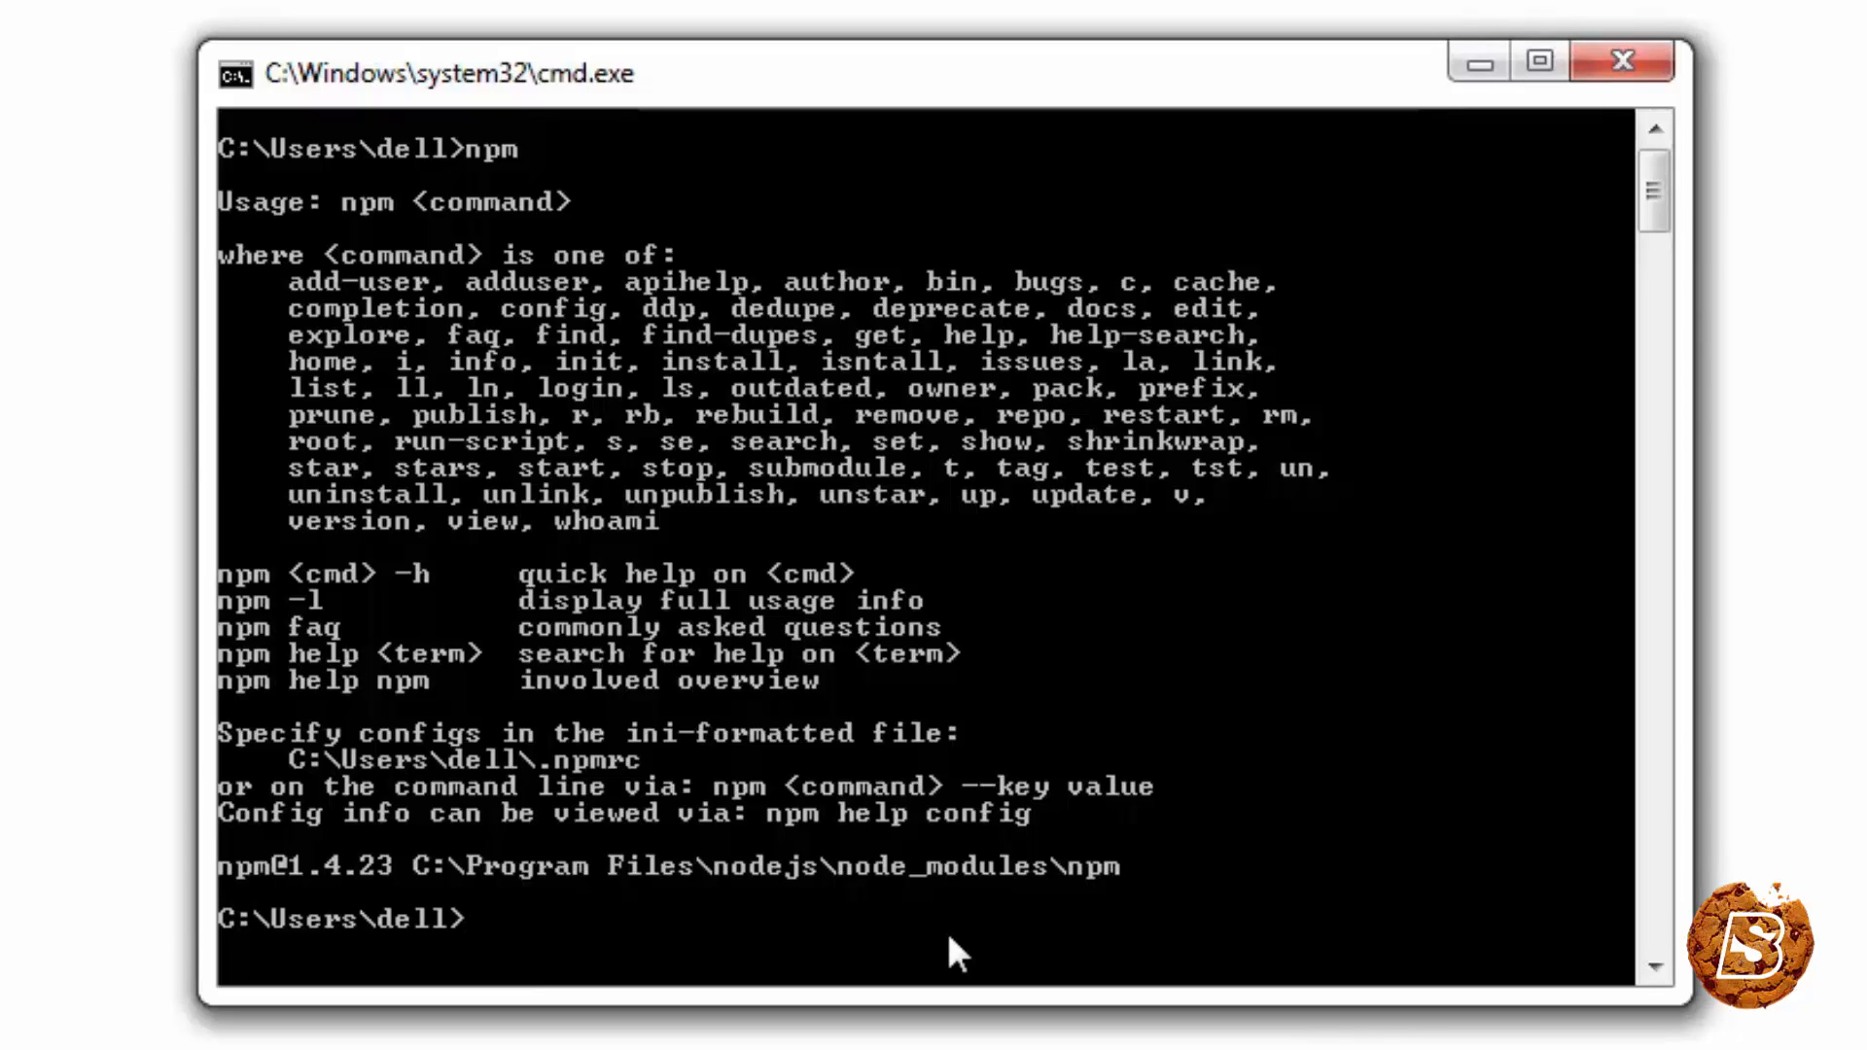
# Enter the command npm install -g react-tools
pyautogui.write('npm')
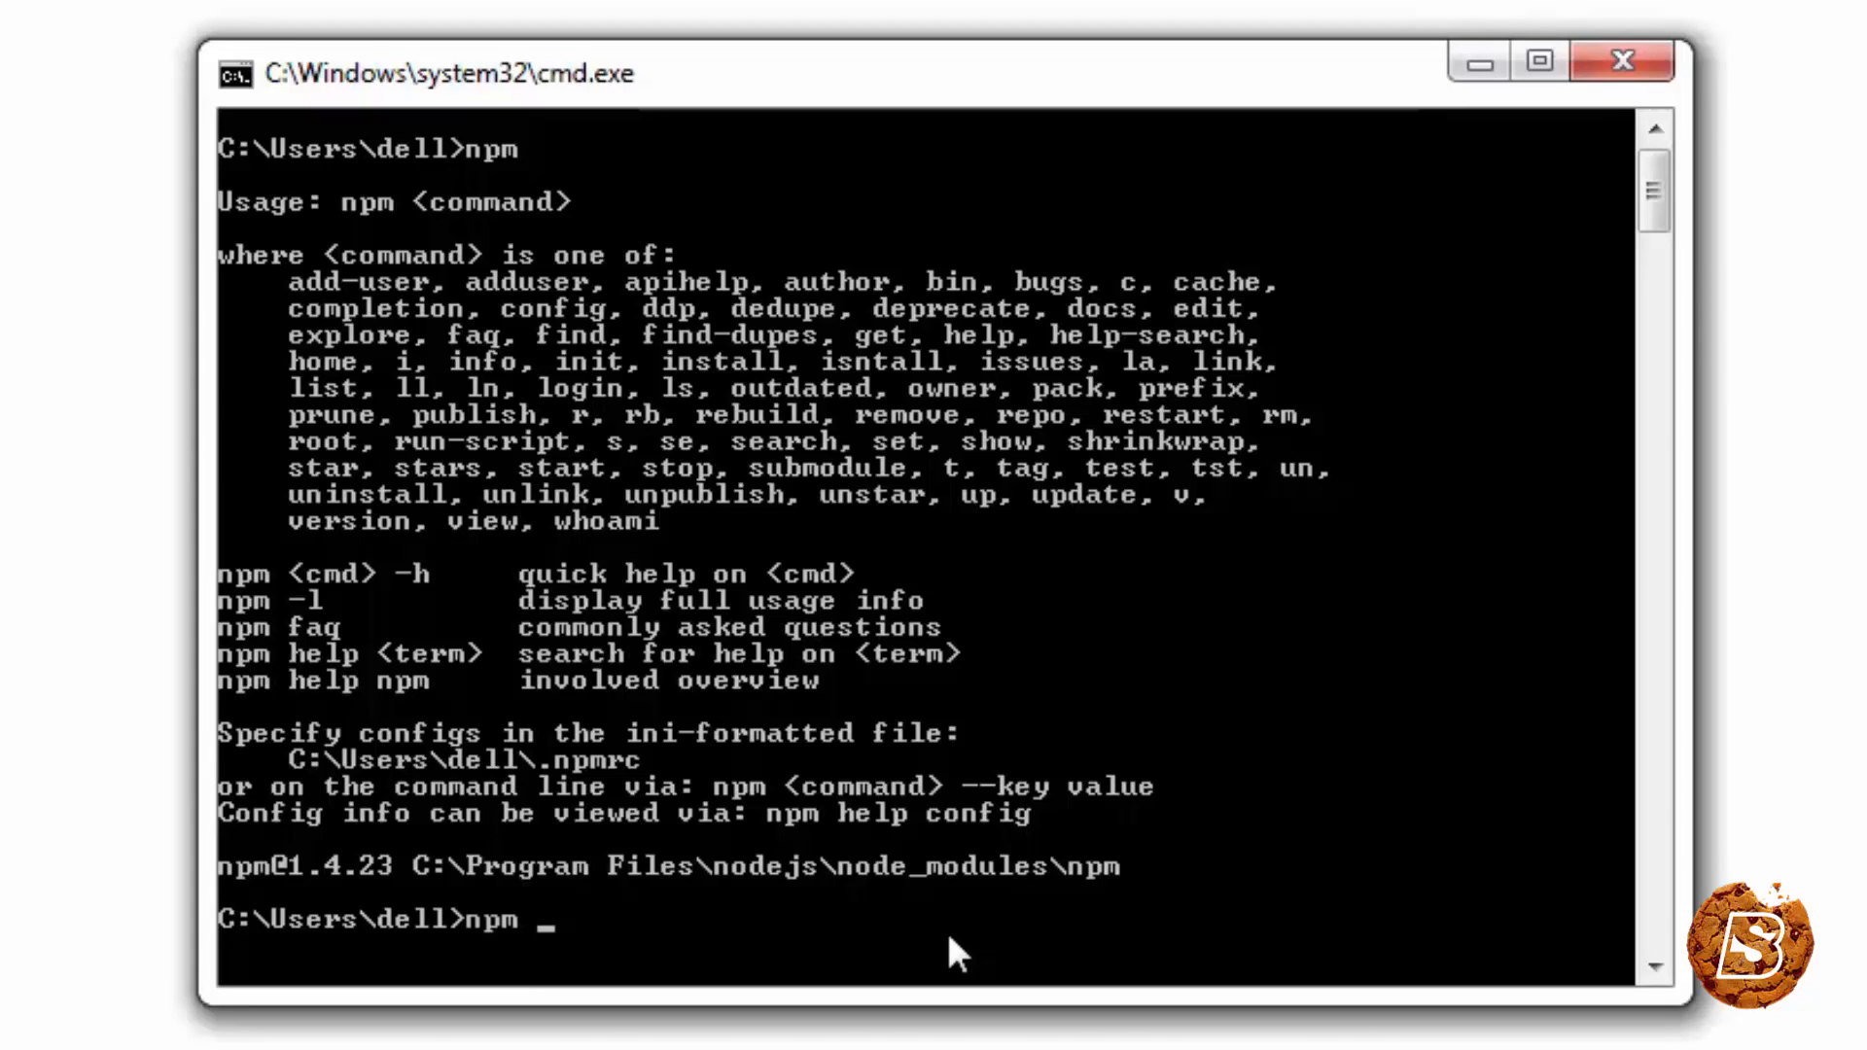
pyautogui.write('install')
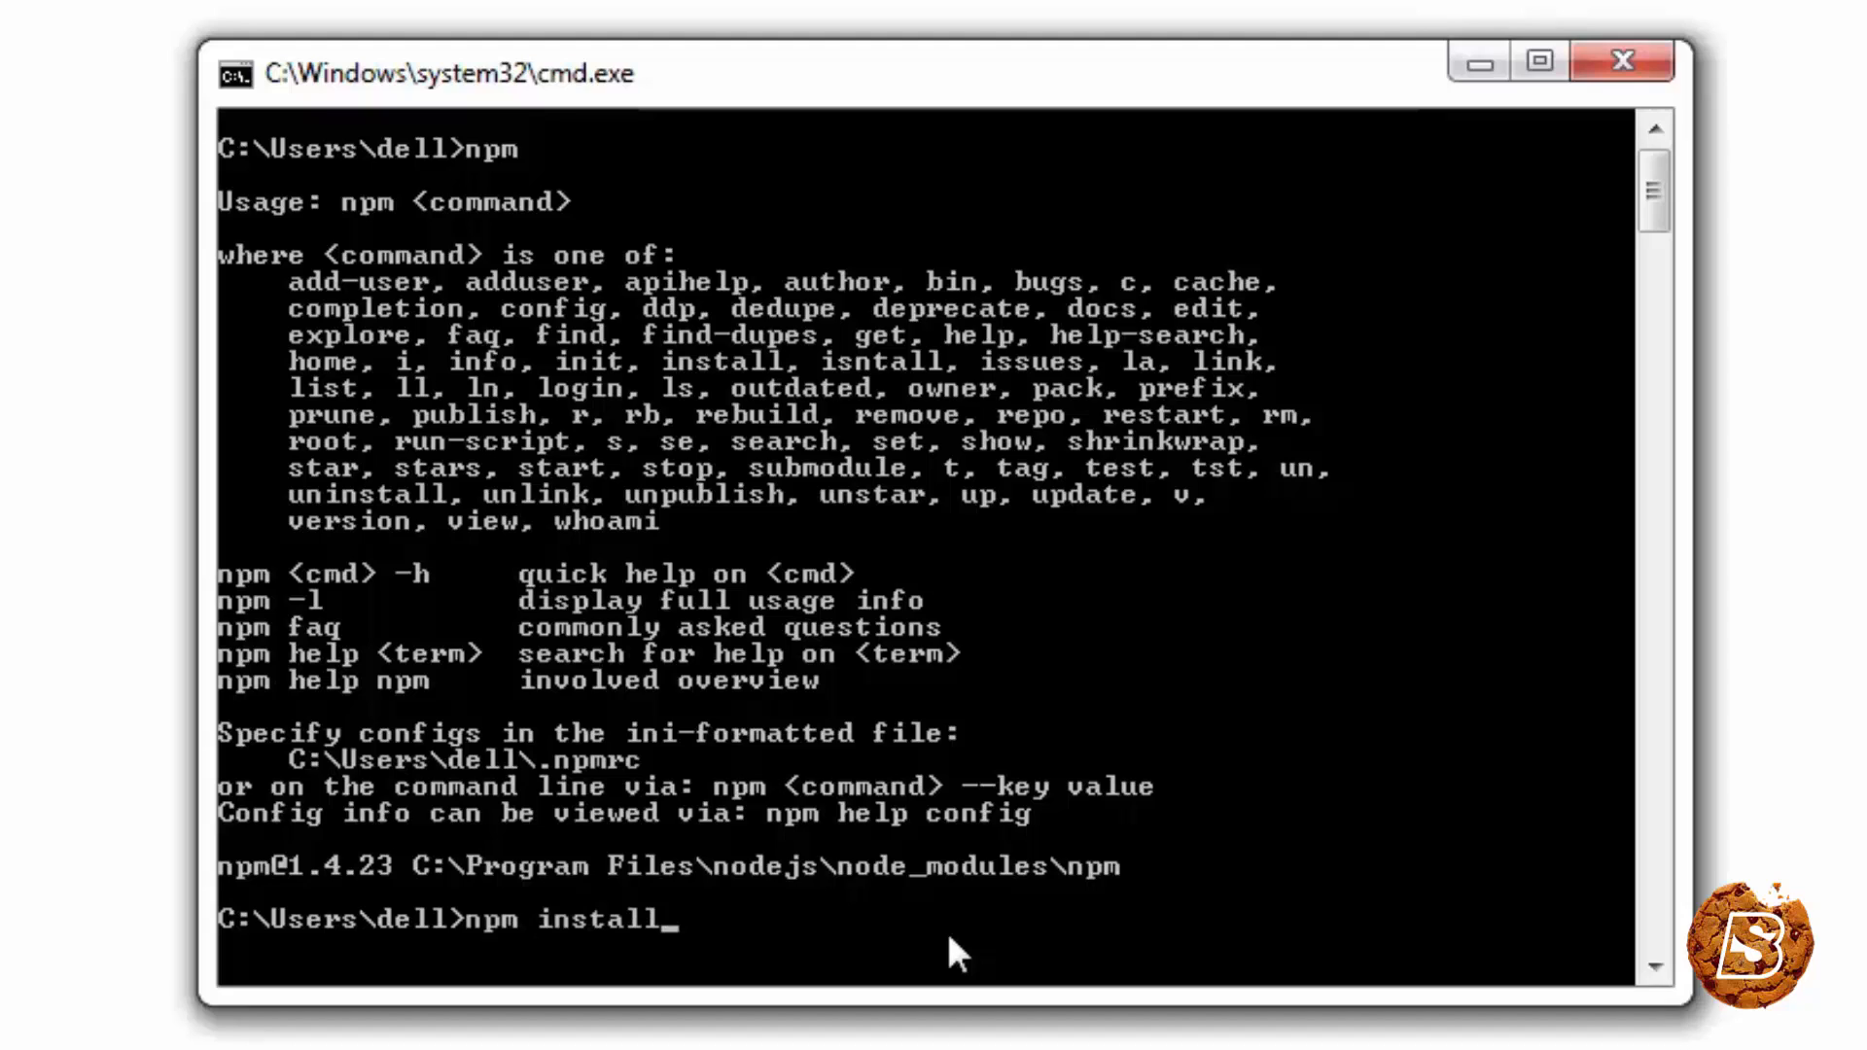
pyautogui.write('-g')
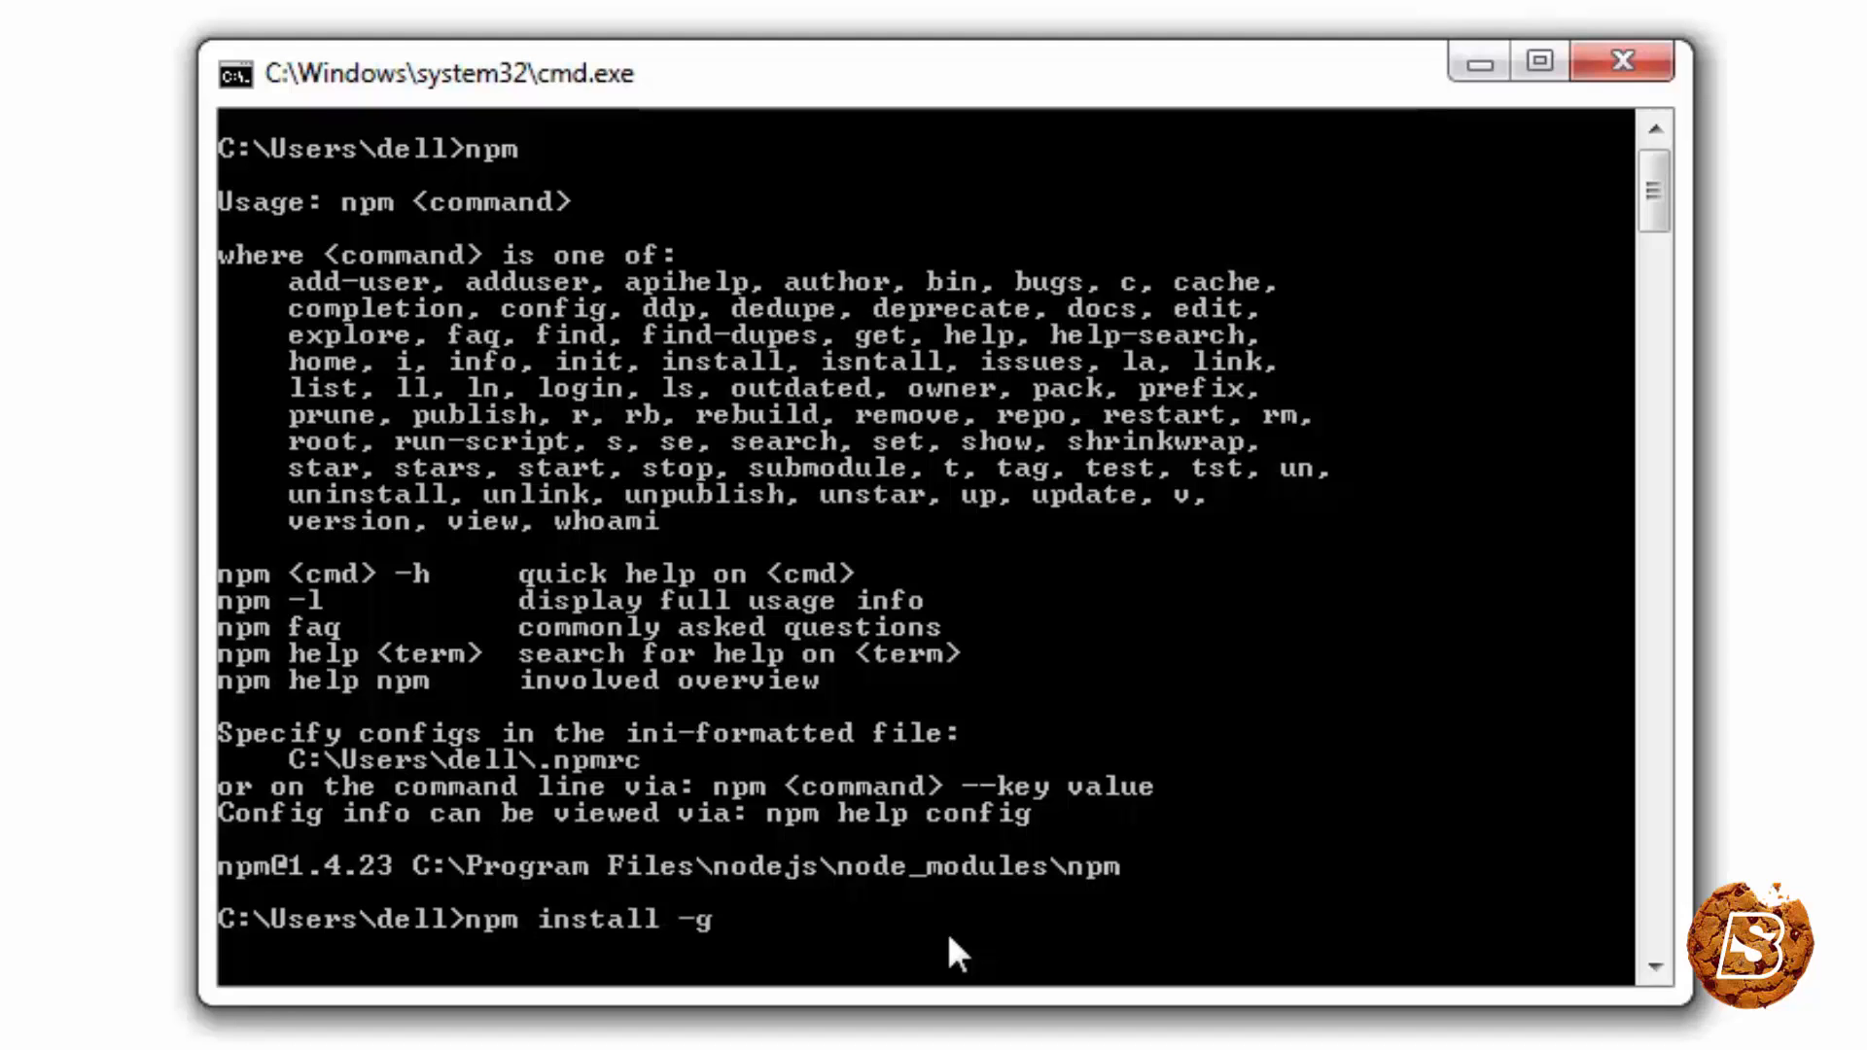
pyautogui.write('react')
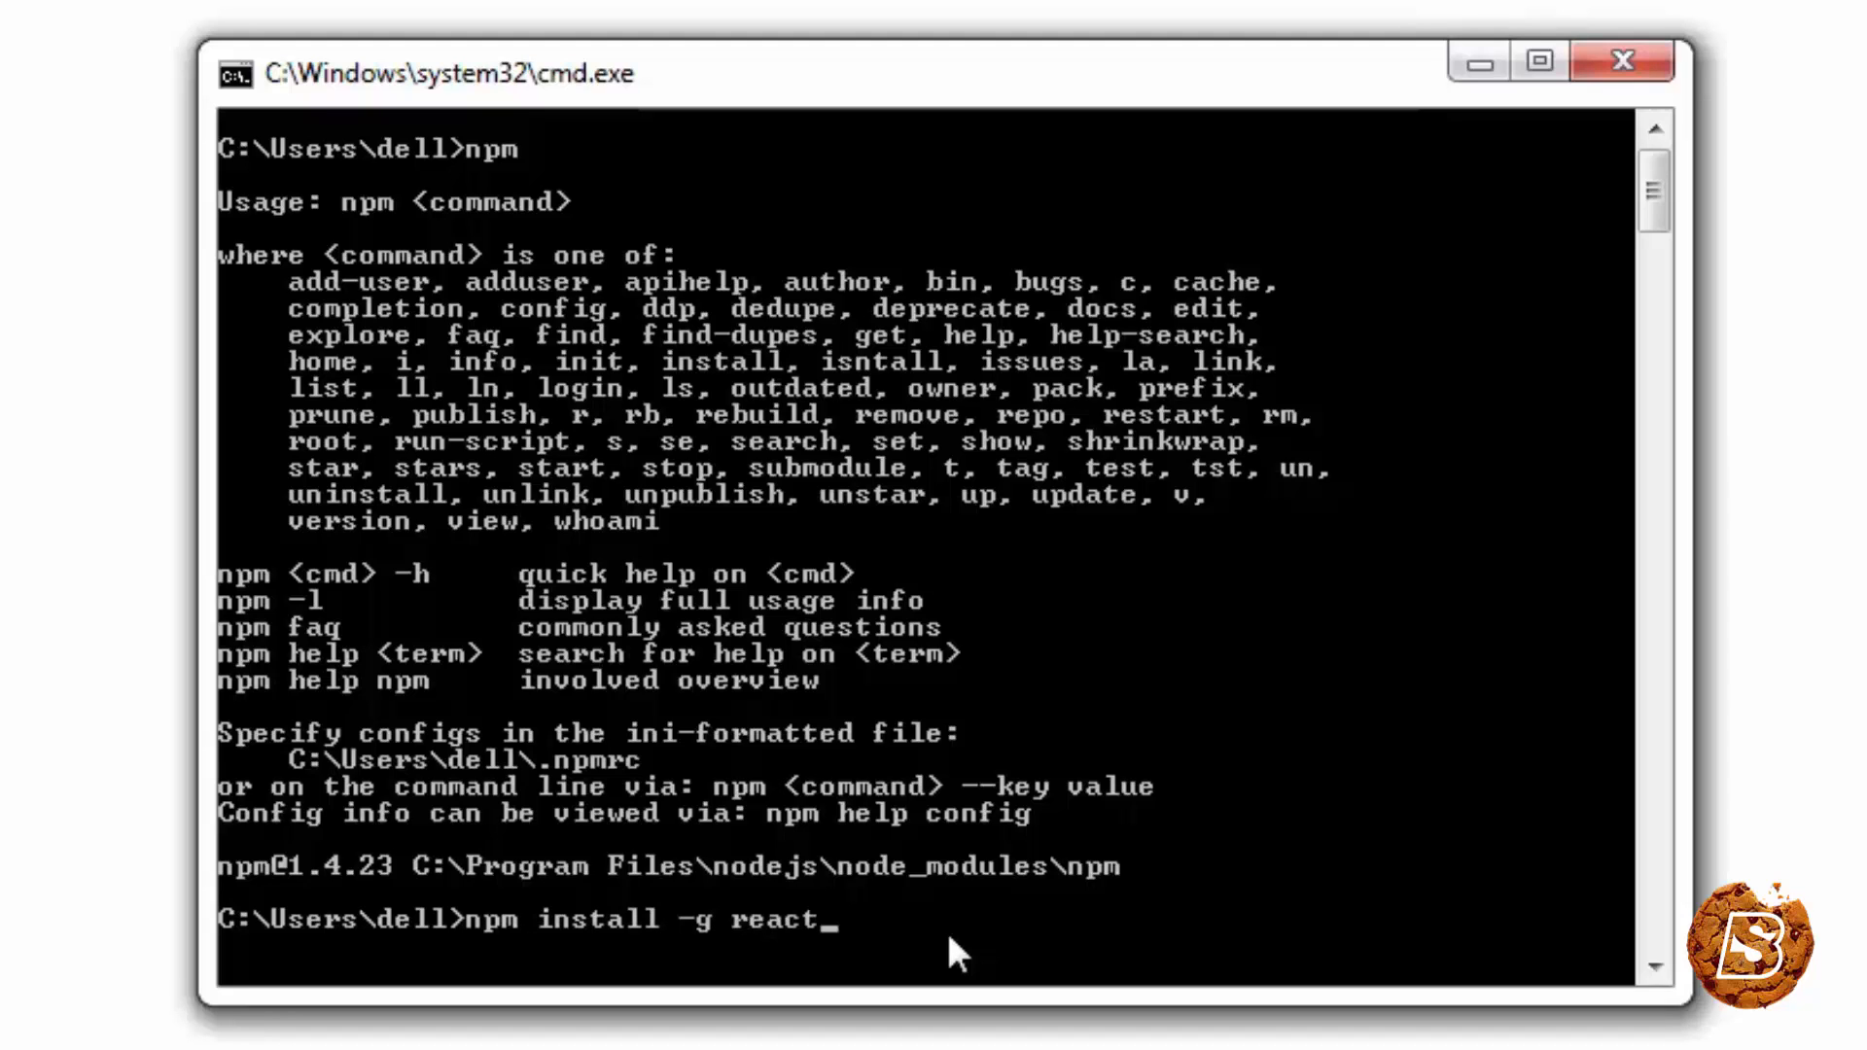
pyautogui.write('-tools')
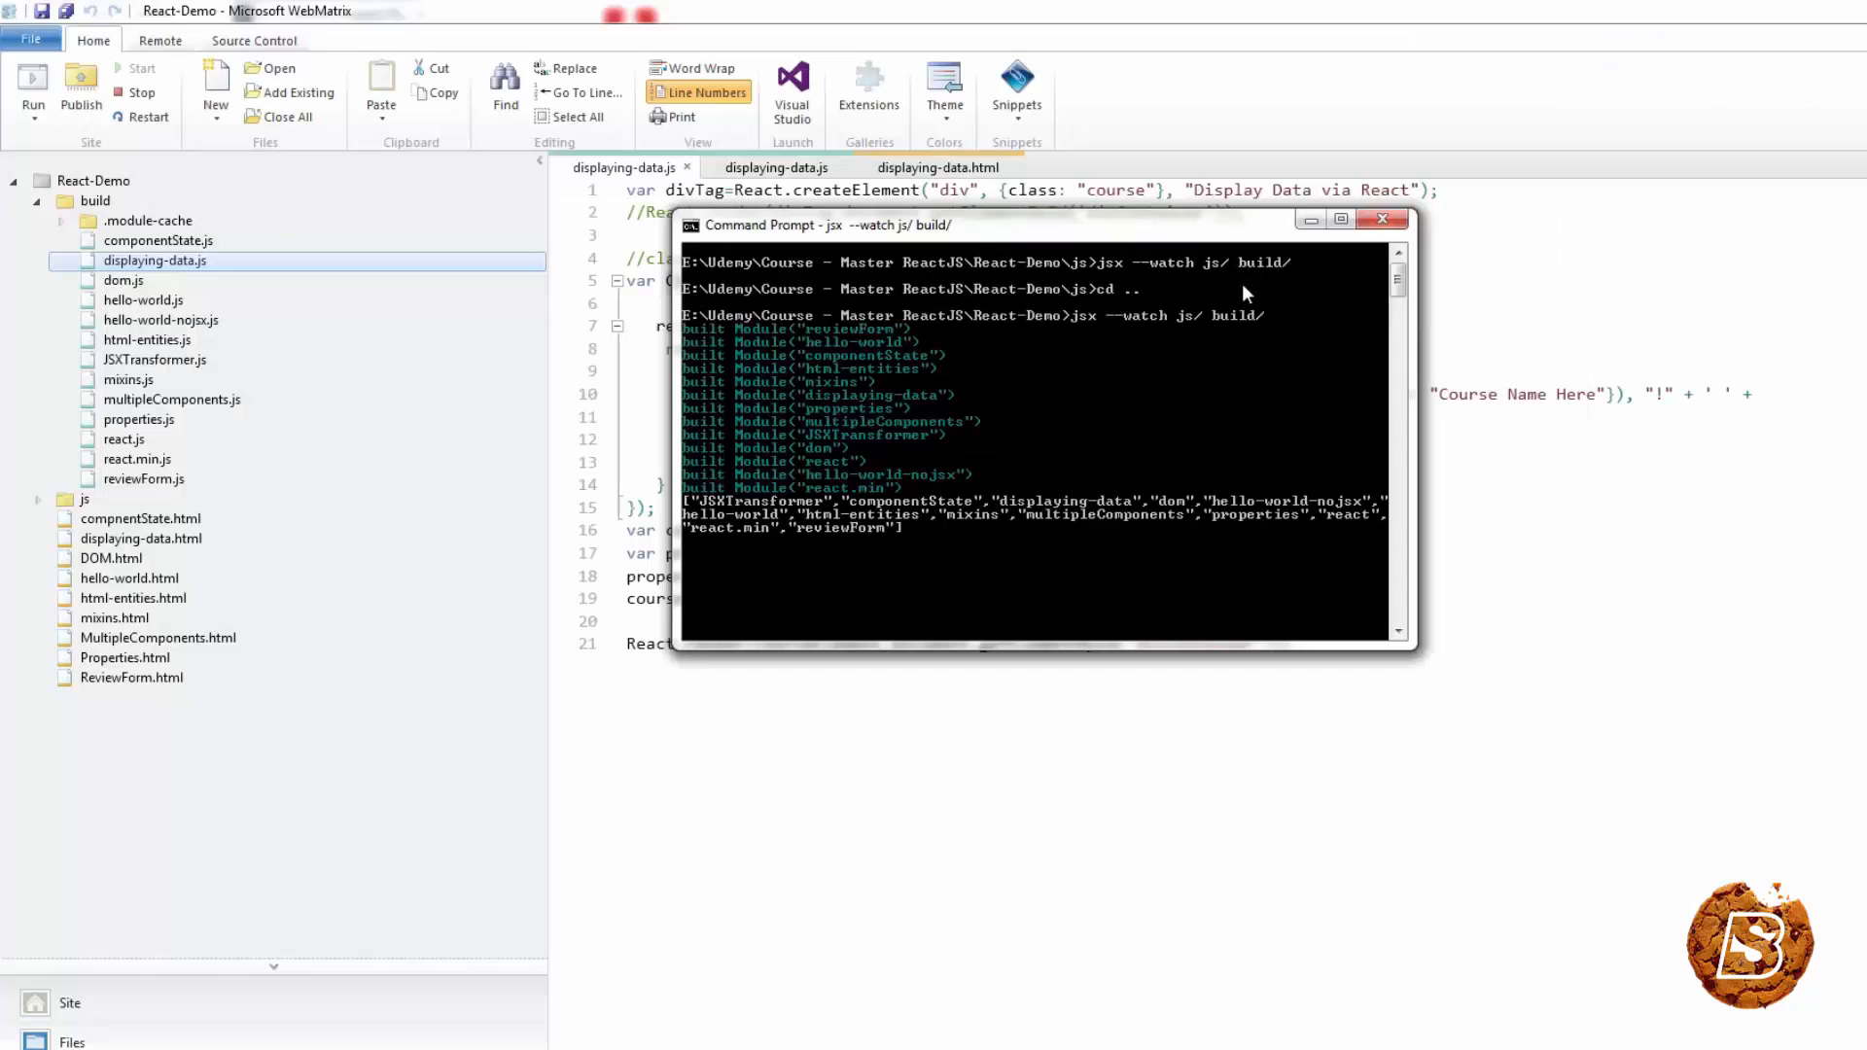
pyautogui.moveTo(1210, 251)
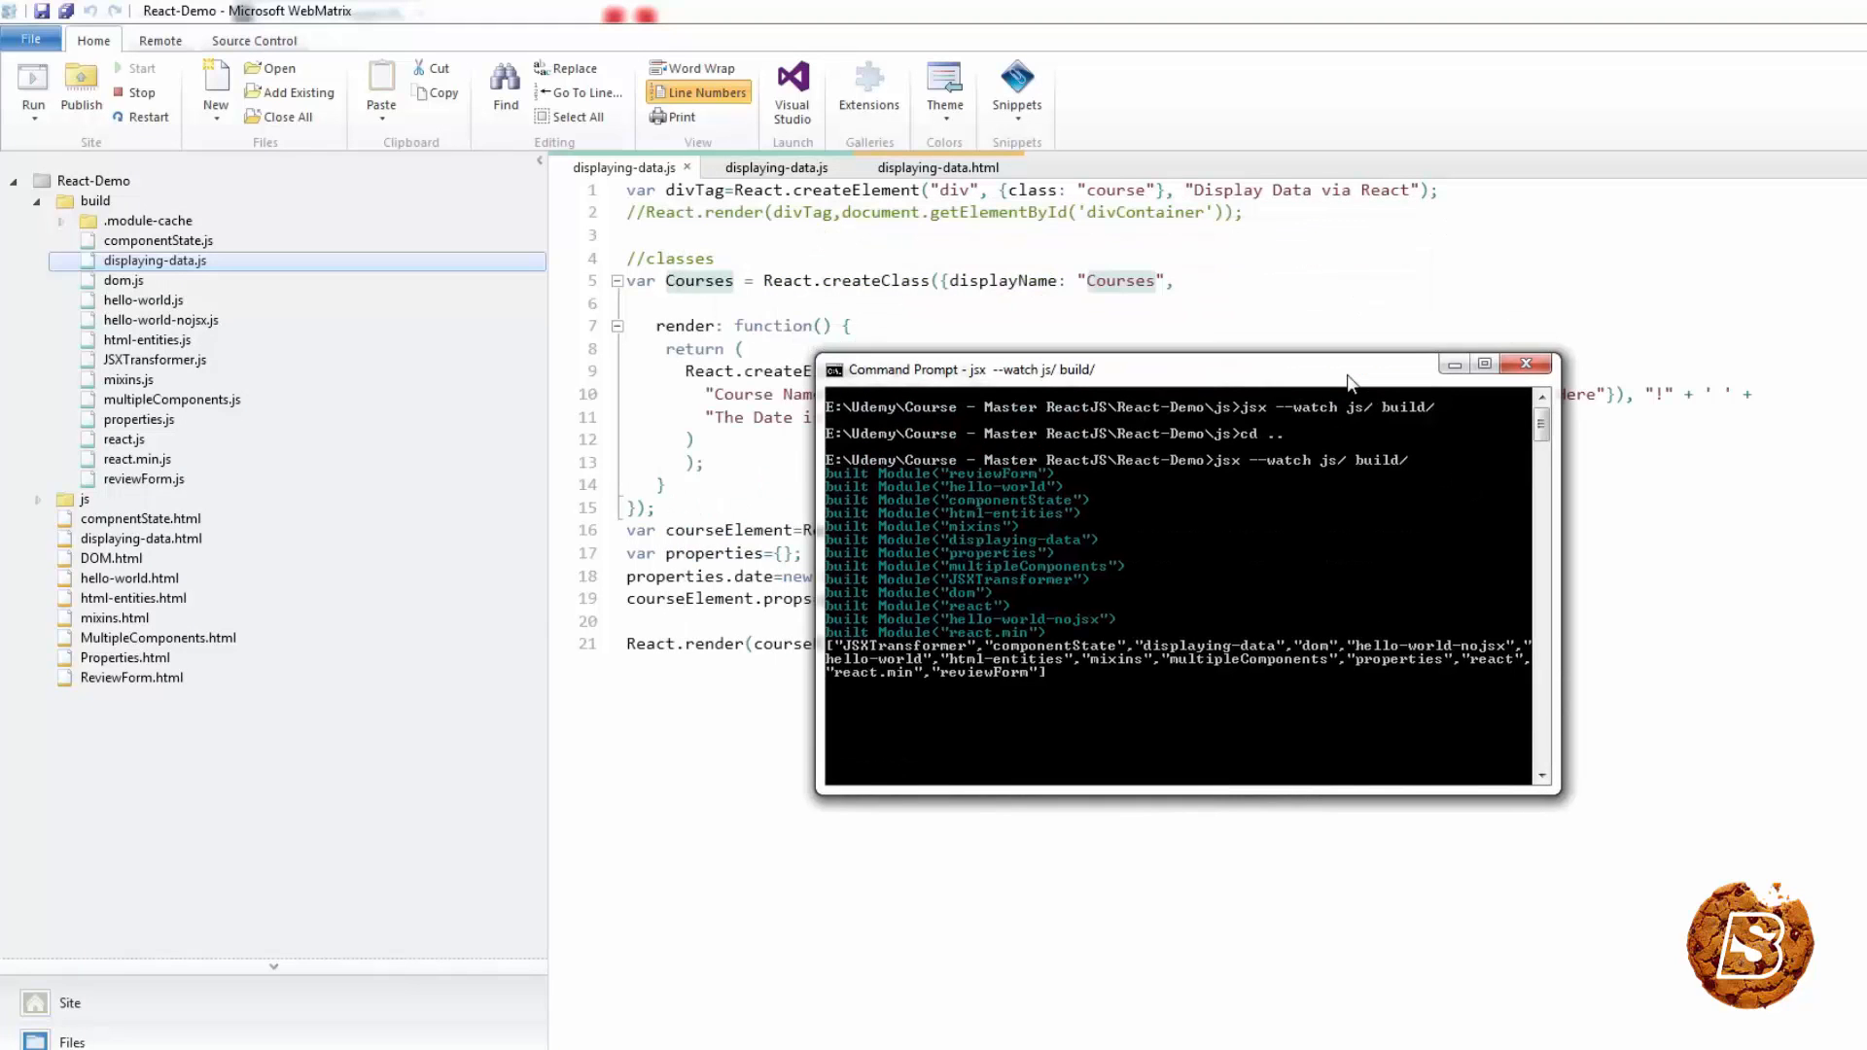
pyautogui.moveTo(1274, 490)
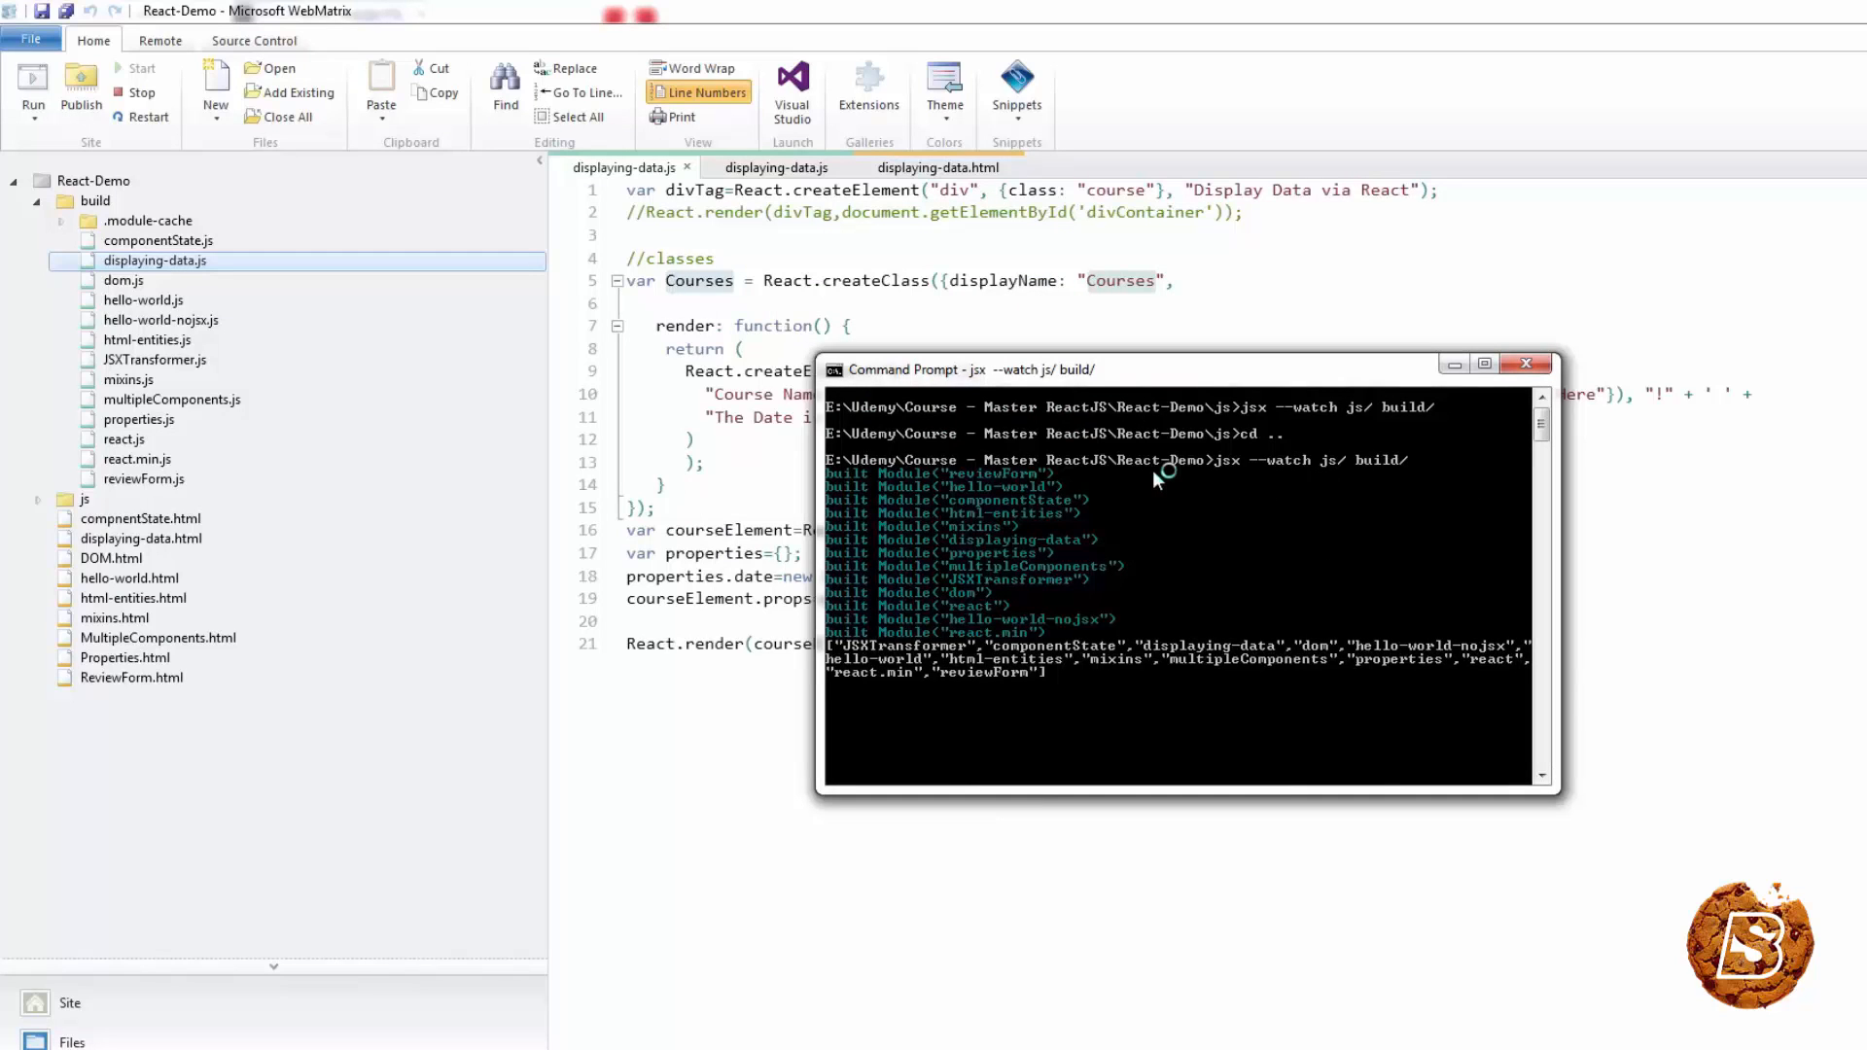
pyautogui.moveTo(1182, 490)
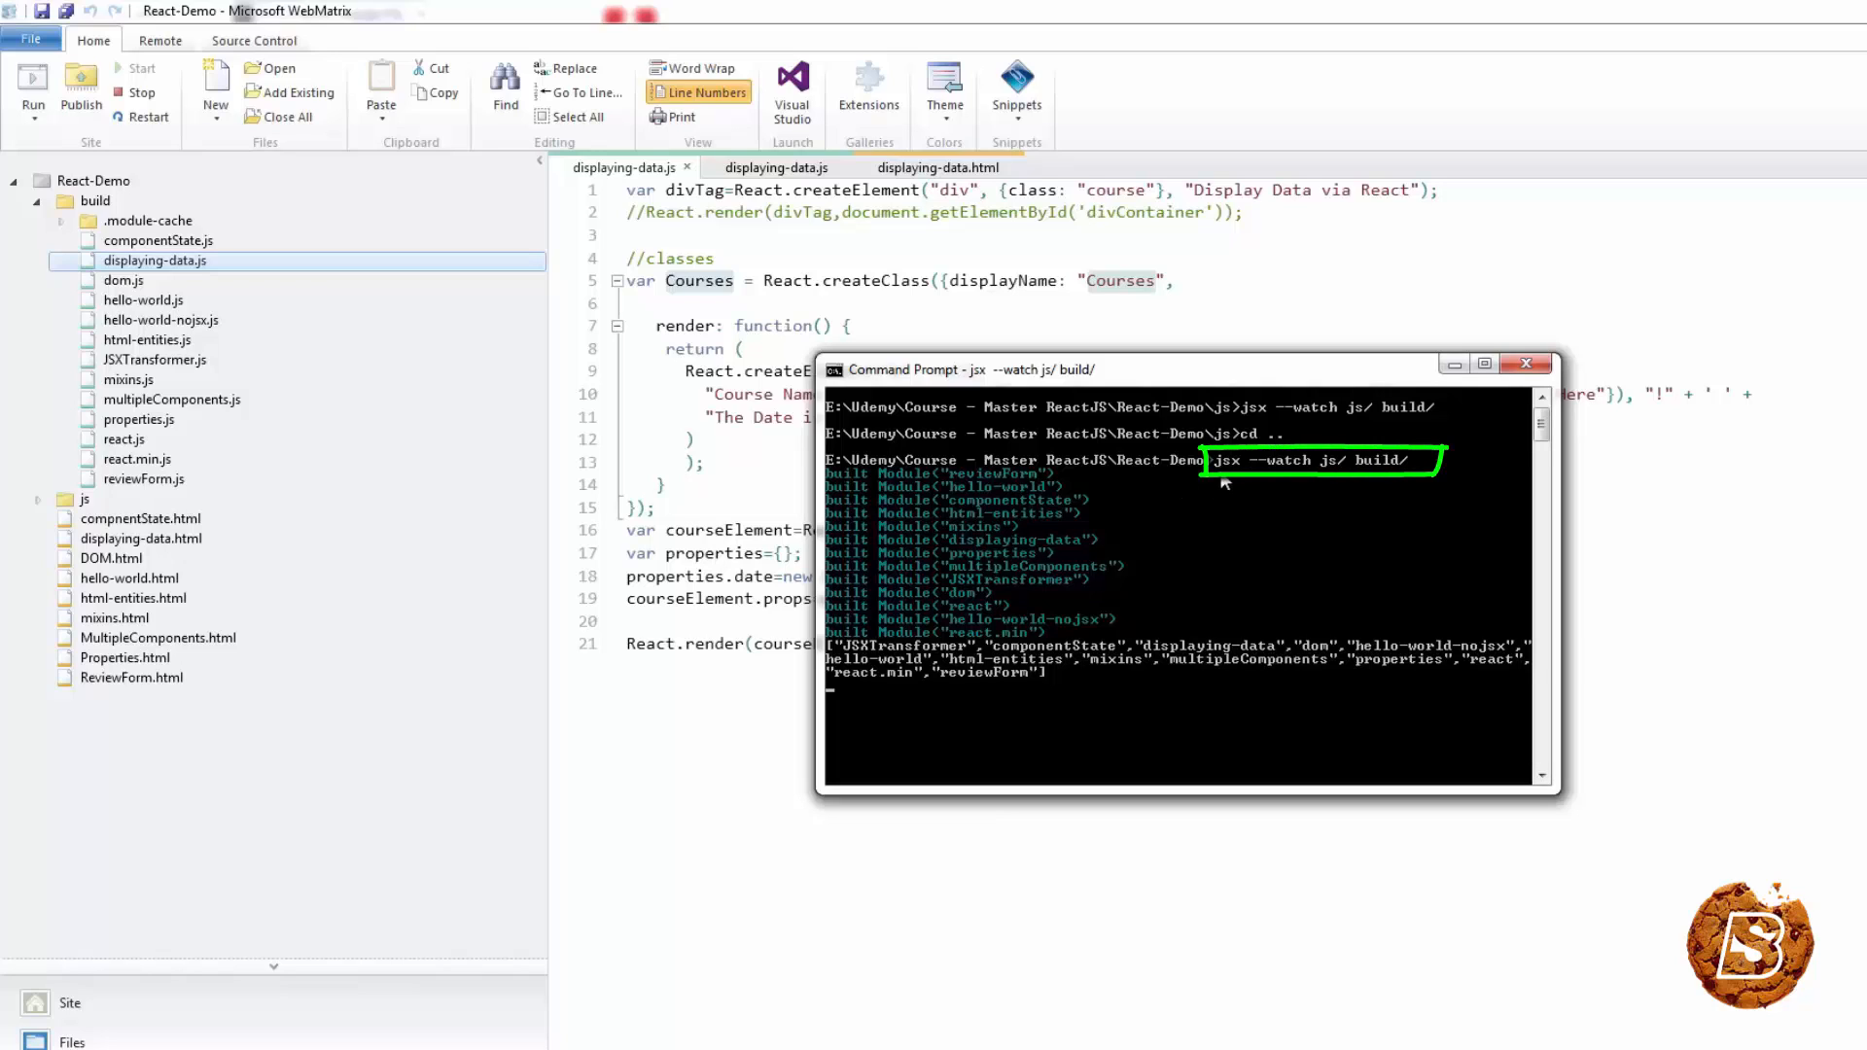
pyautogui.moveTo(1286, 474)
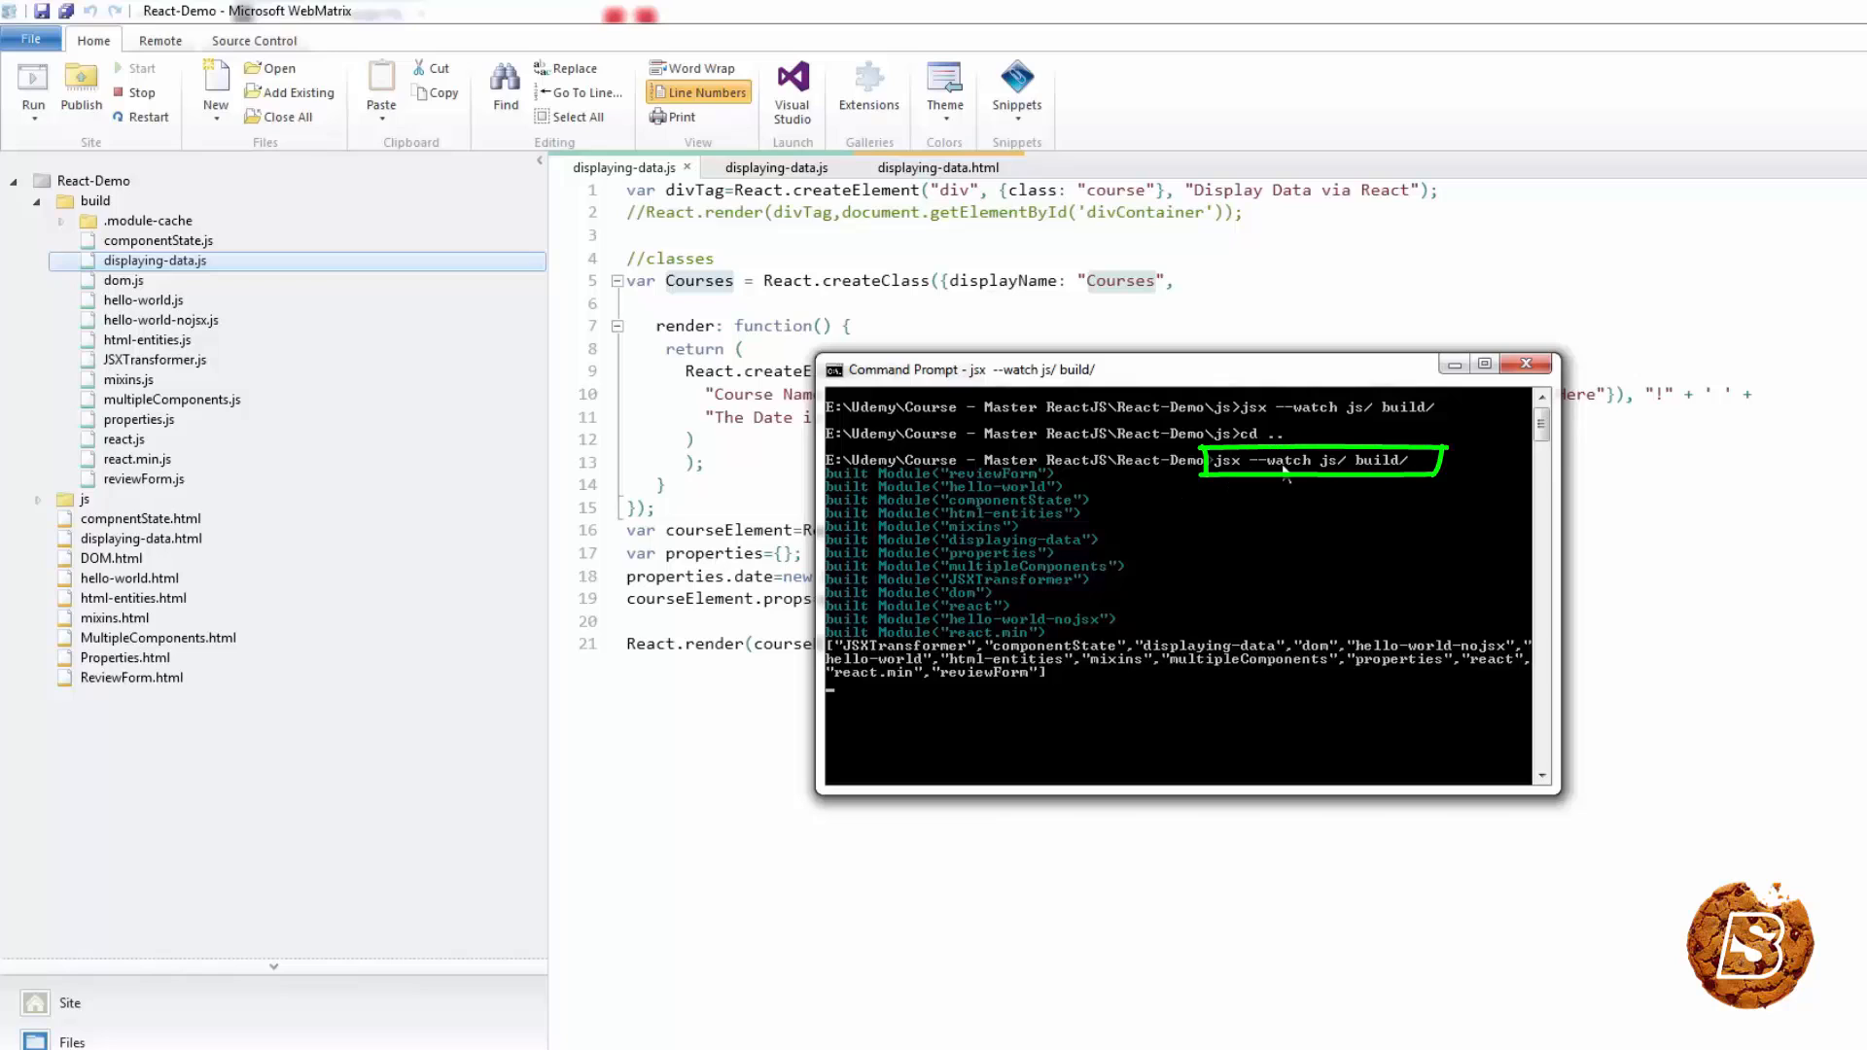
pyautogui.moveTo(1327, 472)
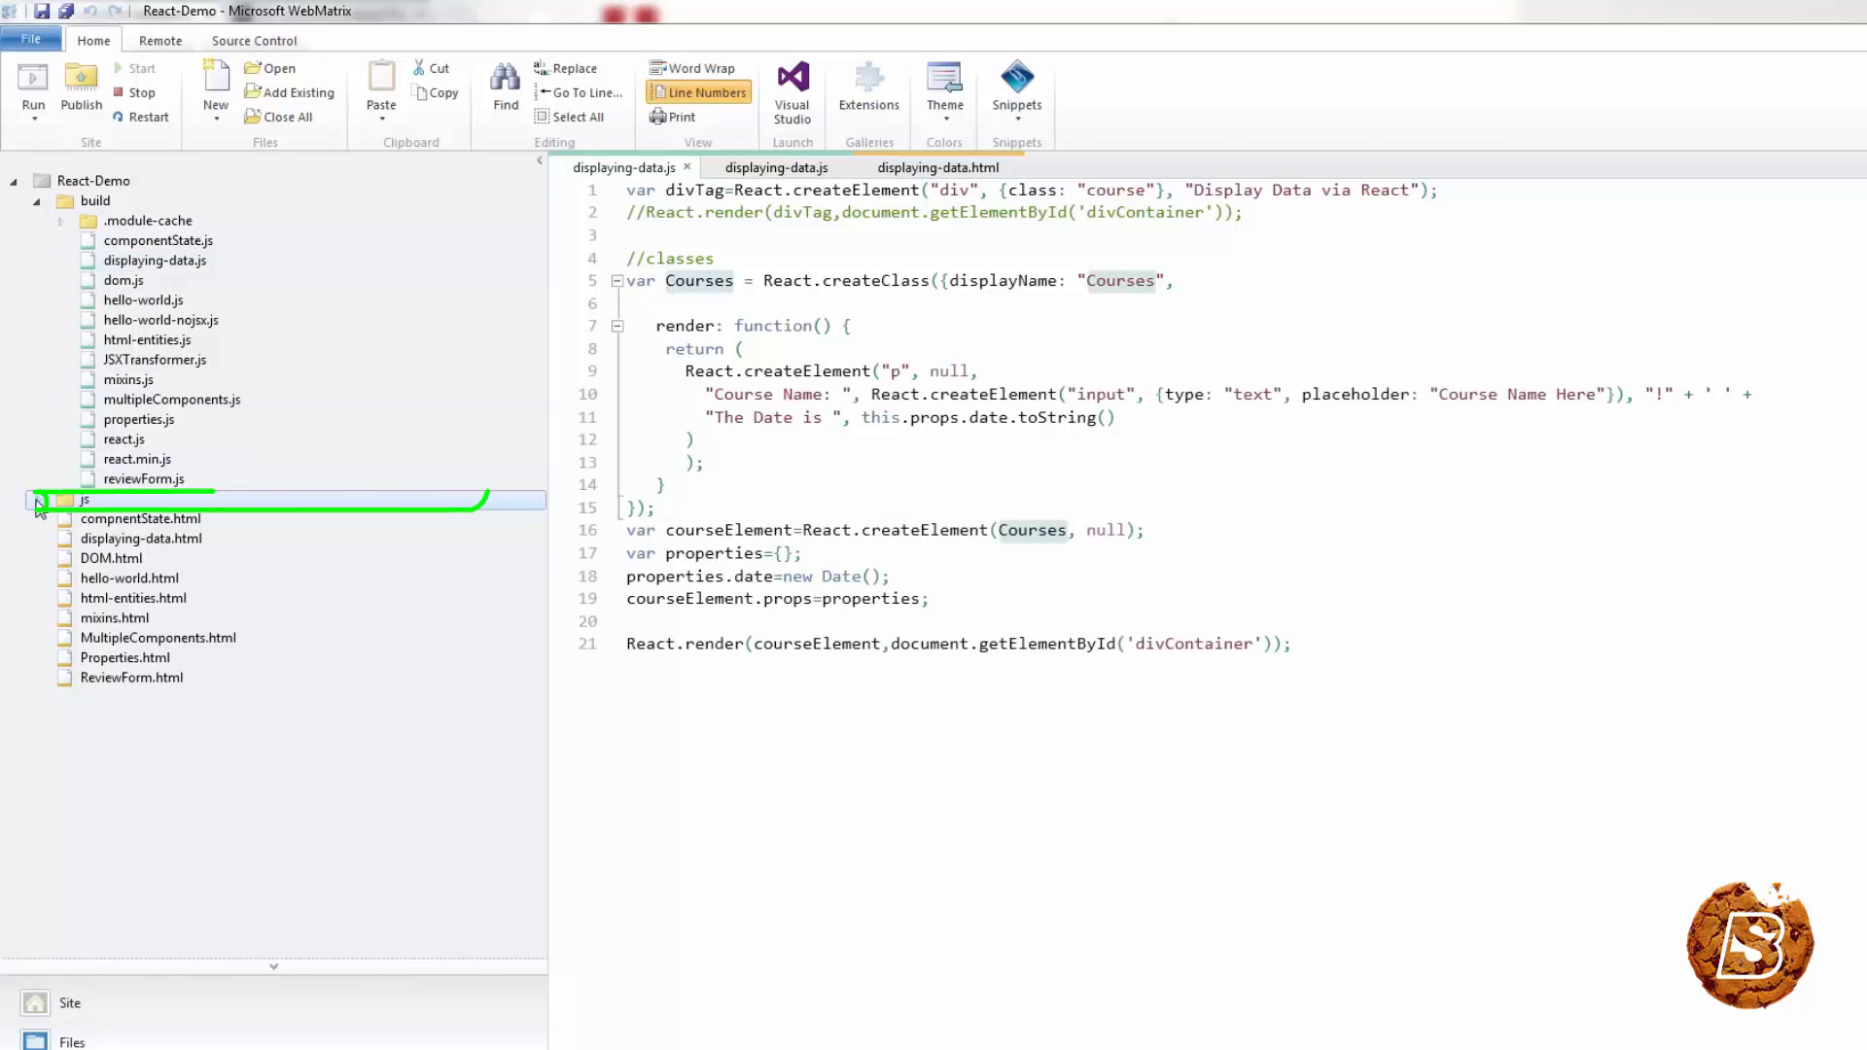
# Review the jsx watcher's built-module output and bring WebMatrix back in front
pyautogui.click(35, 498)
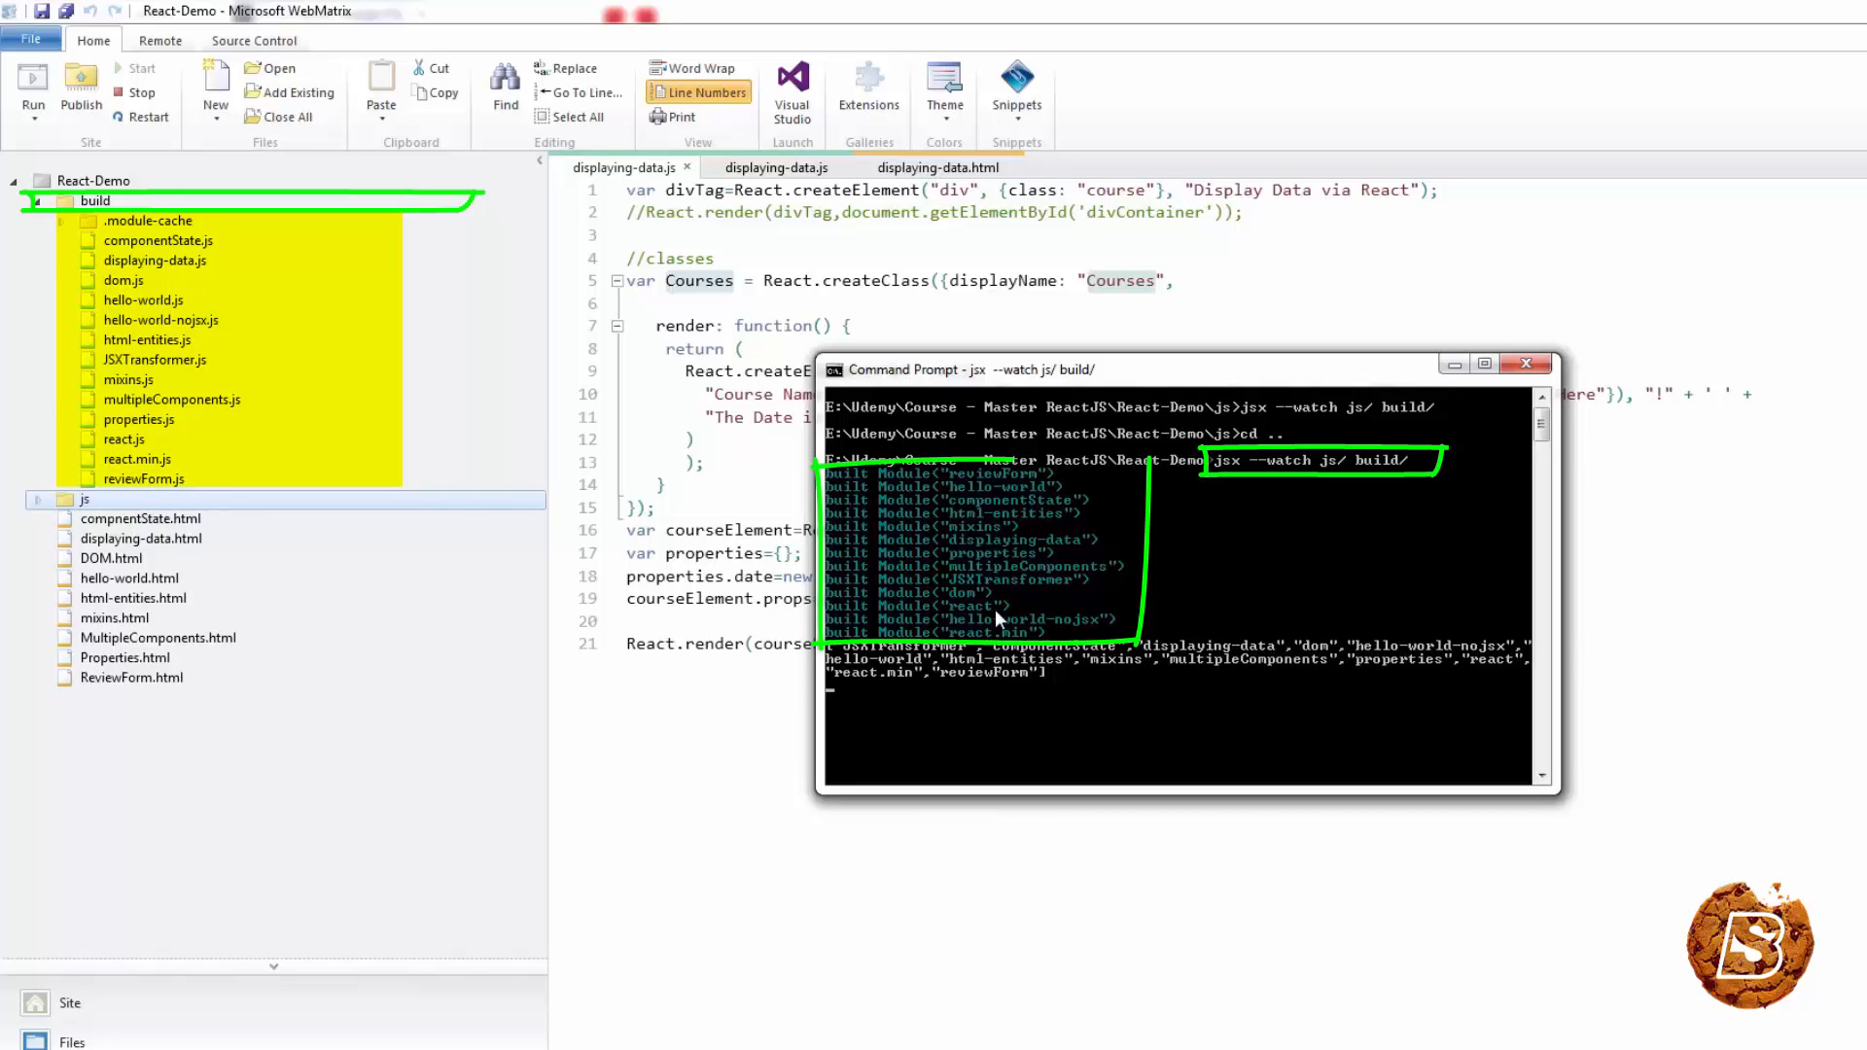
pyautogui.moveTo(1241, 564)
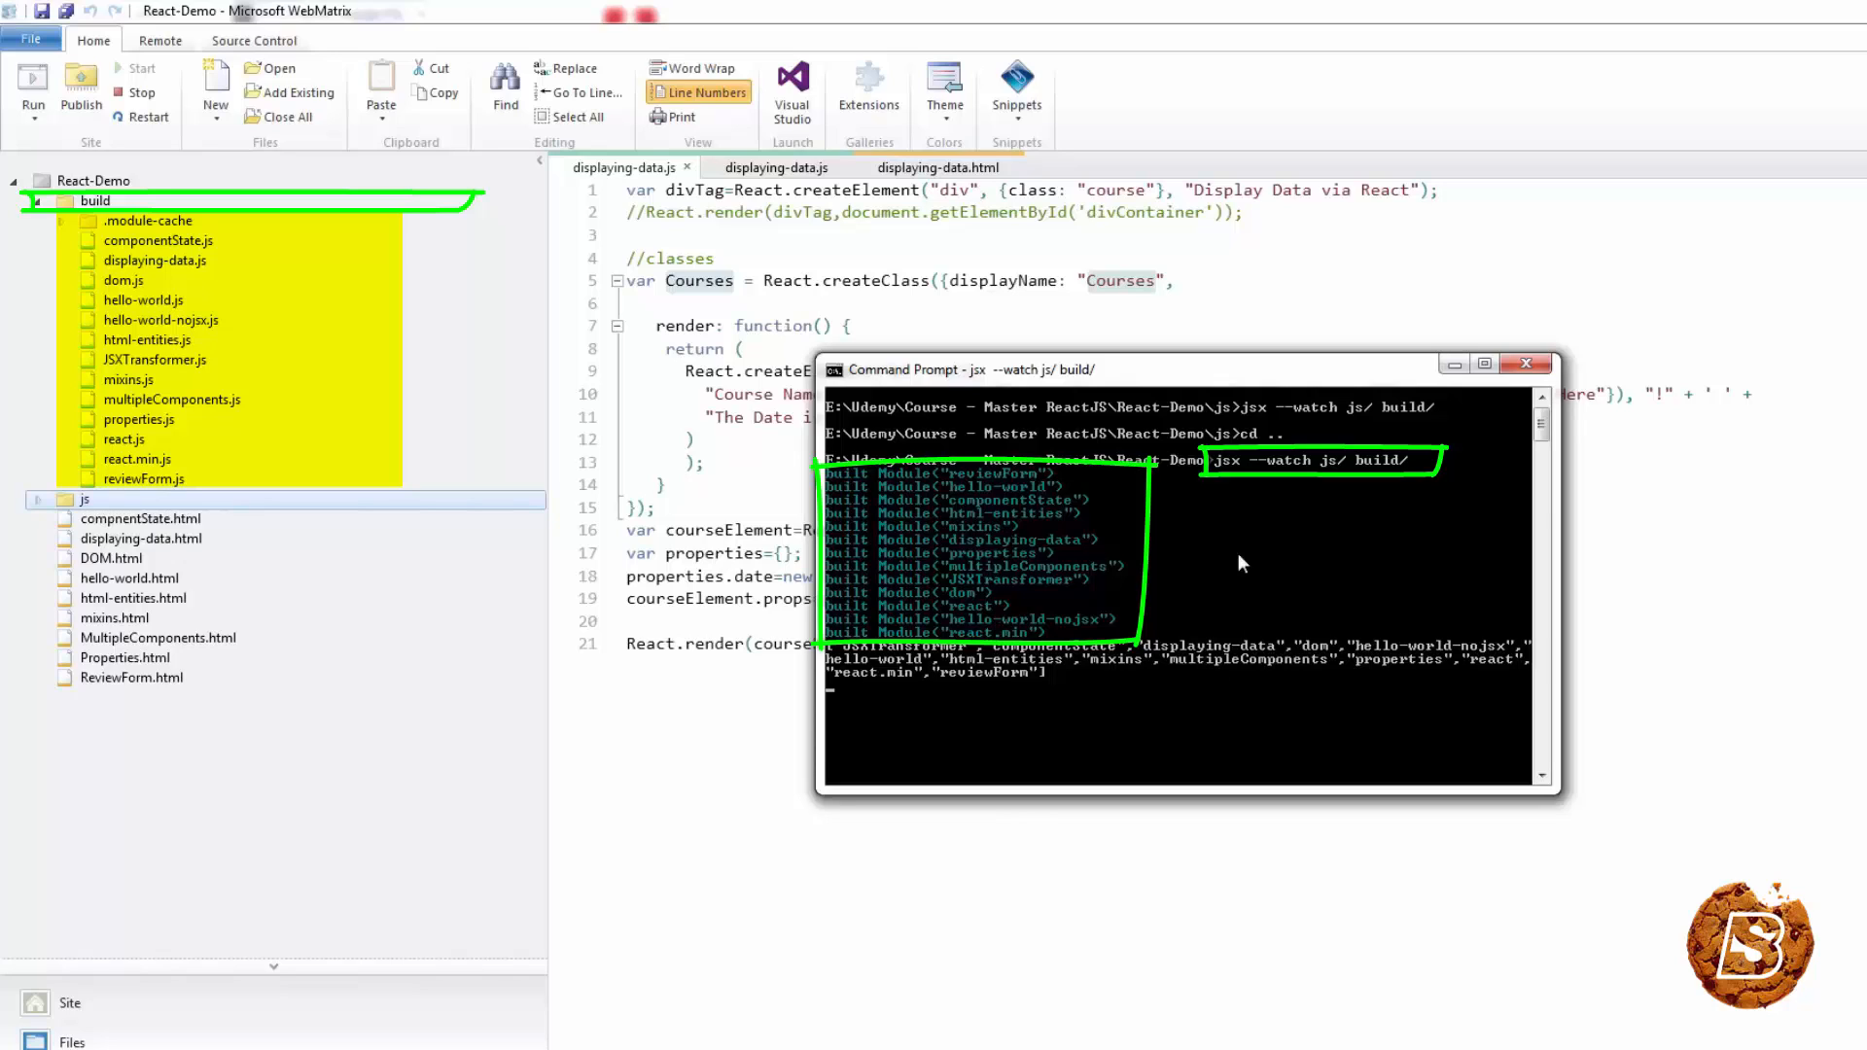
pyautogui.moveTo(1350, 496)
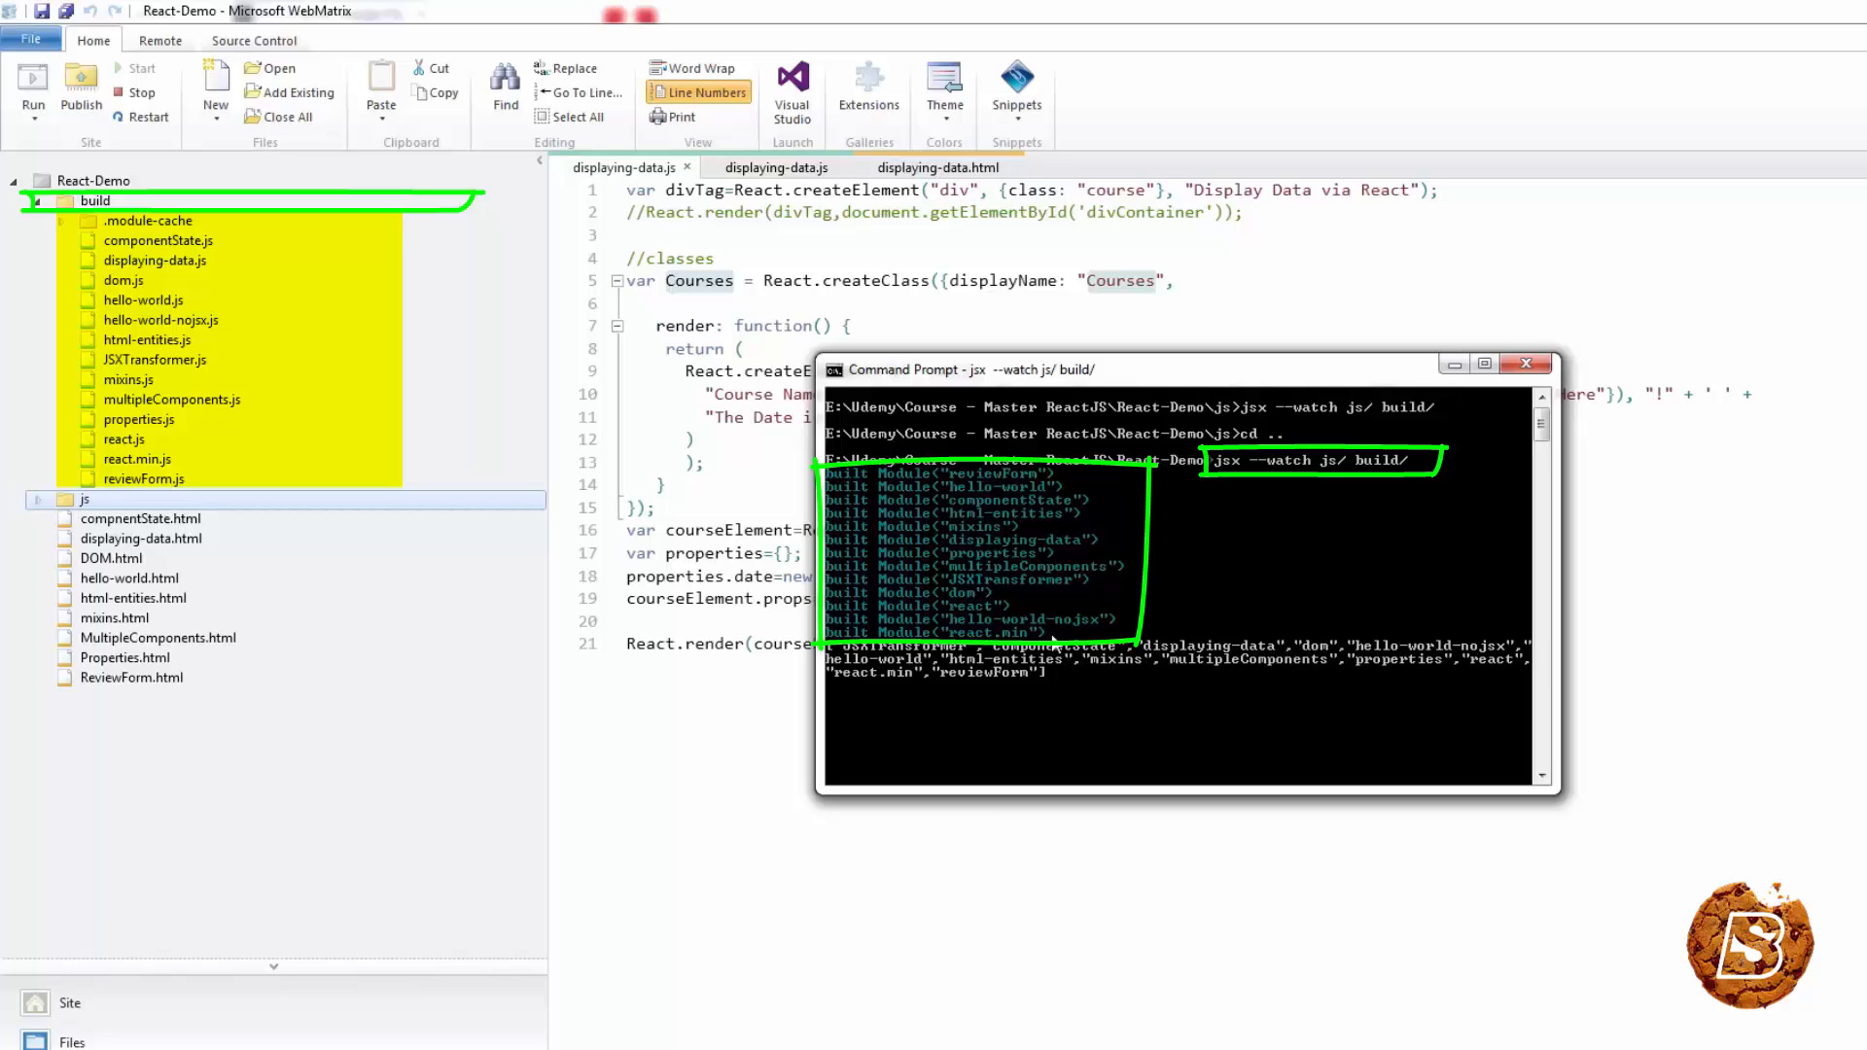
pyautogui.click(1527, 362)
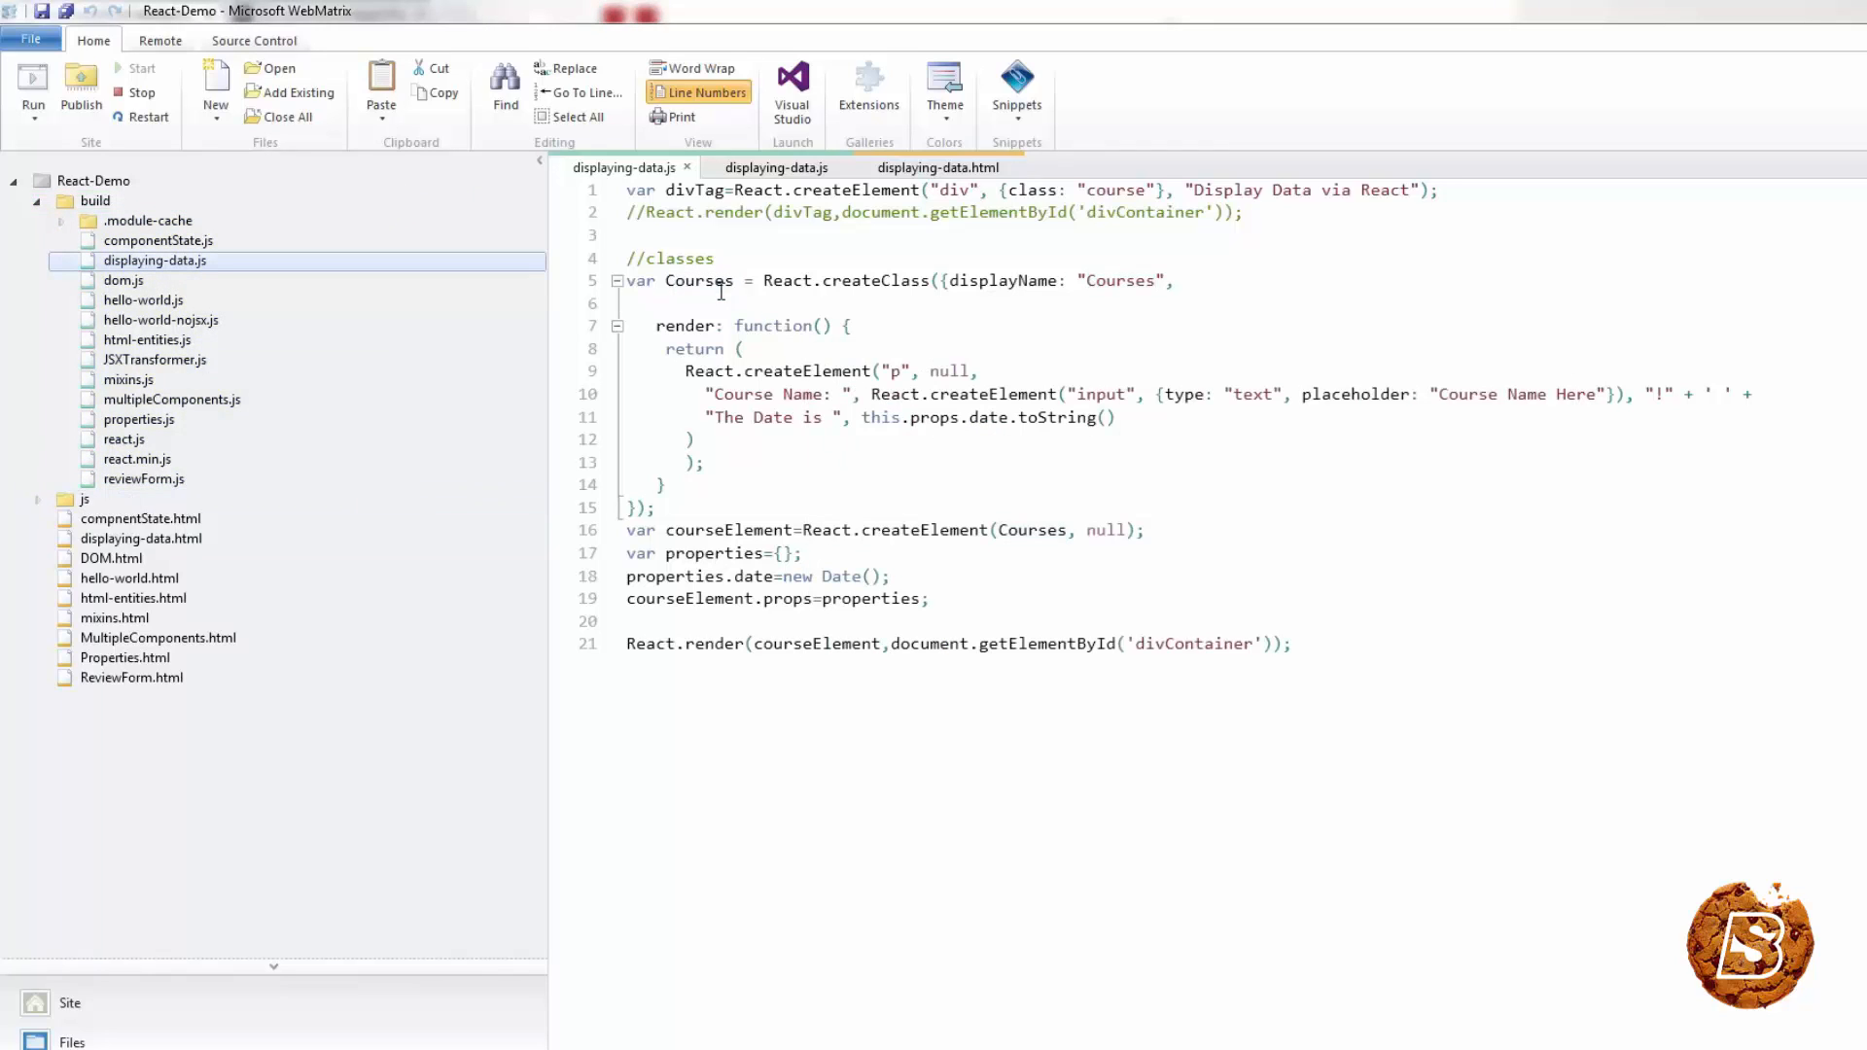
# Open the compiled hello-world.js from the build folder and peek into the js source folder
pyautogui.click(776, 167)
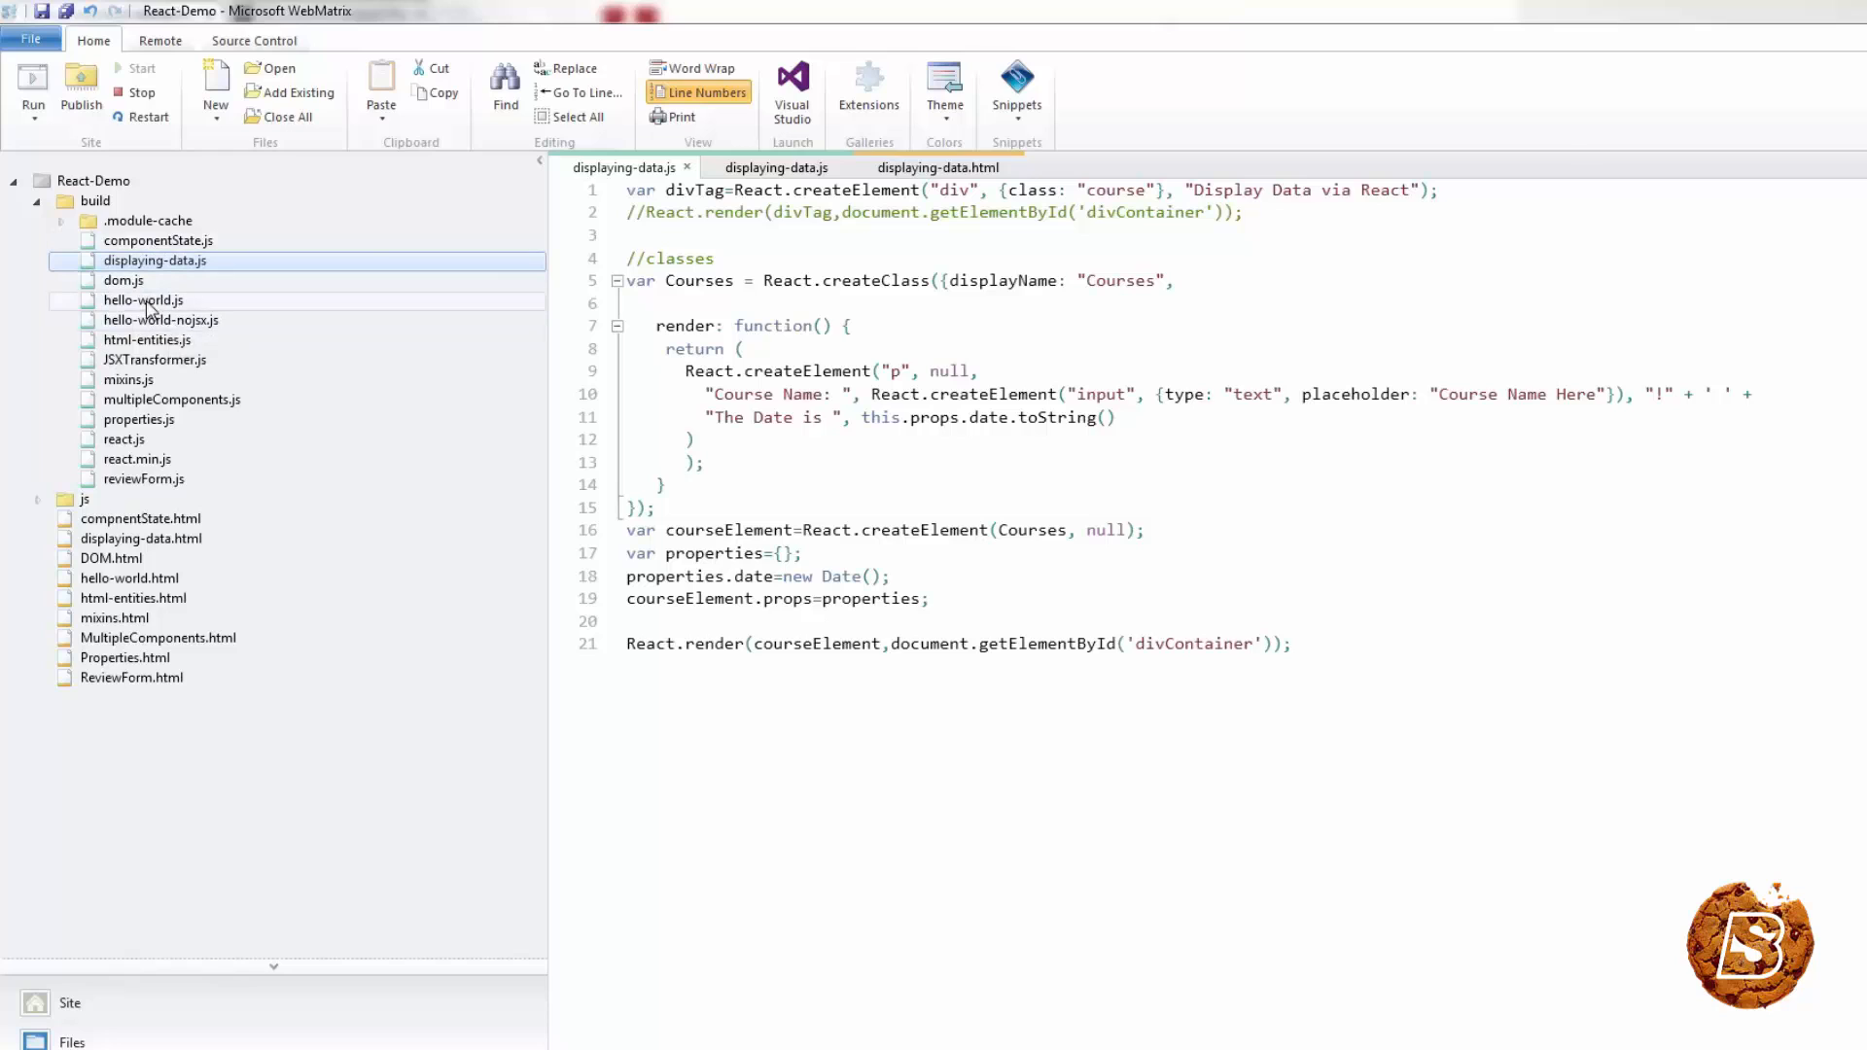
pyautogui.doubleClick(147, 299)
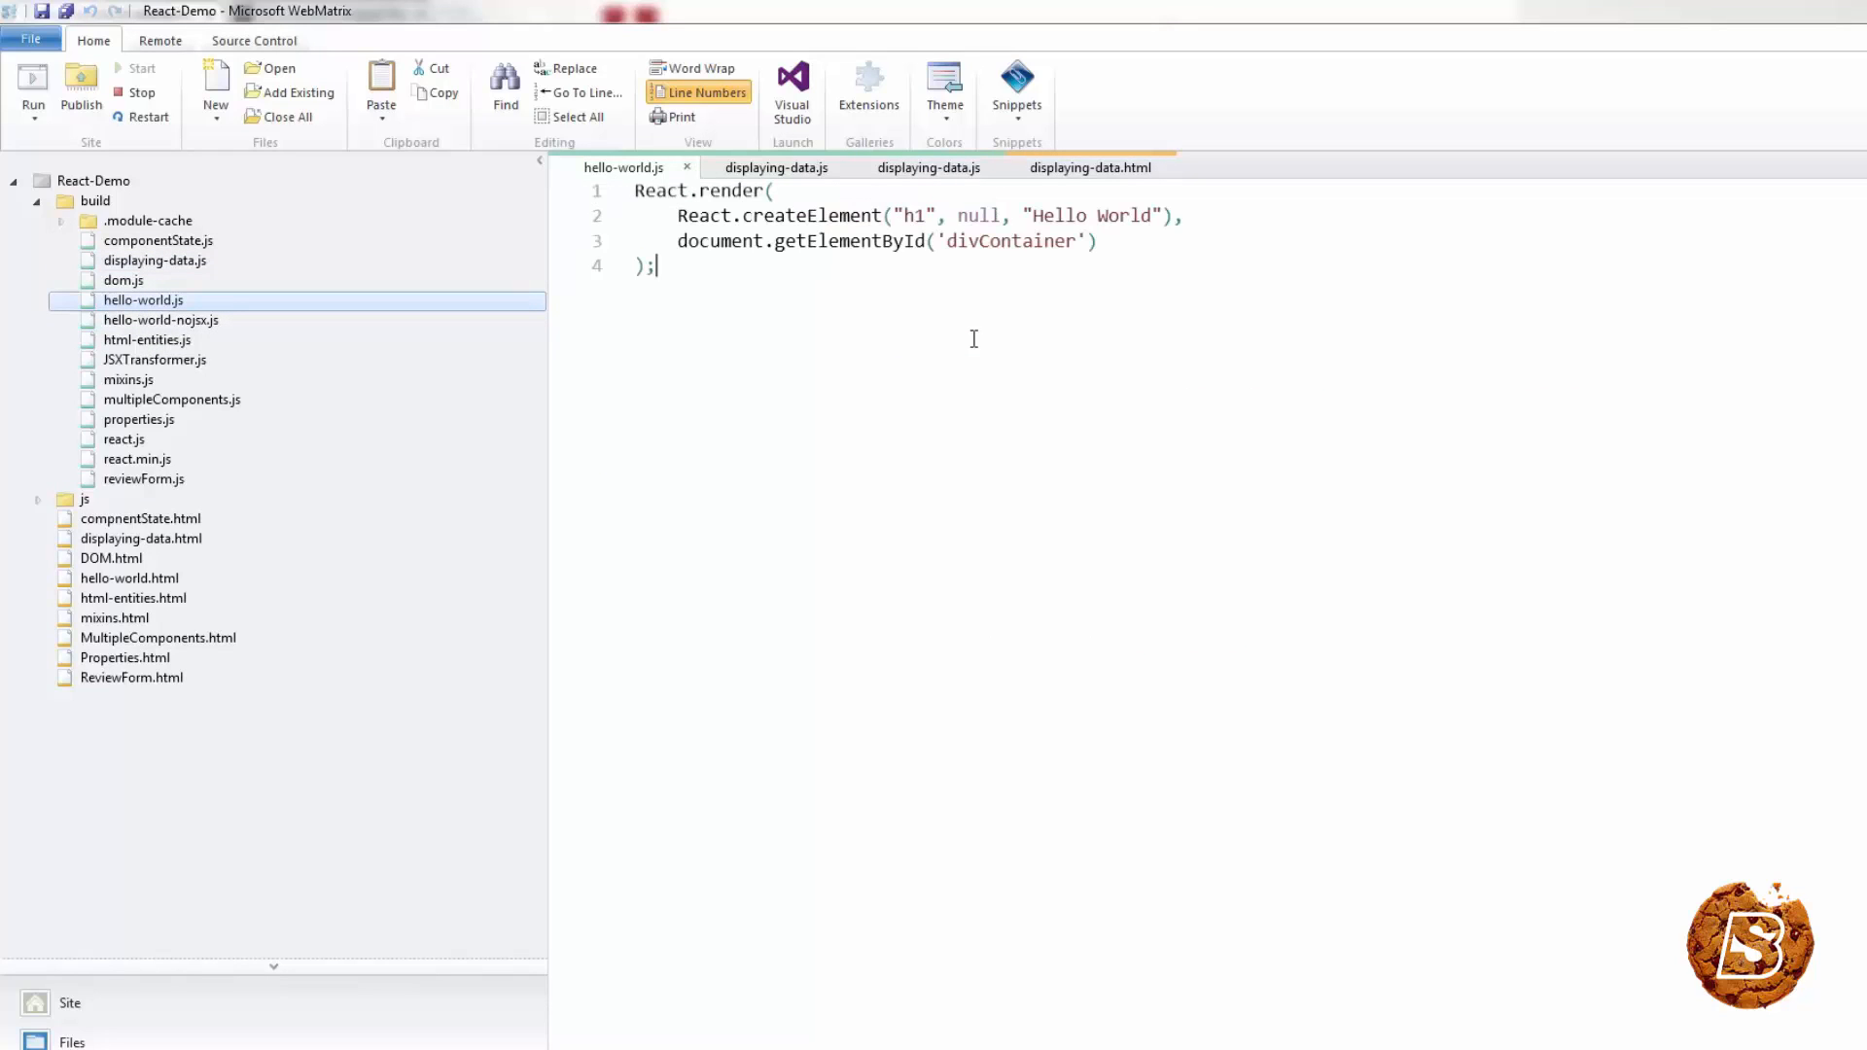
pyautogui.click(37, 498)
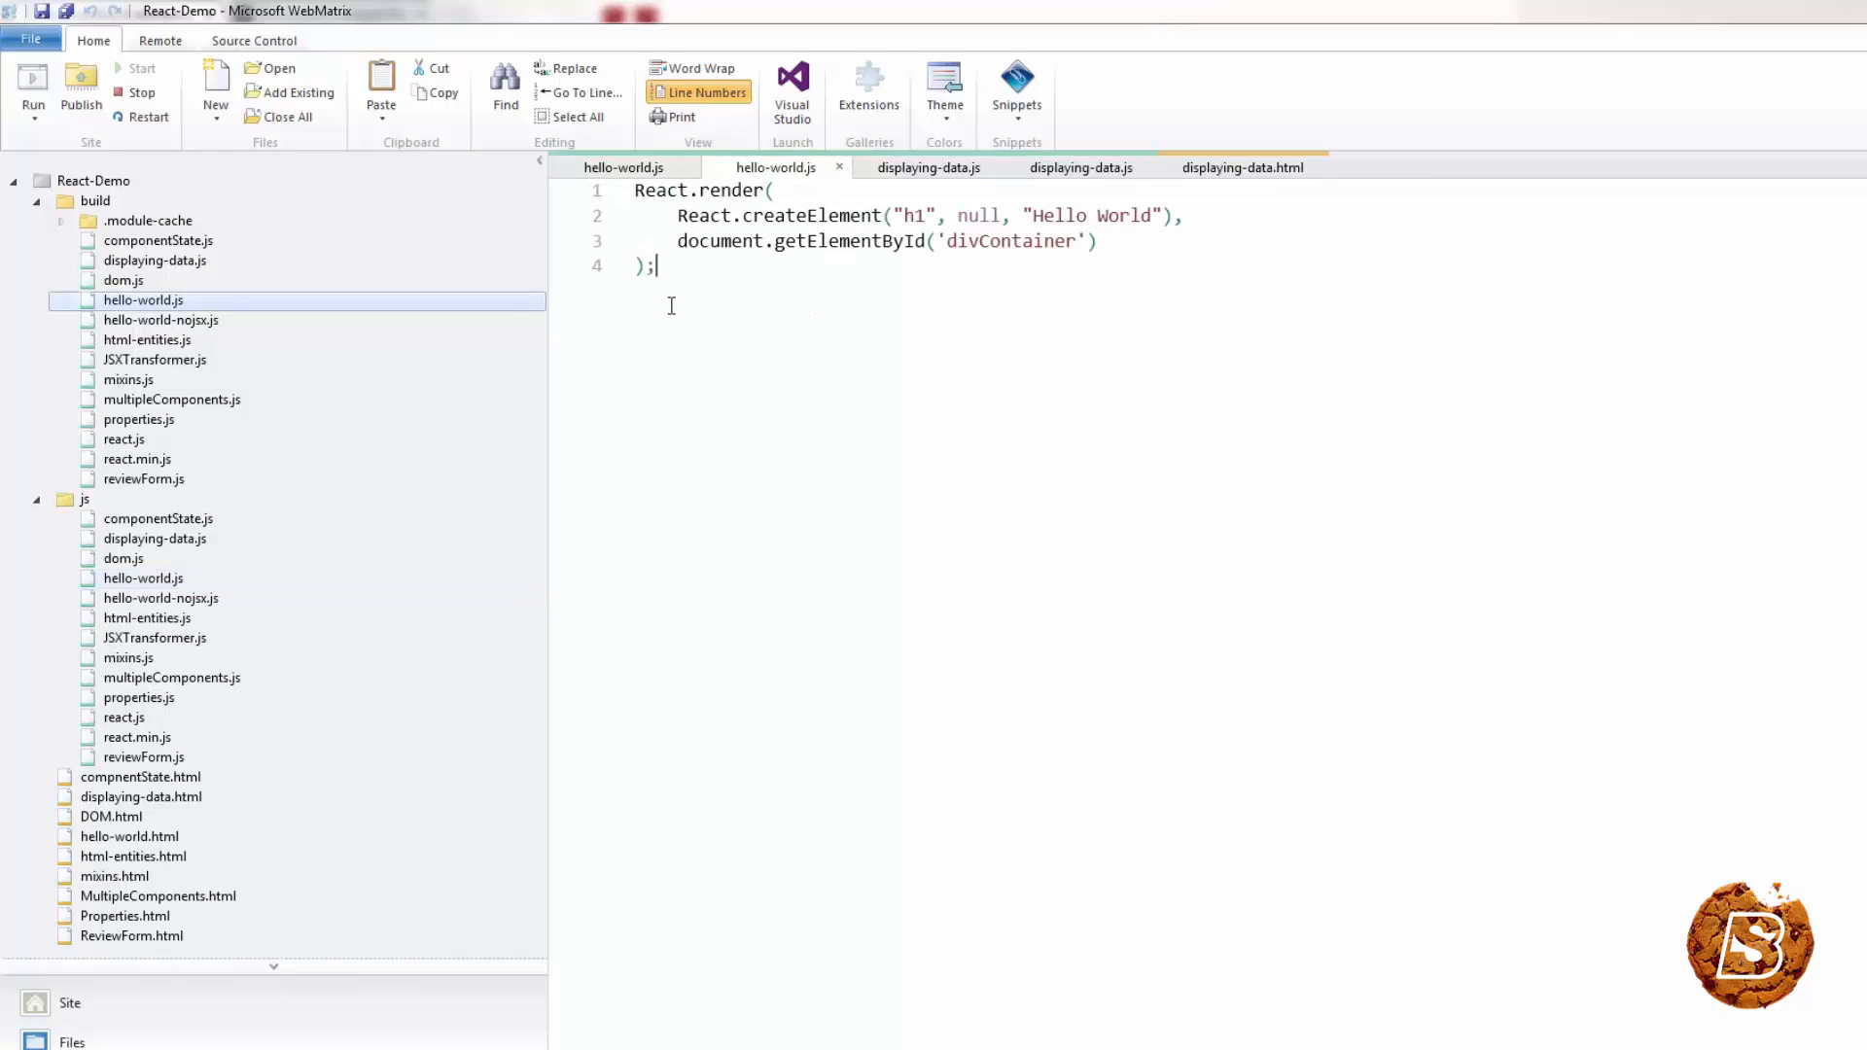
pyautogui.click(36, 498)
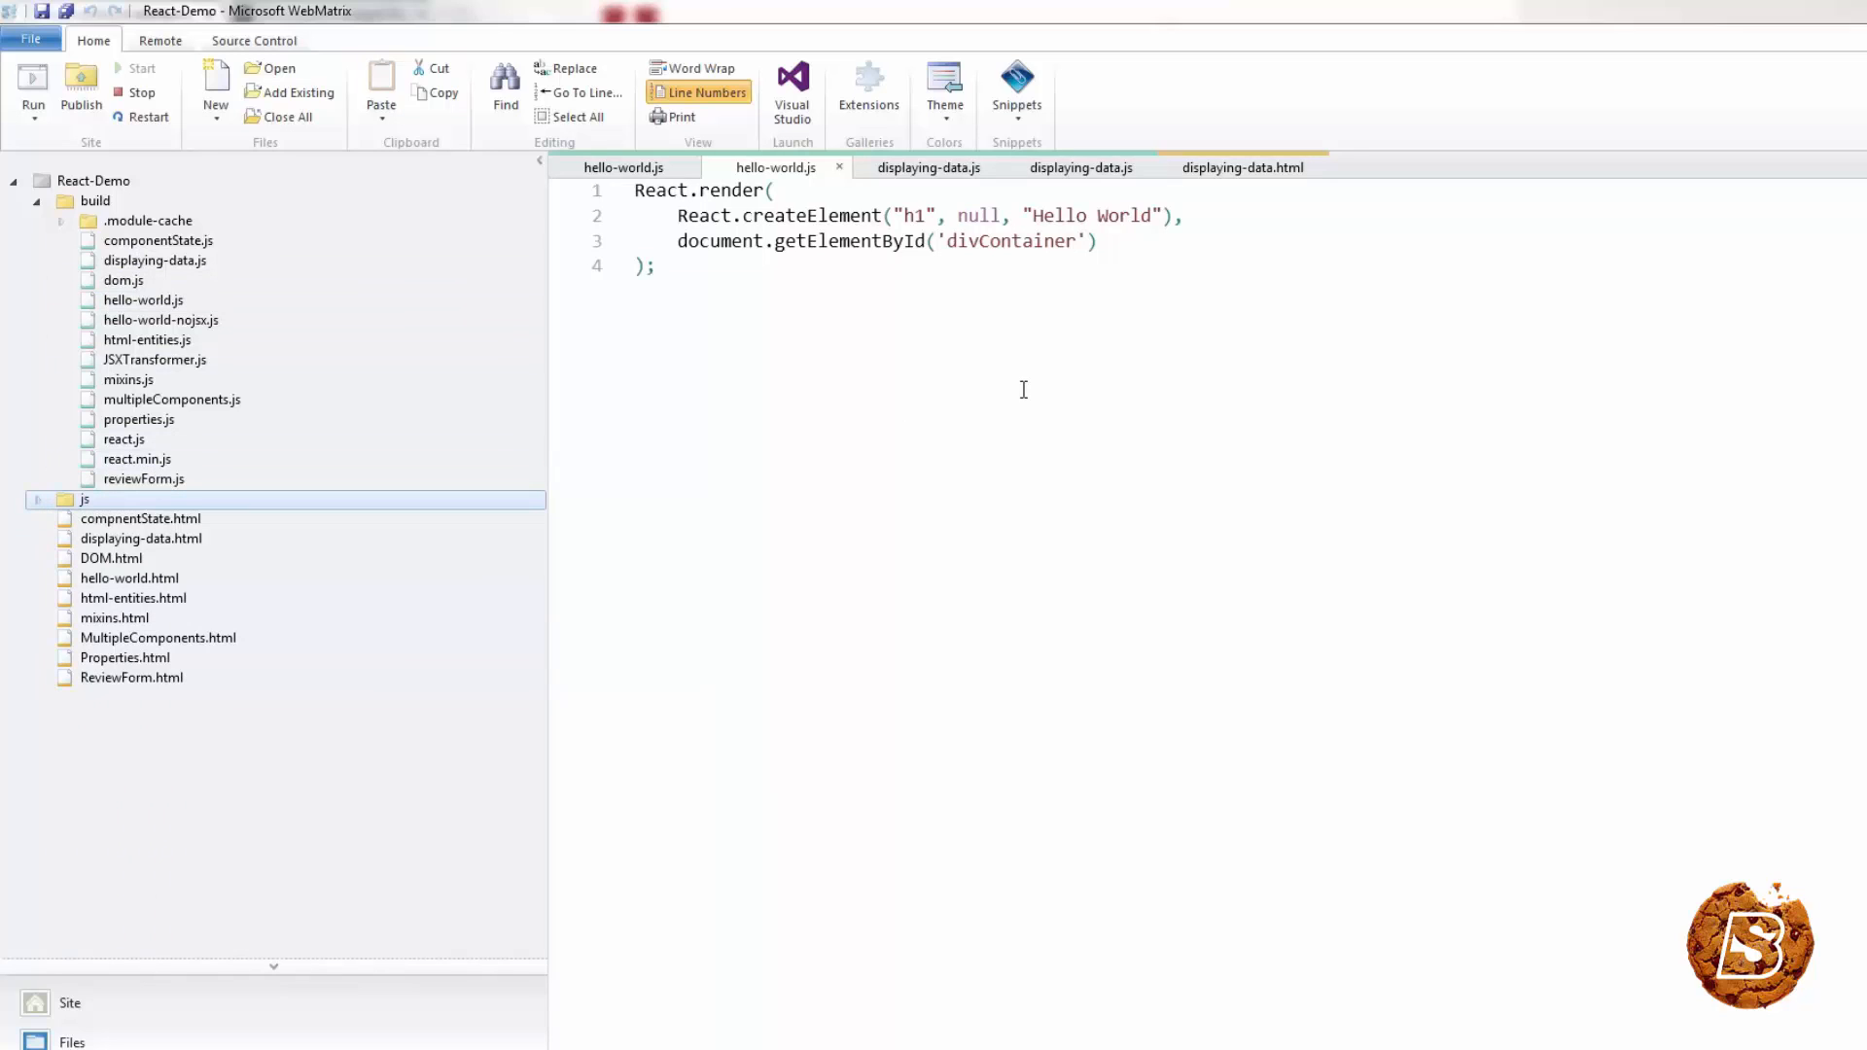
# Open displaying-data.html and mark the script line loading js/displaying-data.js
pyautogui.click(1245, 167)
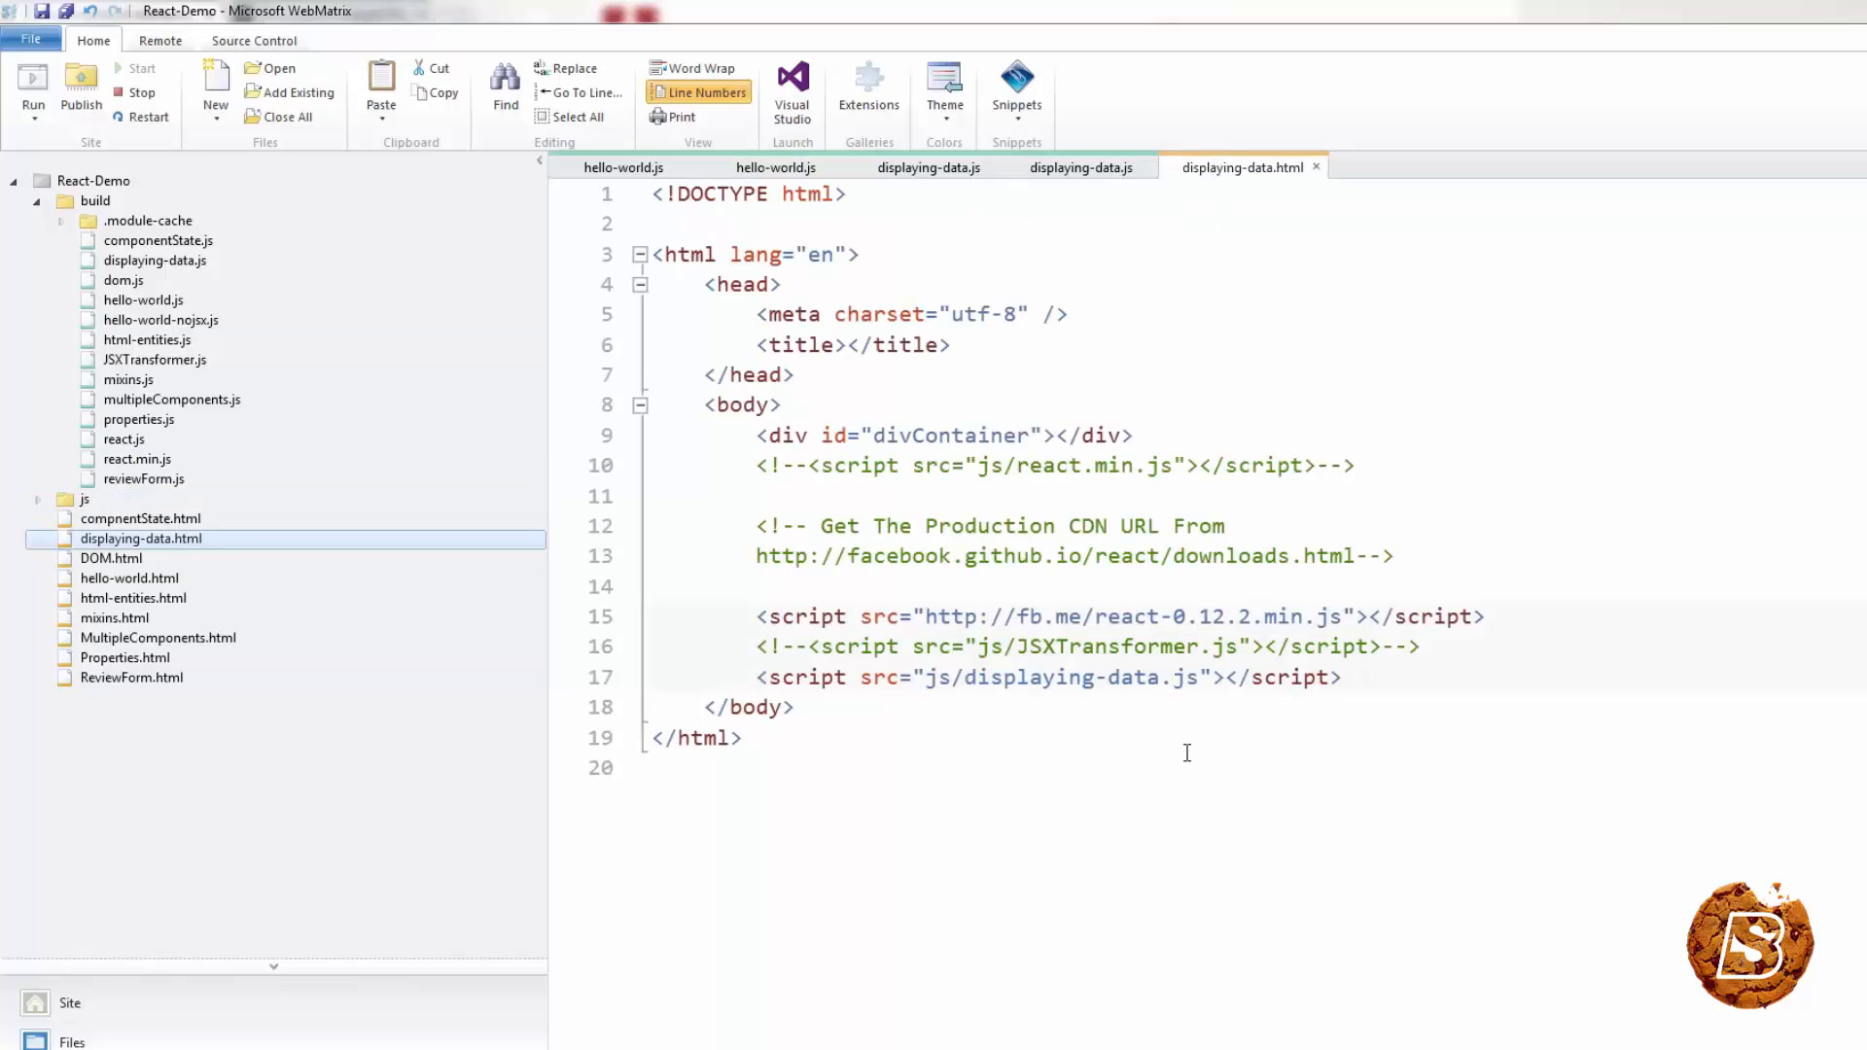
pyautogui.click(1212, 677)
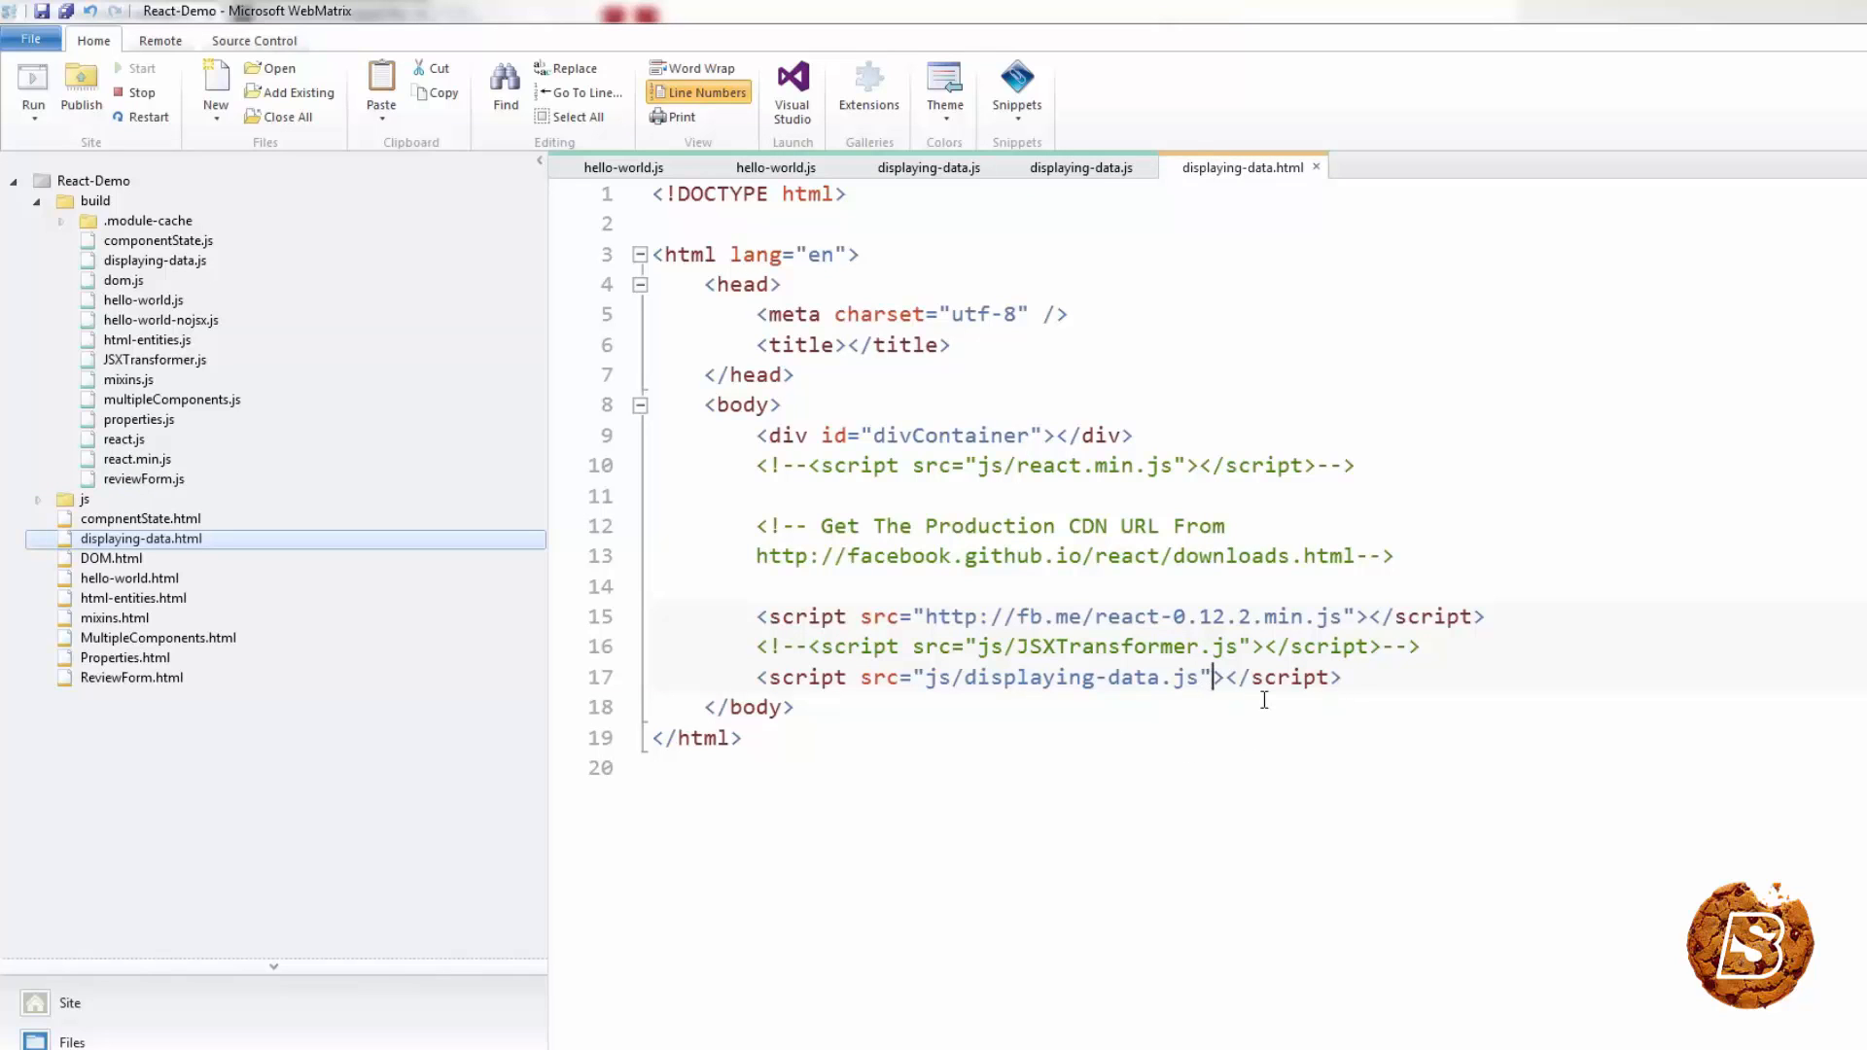